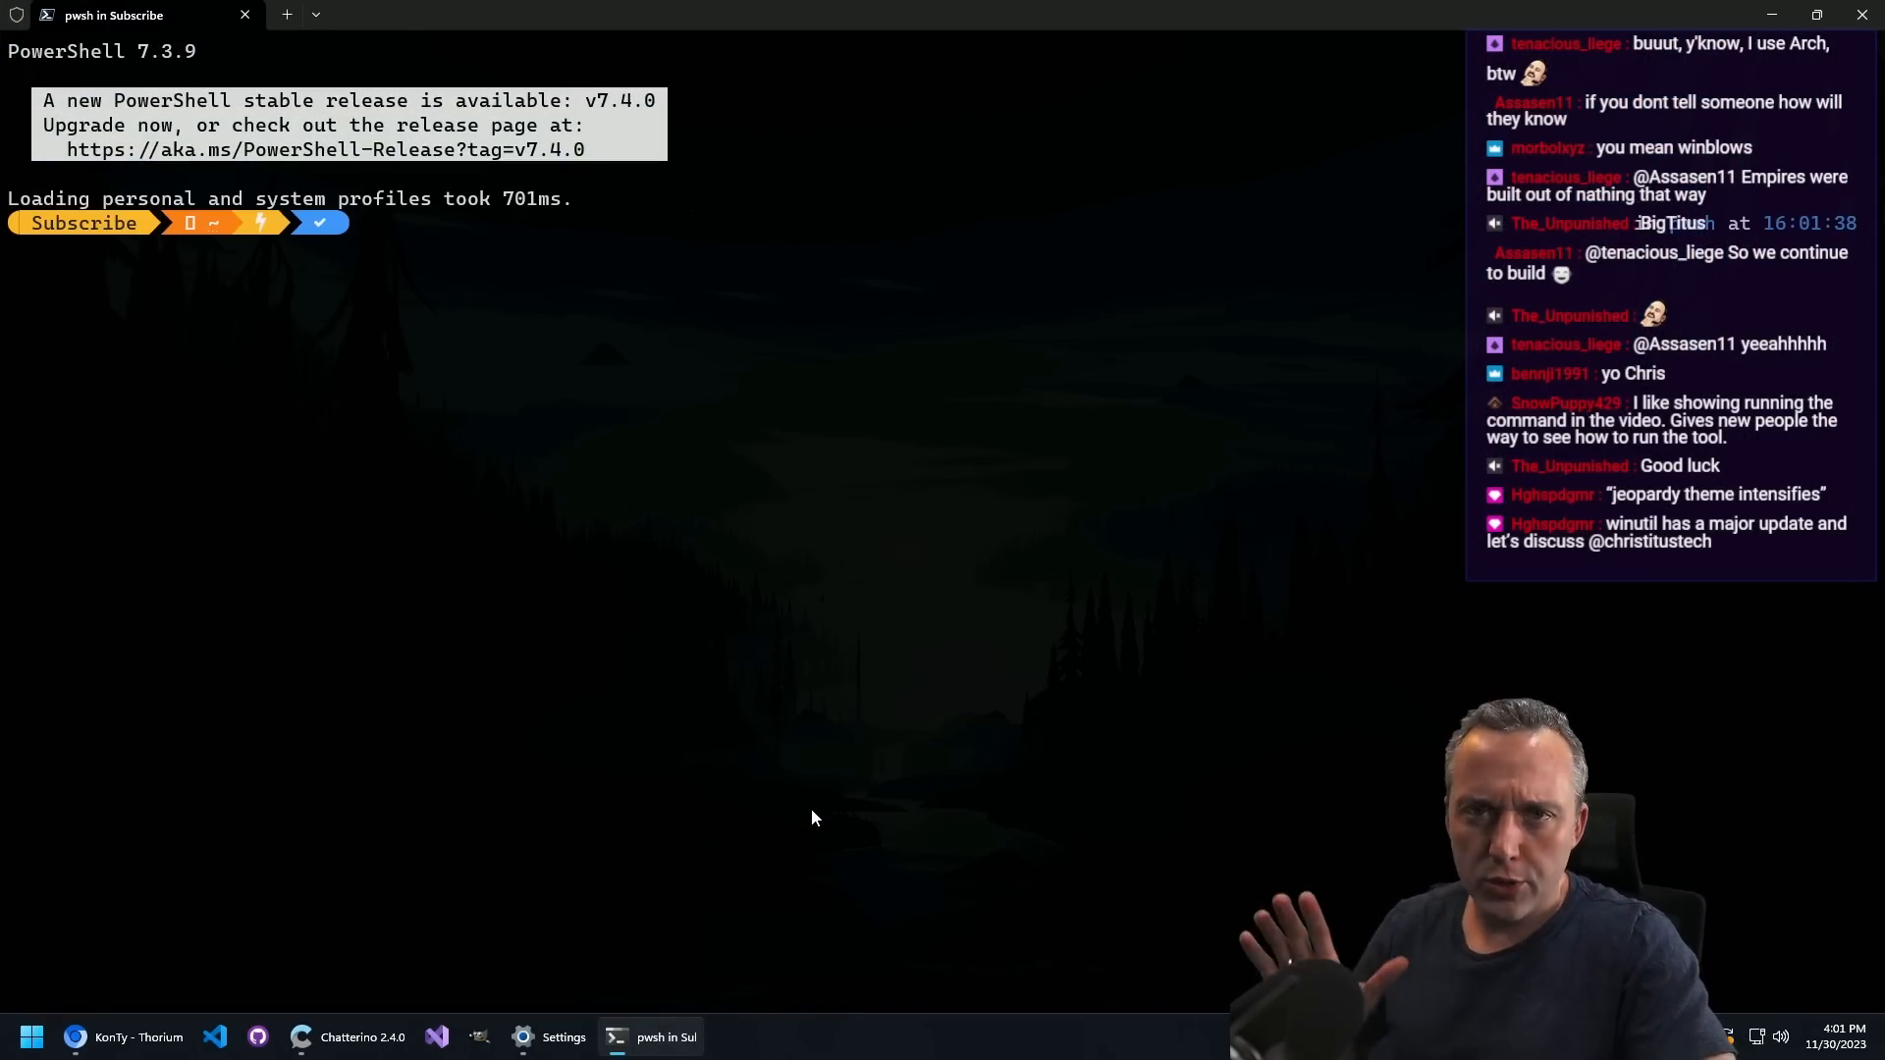
Step: Bring up the Start button's admin tools menu to launch an elevated terminal
{"action": "right_click", "coordinate": [30, 1036]}
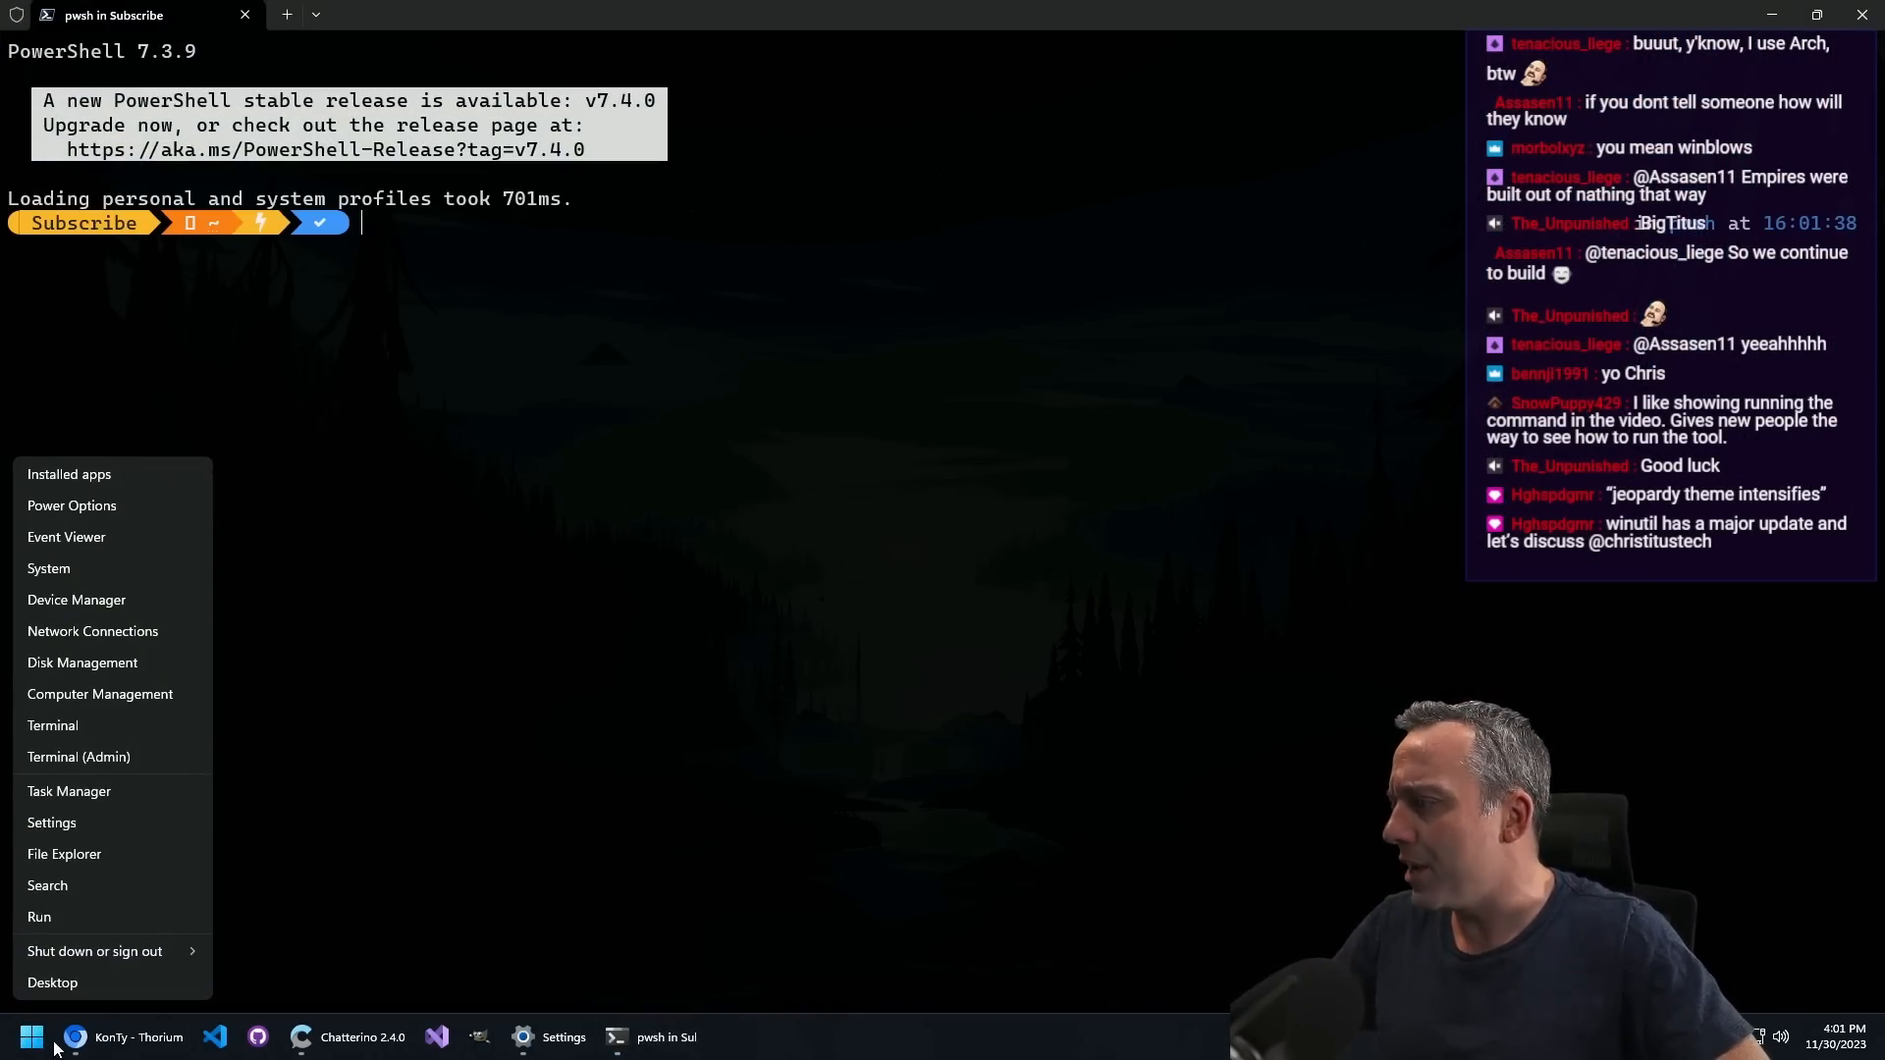
{"action": "mouse_move", "coordinate": [79, 755]}
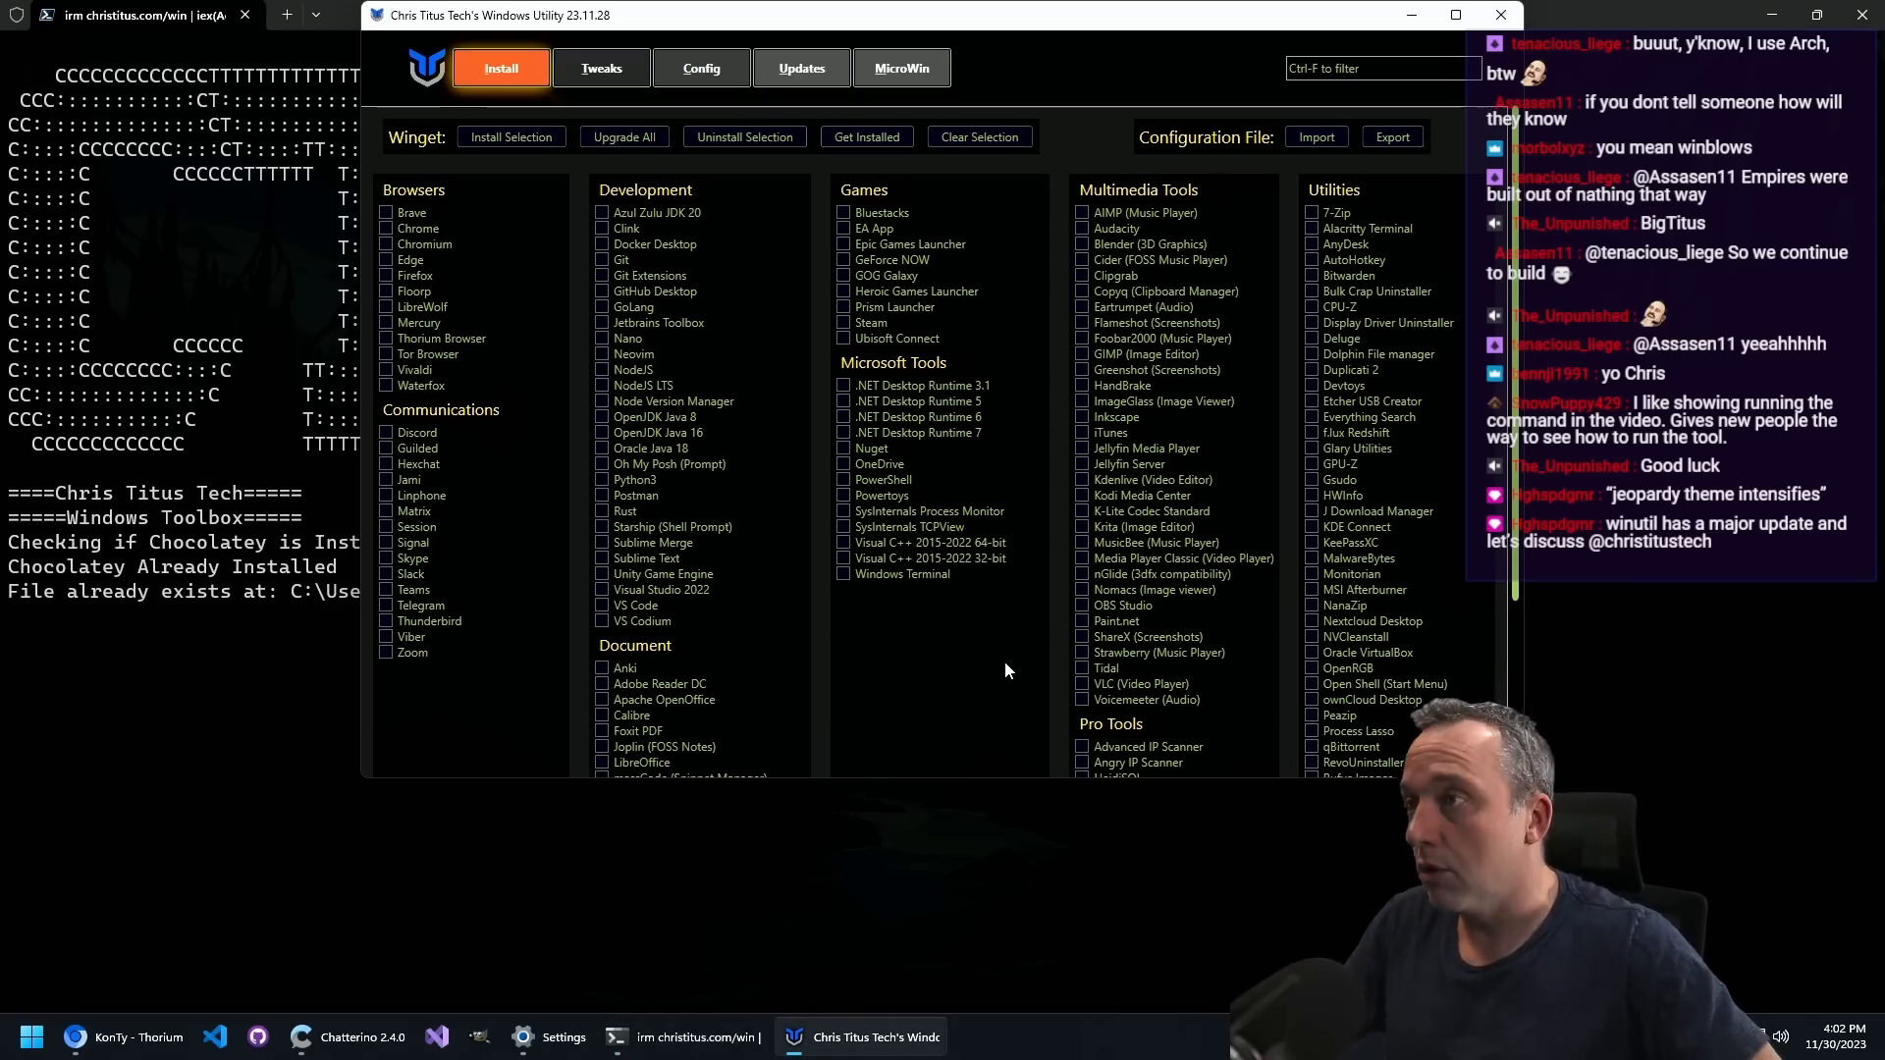
Step: Filter the Install list for 'power' then 'git' and tick Git for installation
{"action": "type", "text": "powersh"}
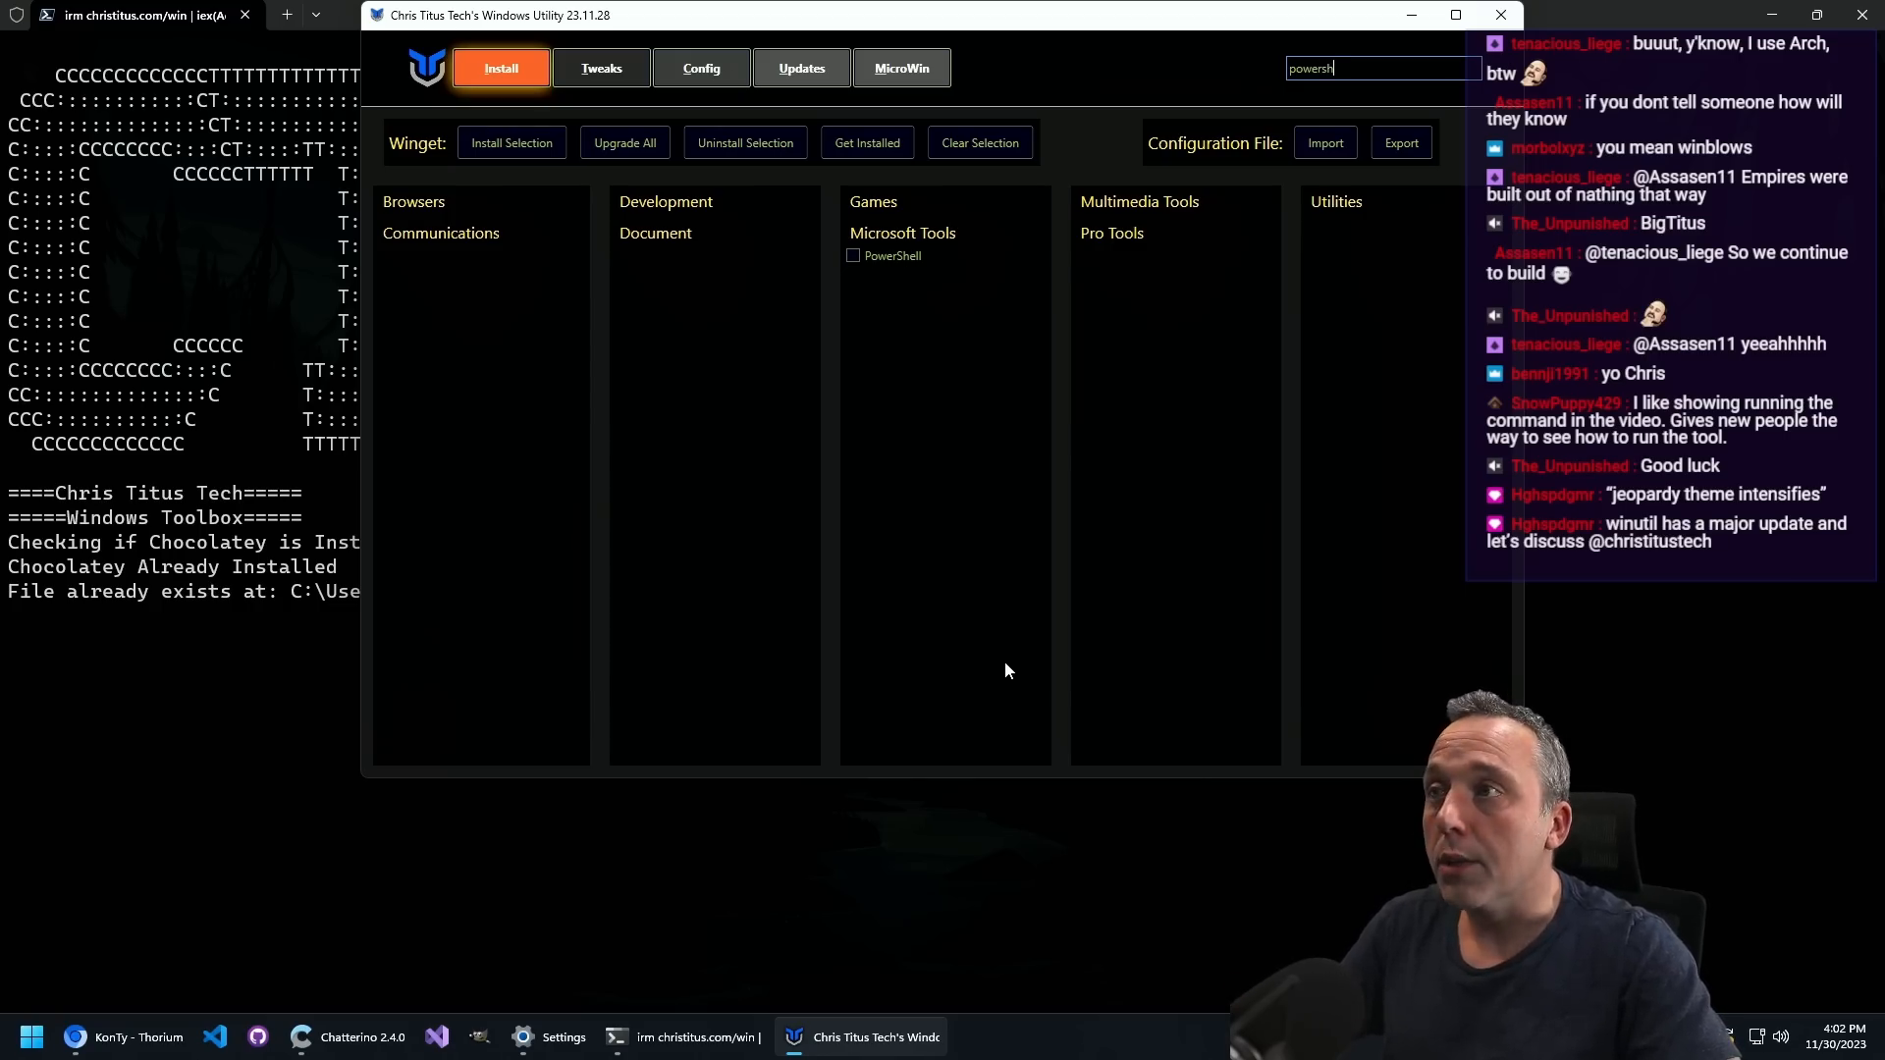
{"action": "type", "text": "git"}
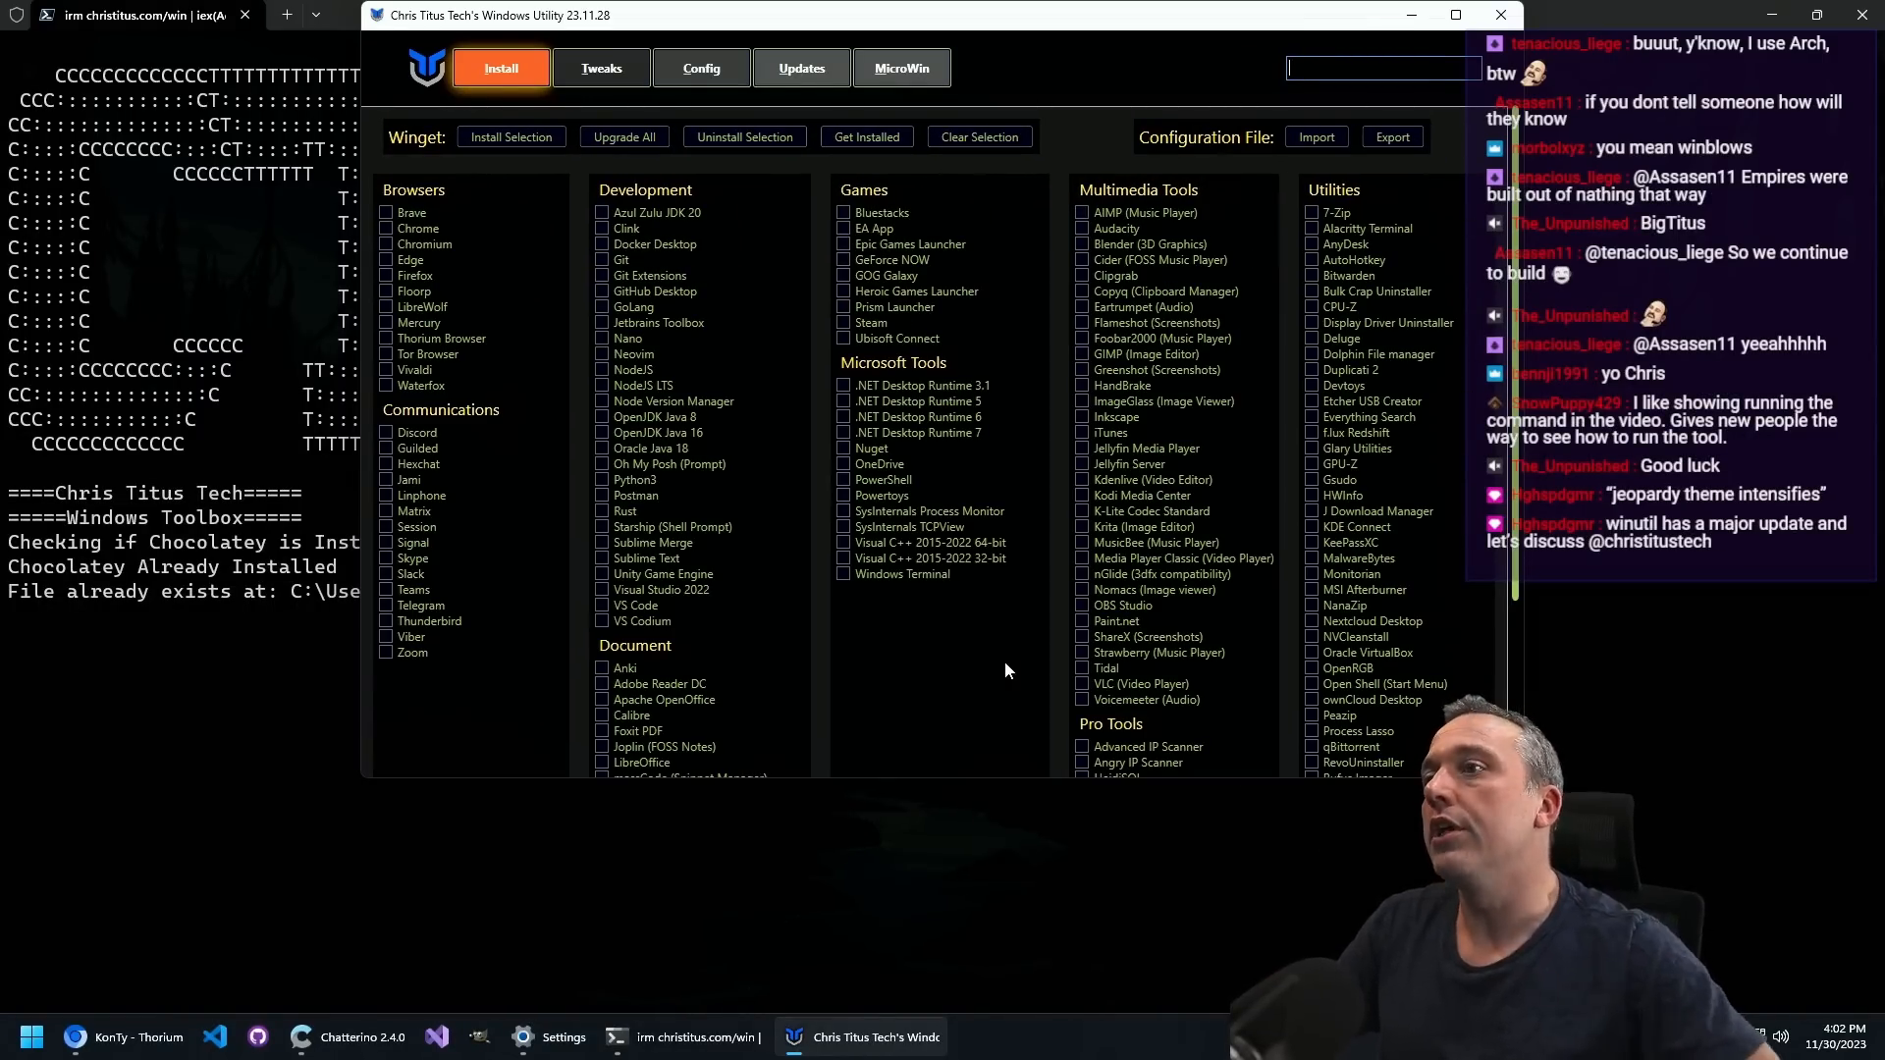
{"action": "mouse_move", "coordinate": [1046, 597]}
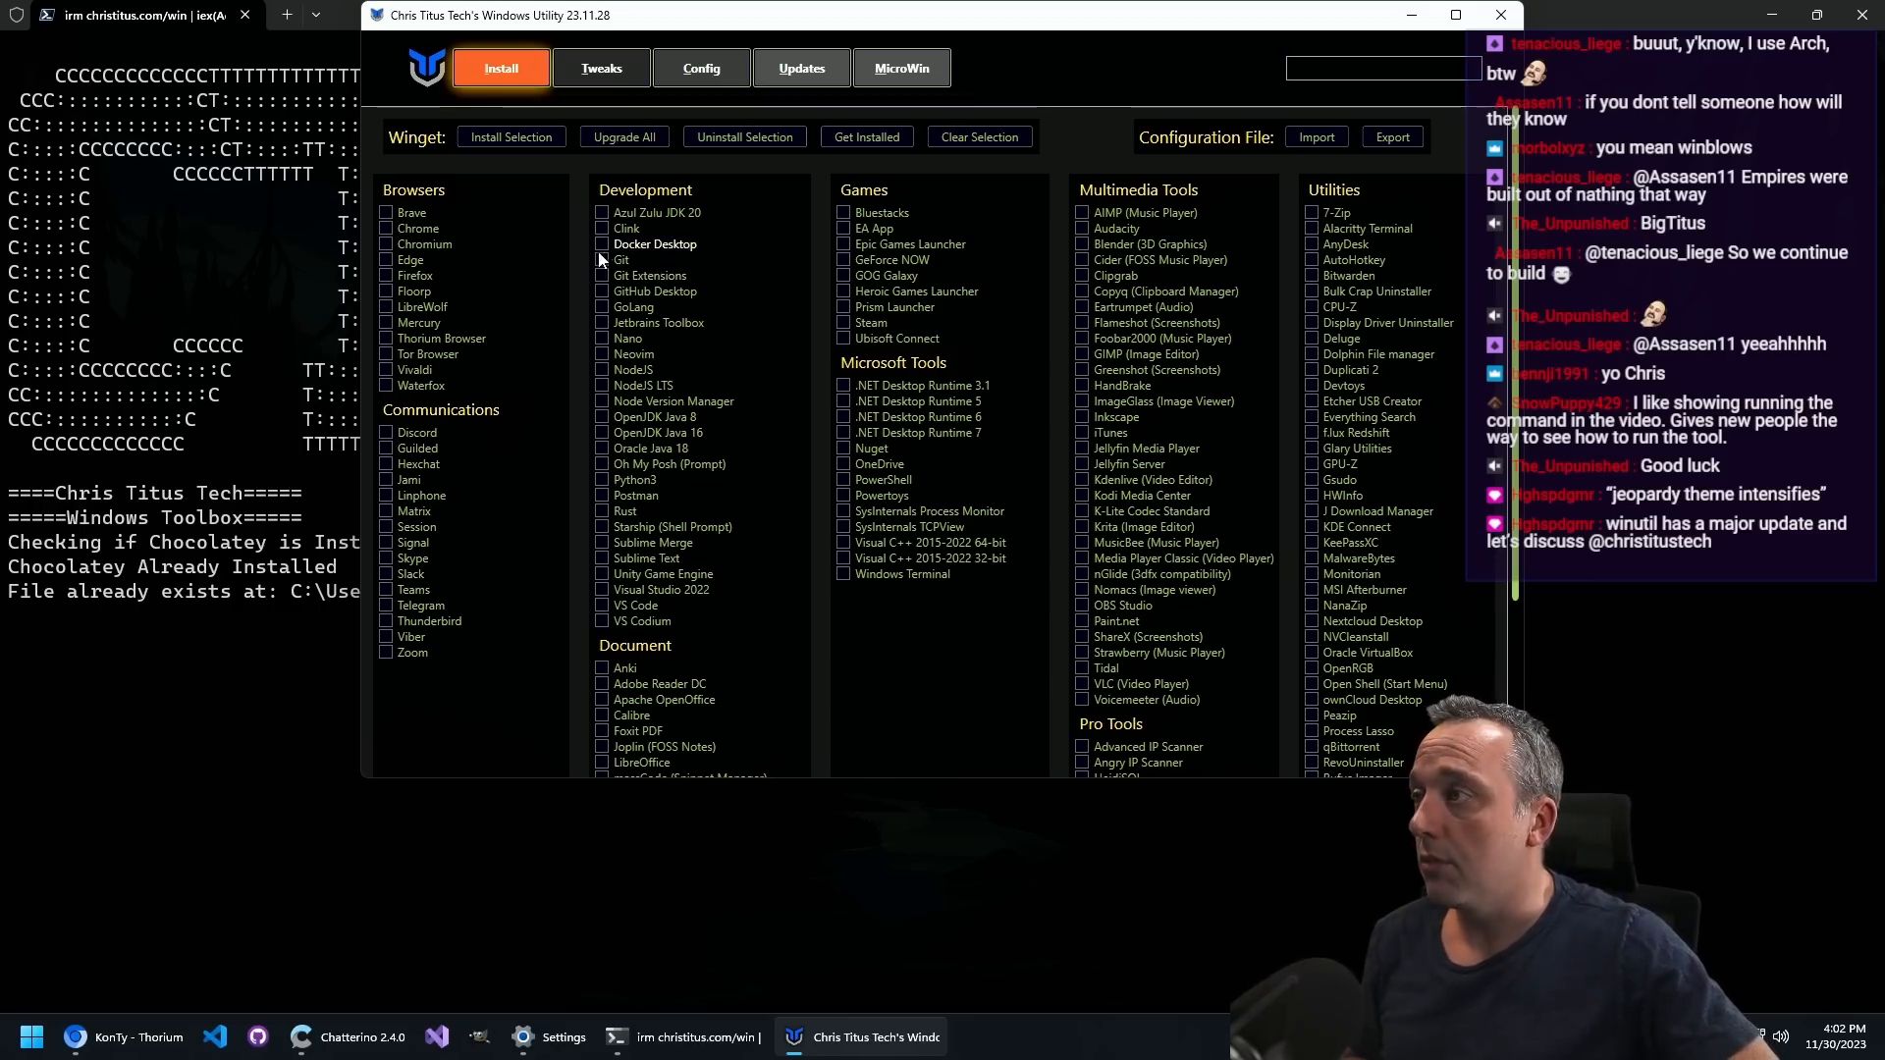
{"action": "left_click", "coordinate": [842, 306]}
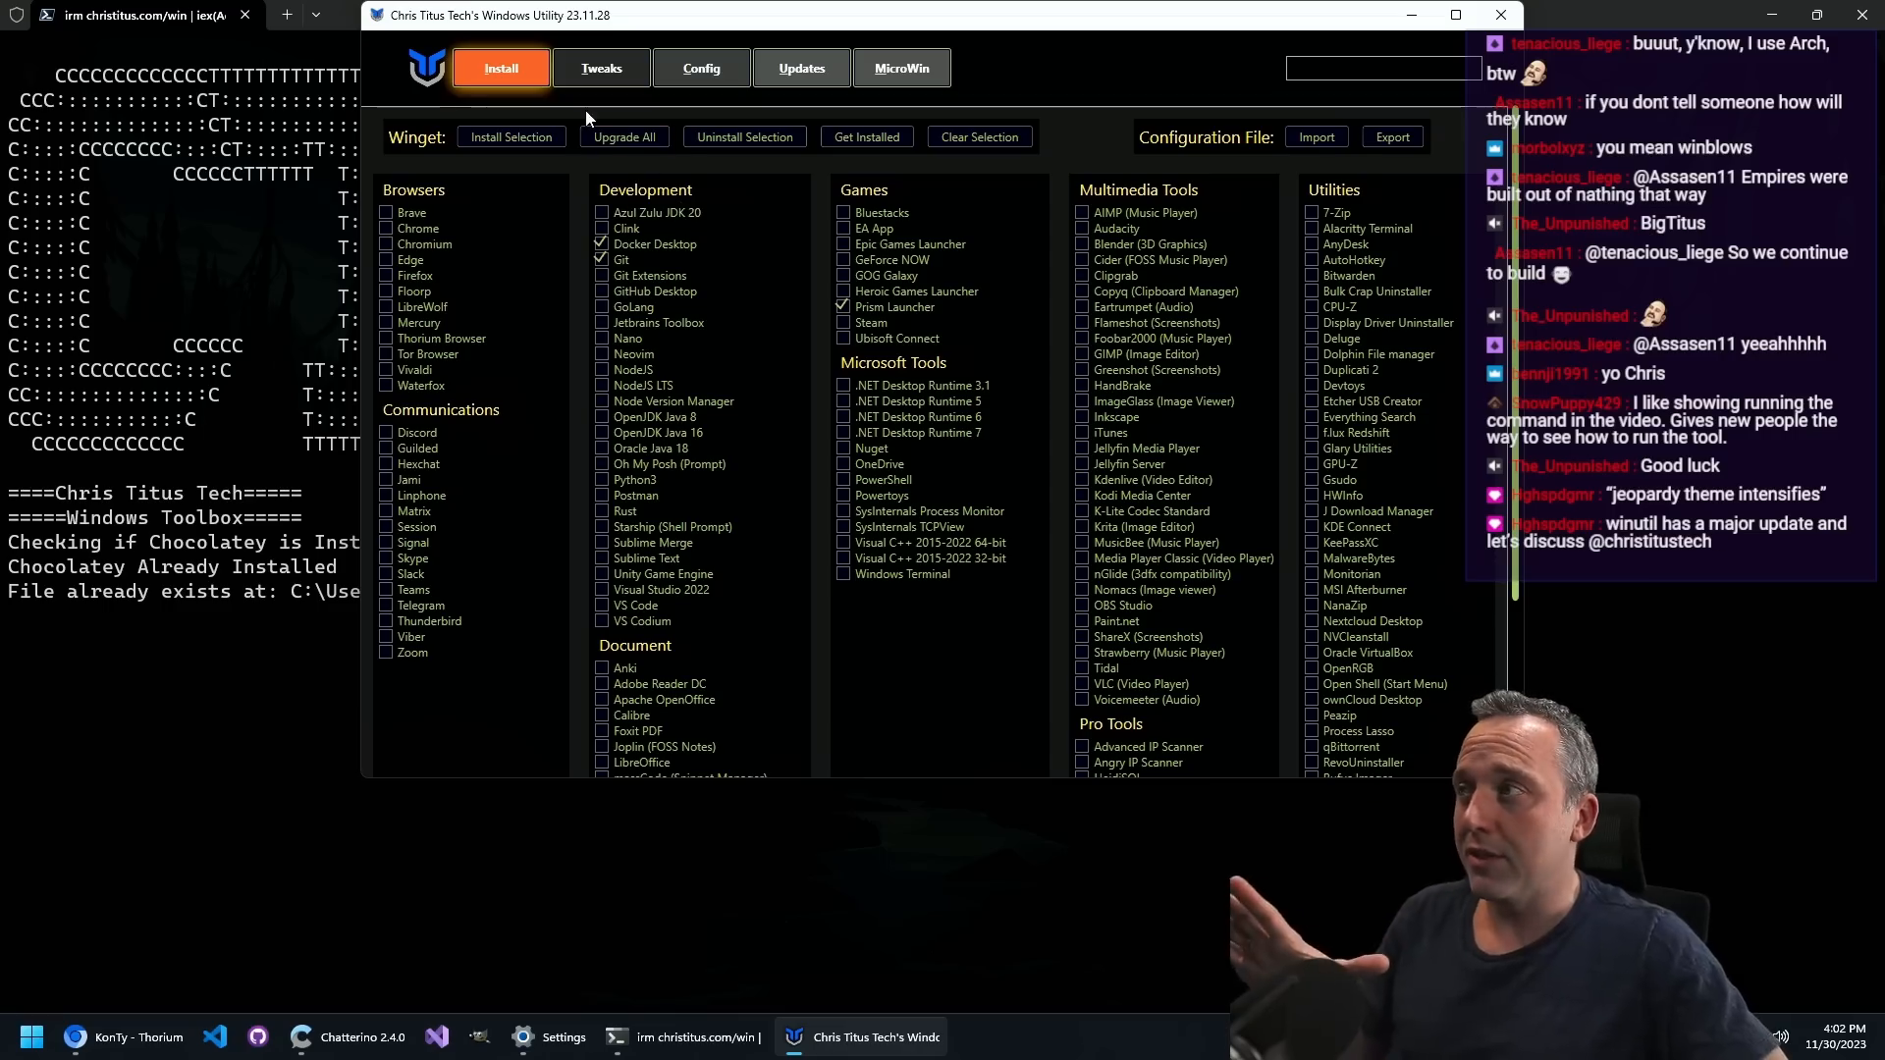
{"action": "mouse_move", "coordinate": [622, 136]}
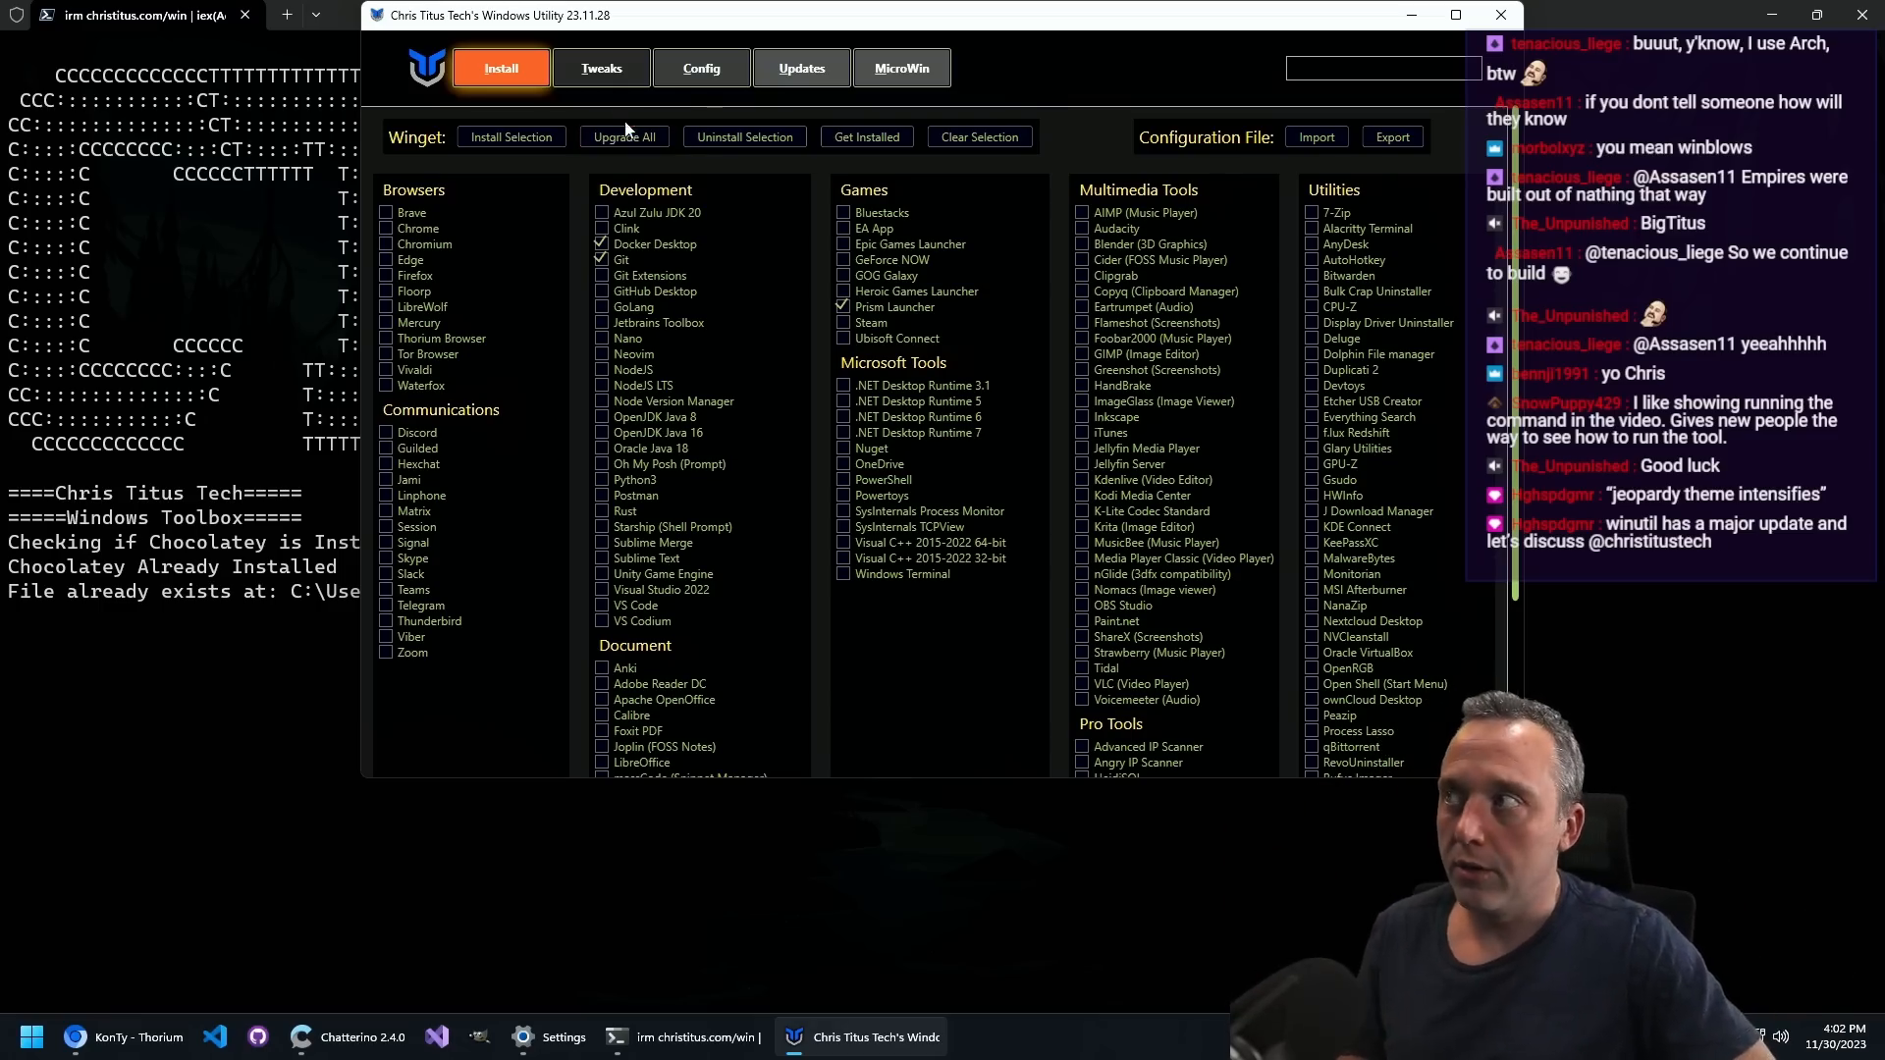
Step: On Tweaks, apply the Desktop recommended selection so all essential tweaks are ticked
{"action": "left_click", "coordinate": [600, 66]}
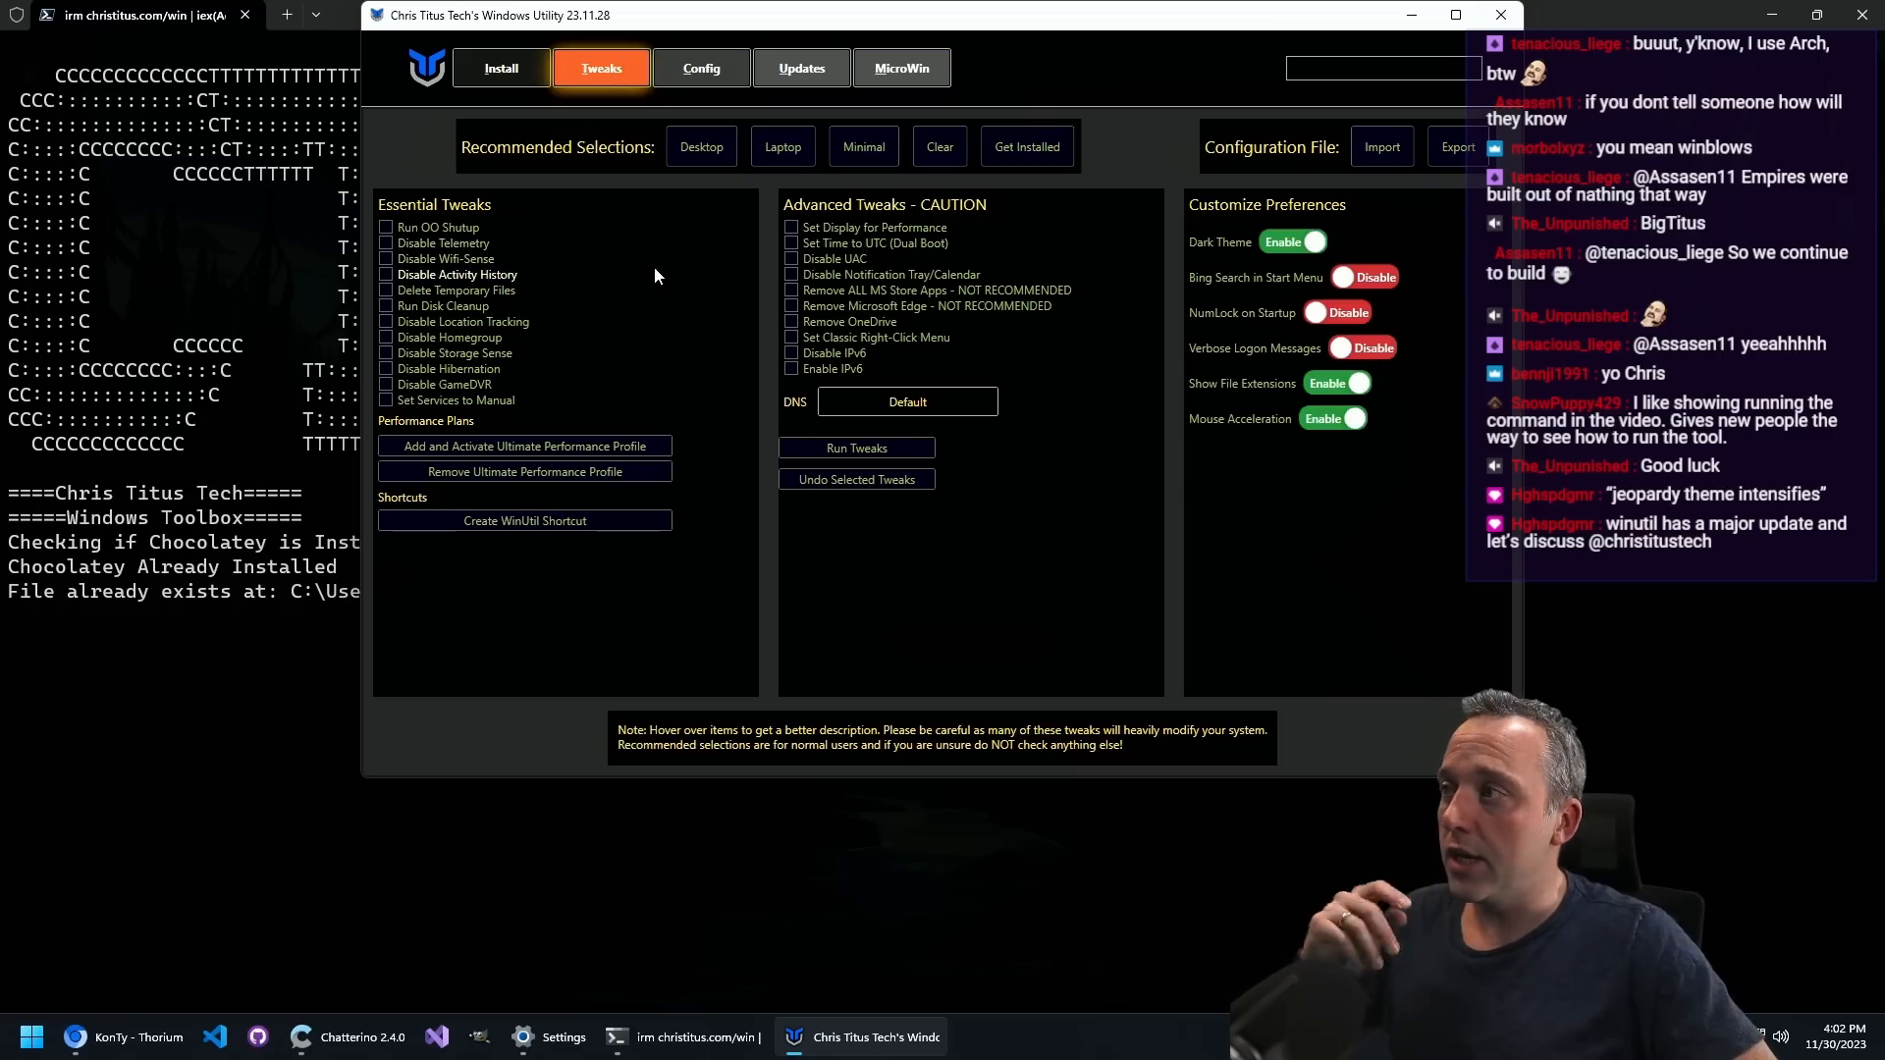
{"action": "mouse_move", "coordinate": [809, 631]}
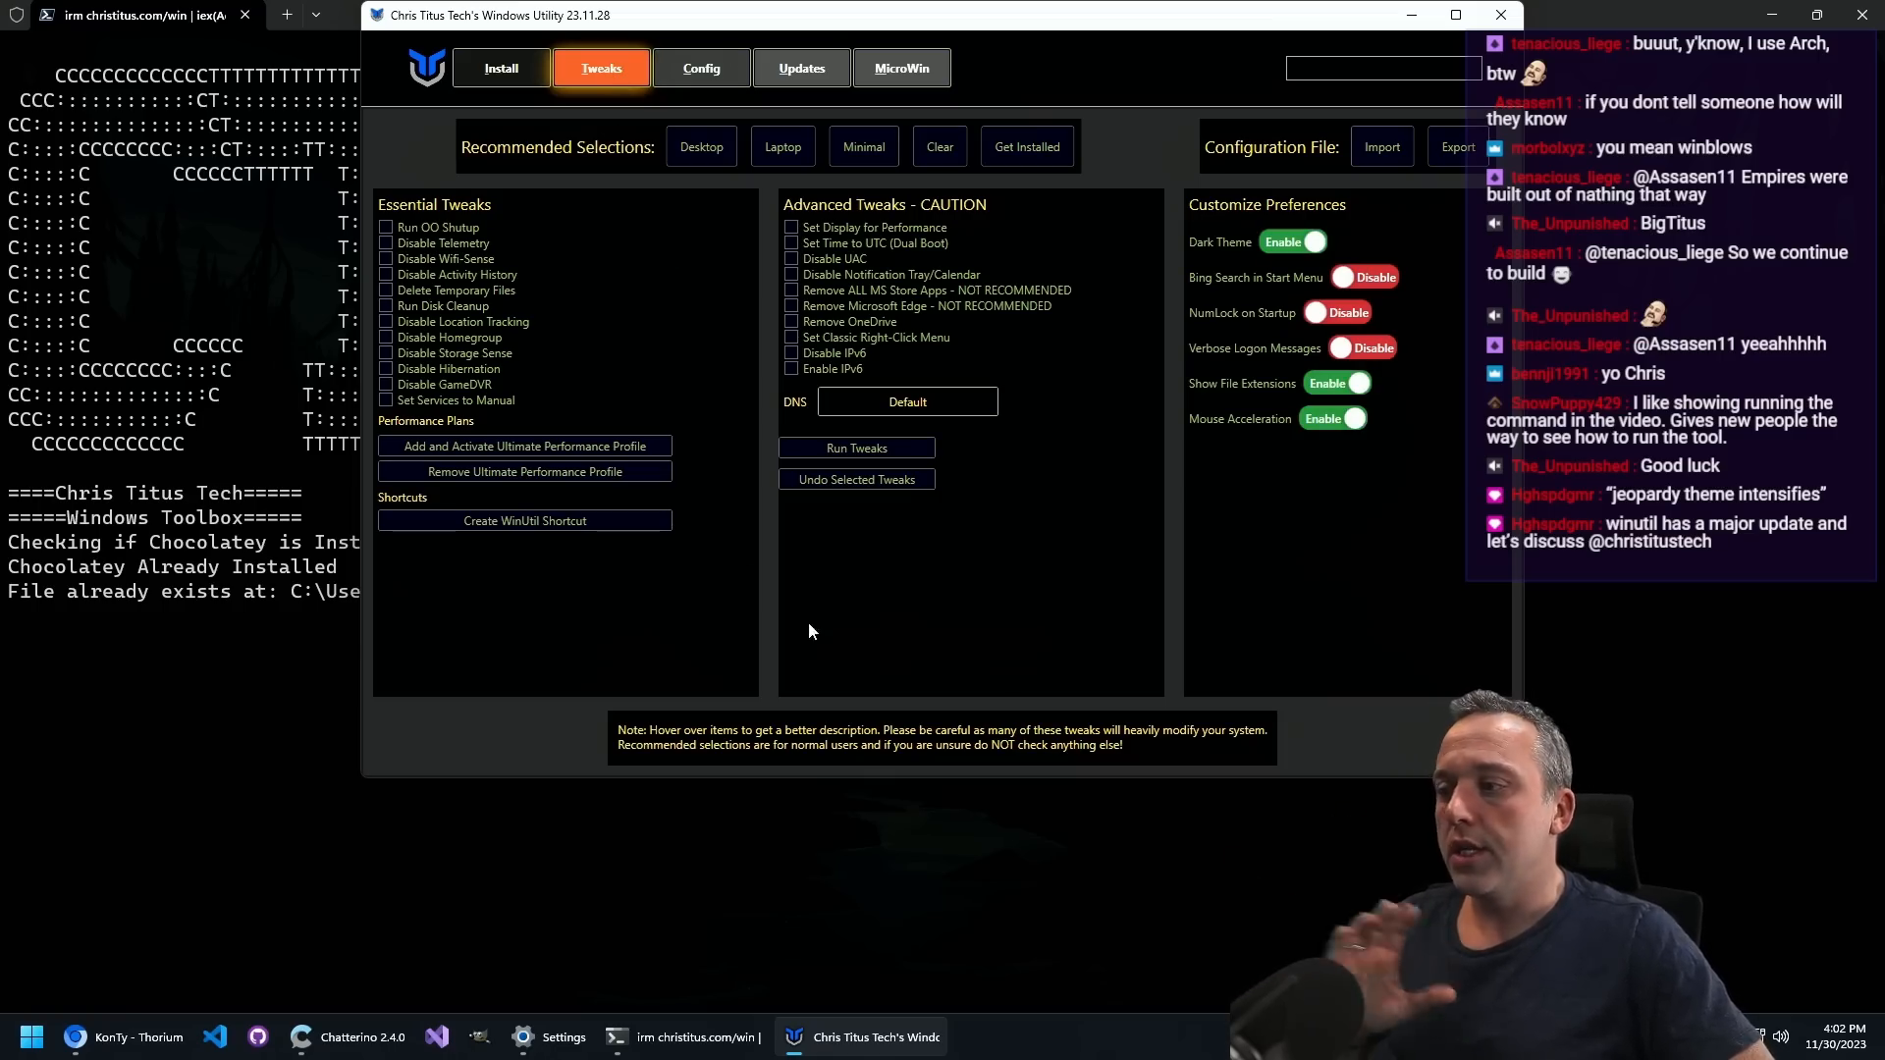
{"action": "mouse_move", "coordinate": [891, 665]}
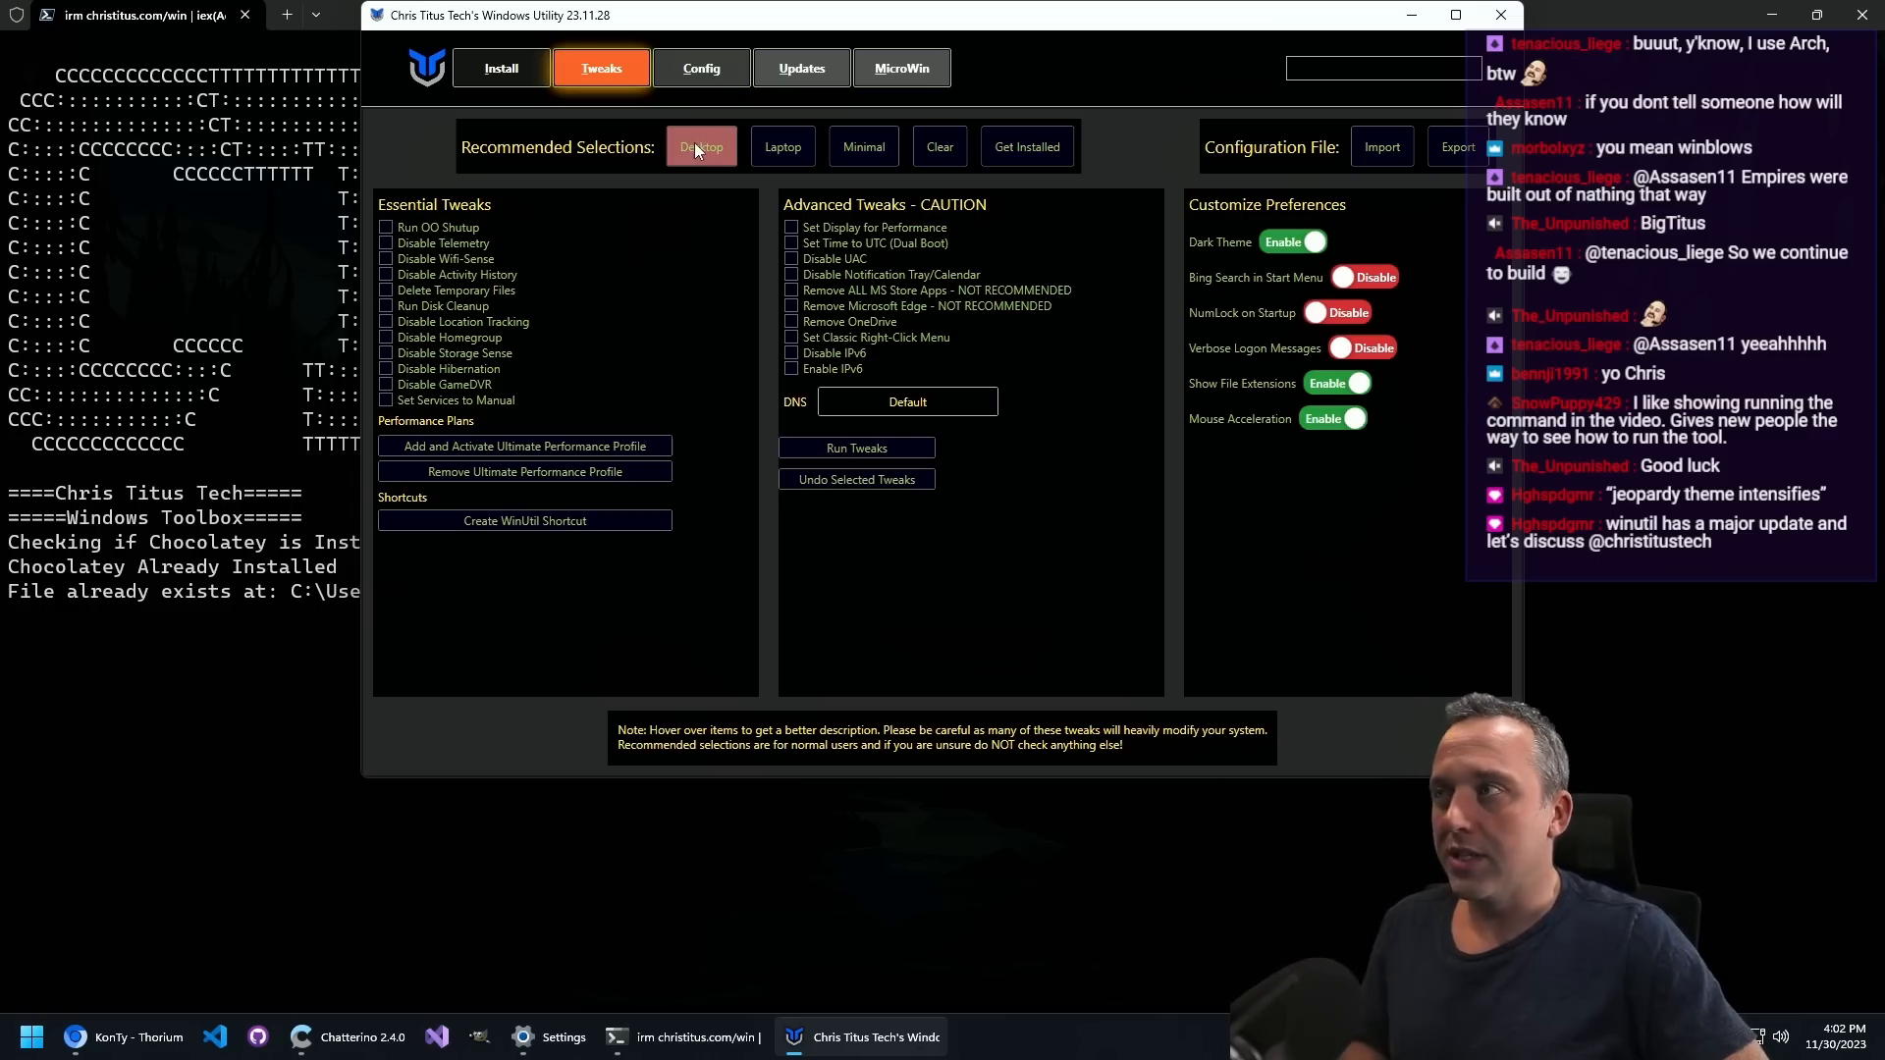
{"action": "left_click", "coordinate": [701, 147]}
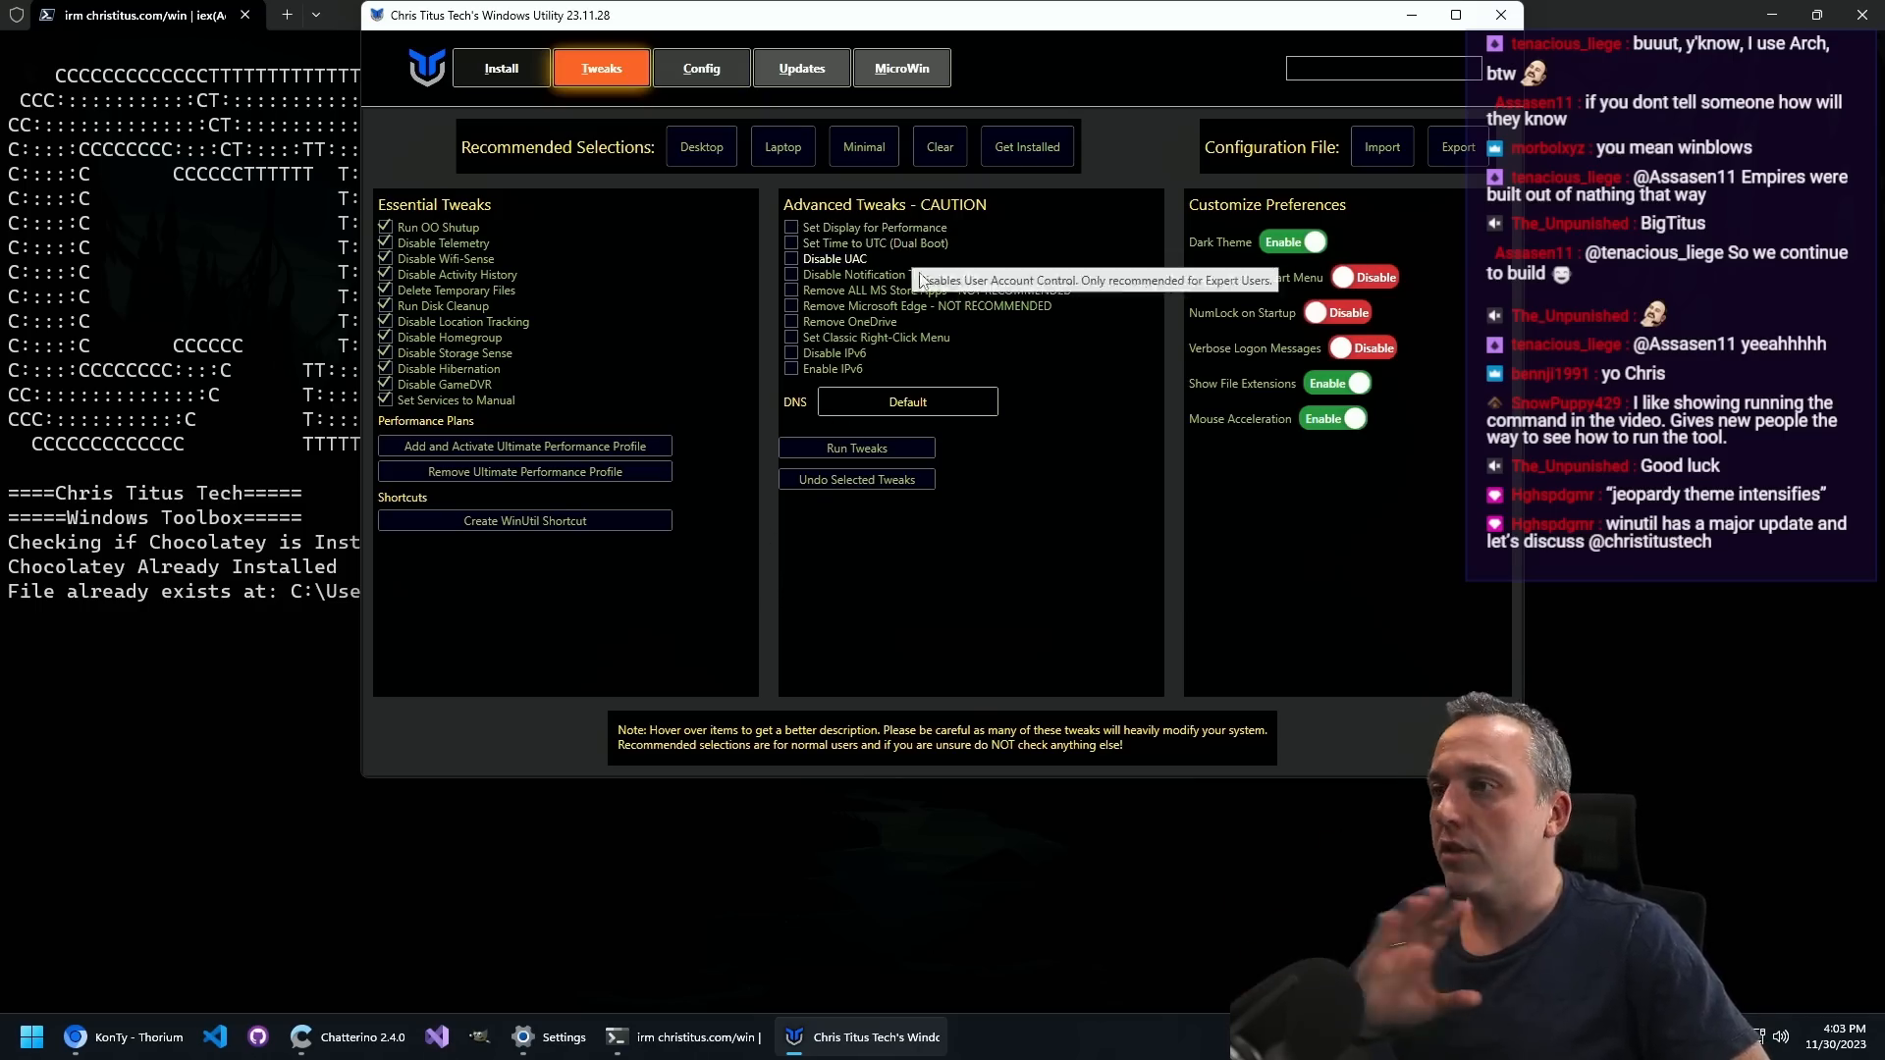
{"action": "mouse_move", "coordinate": [919, 296]}
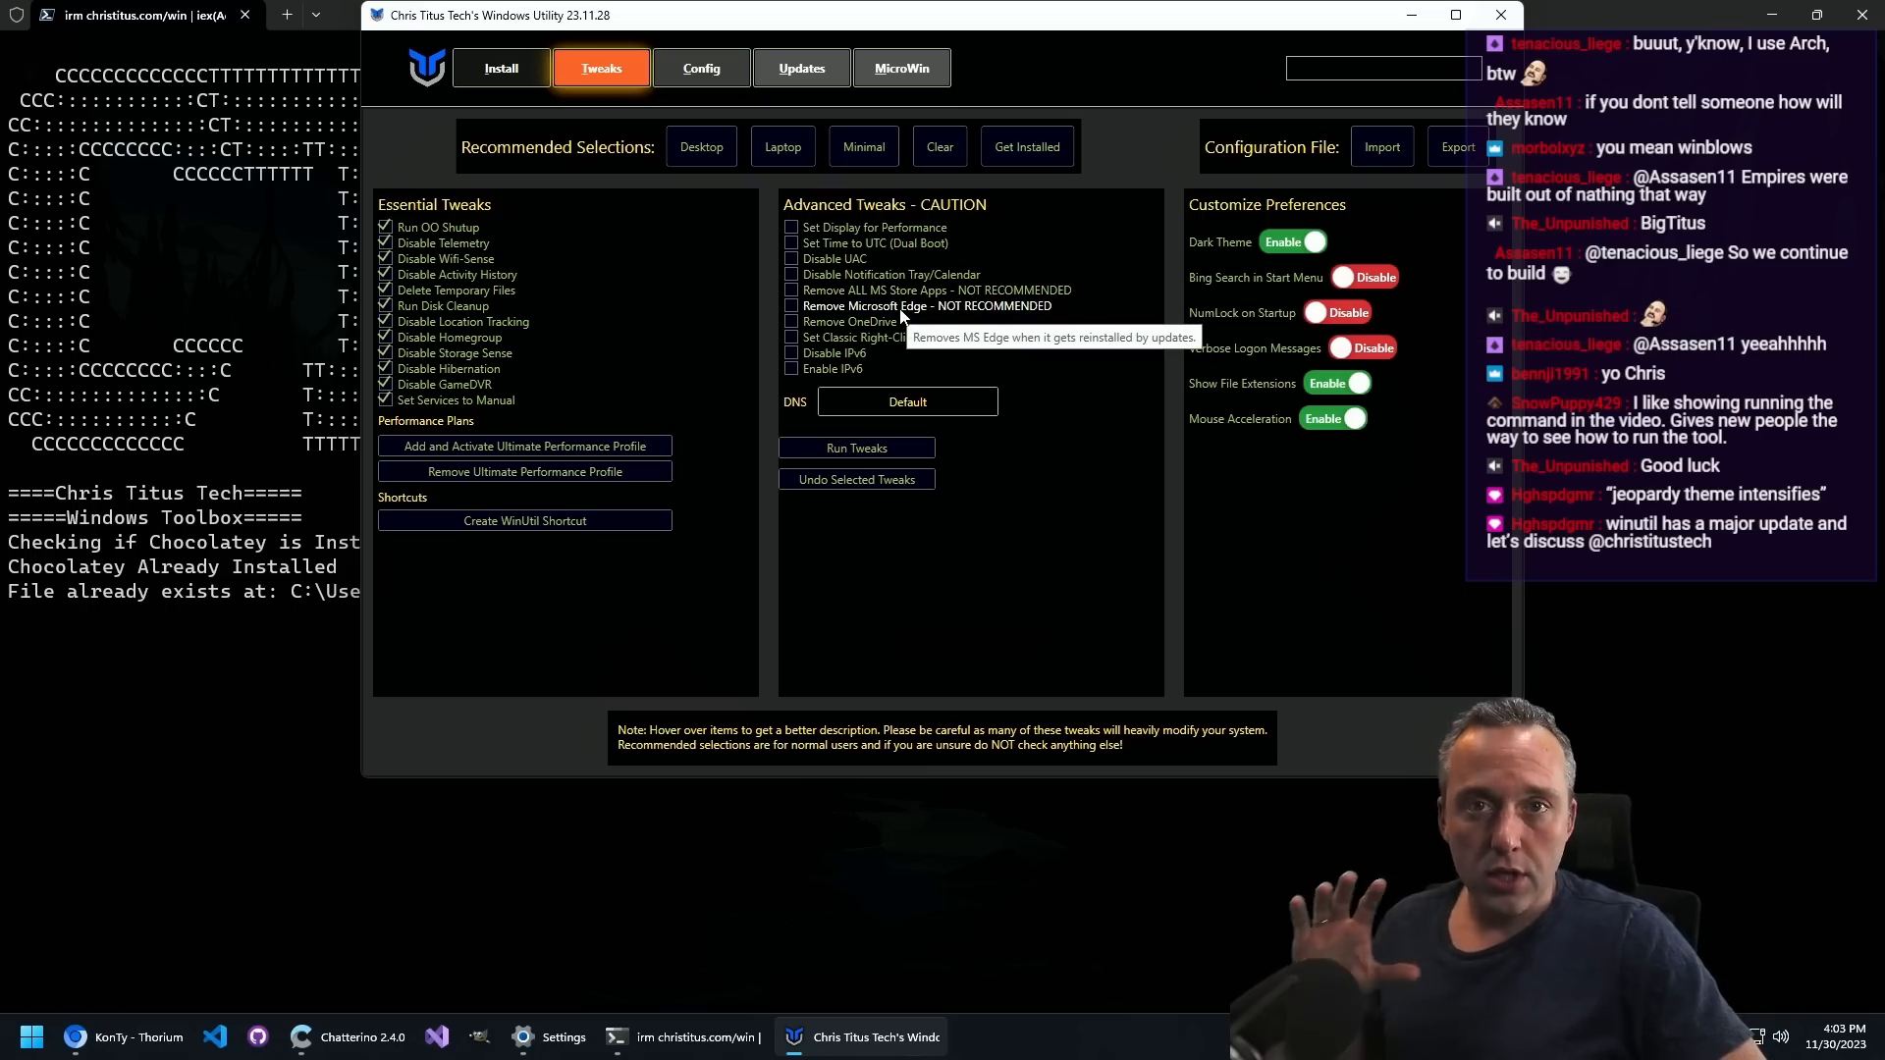
{"action": "mouse_move", "coordinate": [935, 291]}
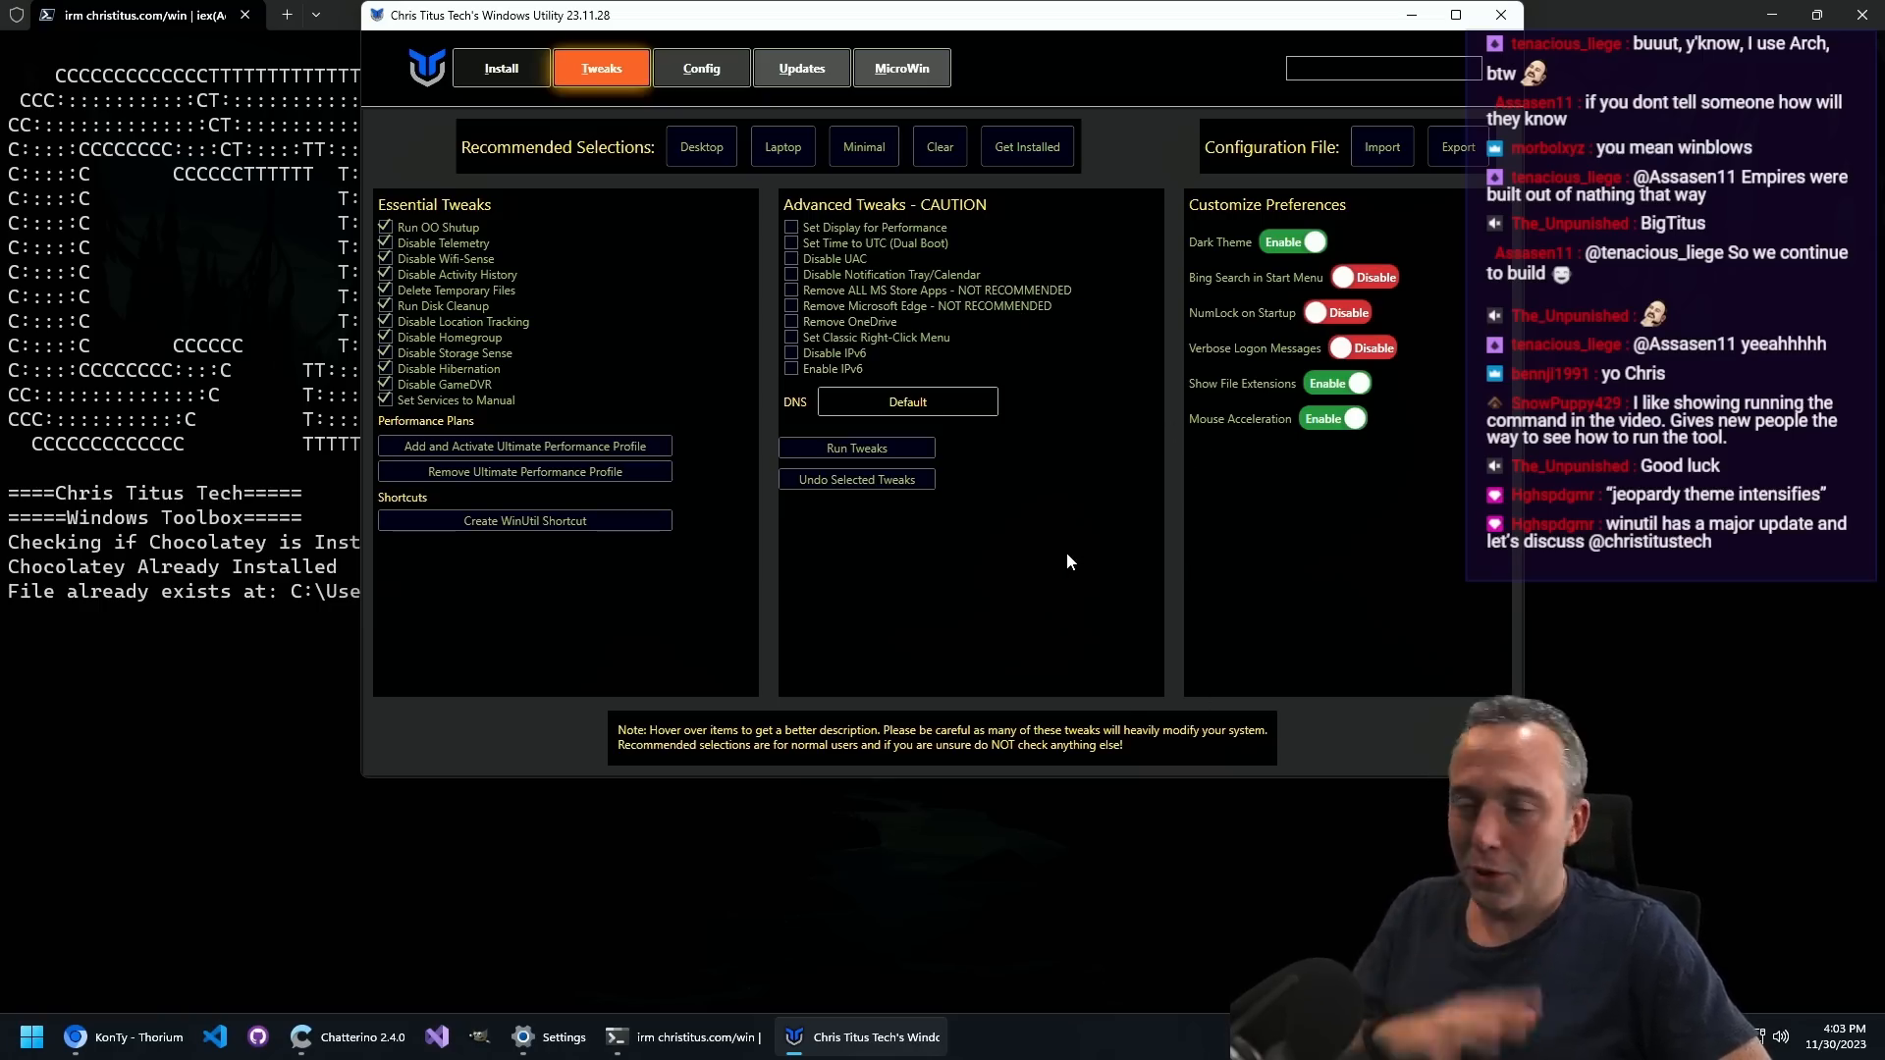
{"action": "mouse_move", "coordinate": [988, 591]}
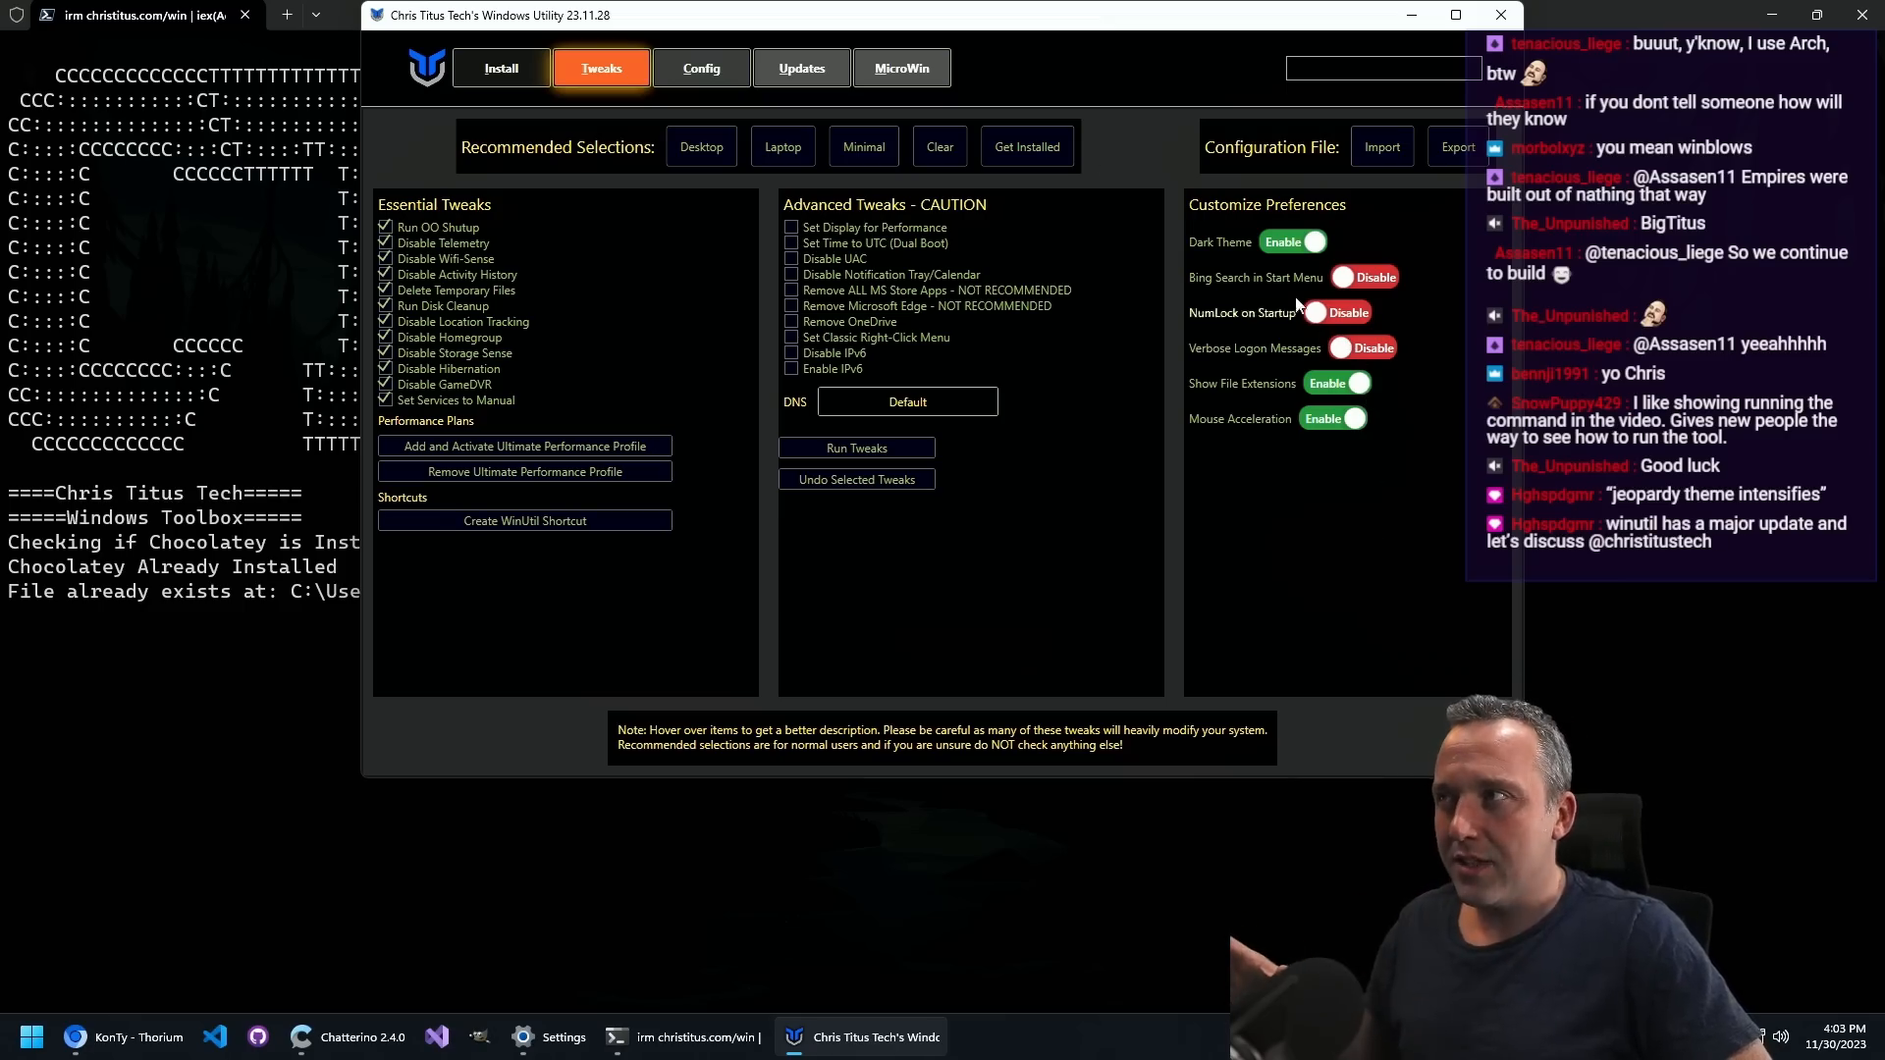
{"action": "mouse_move", "coordinate": [901, 66]}
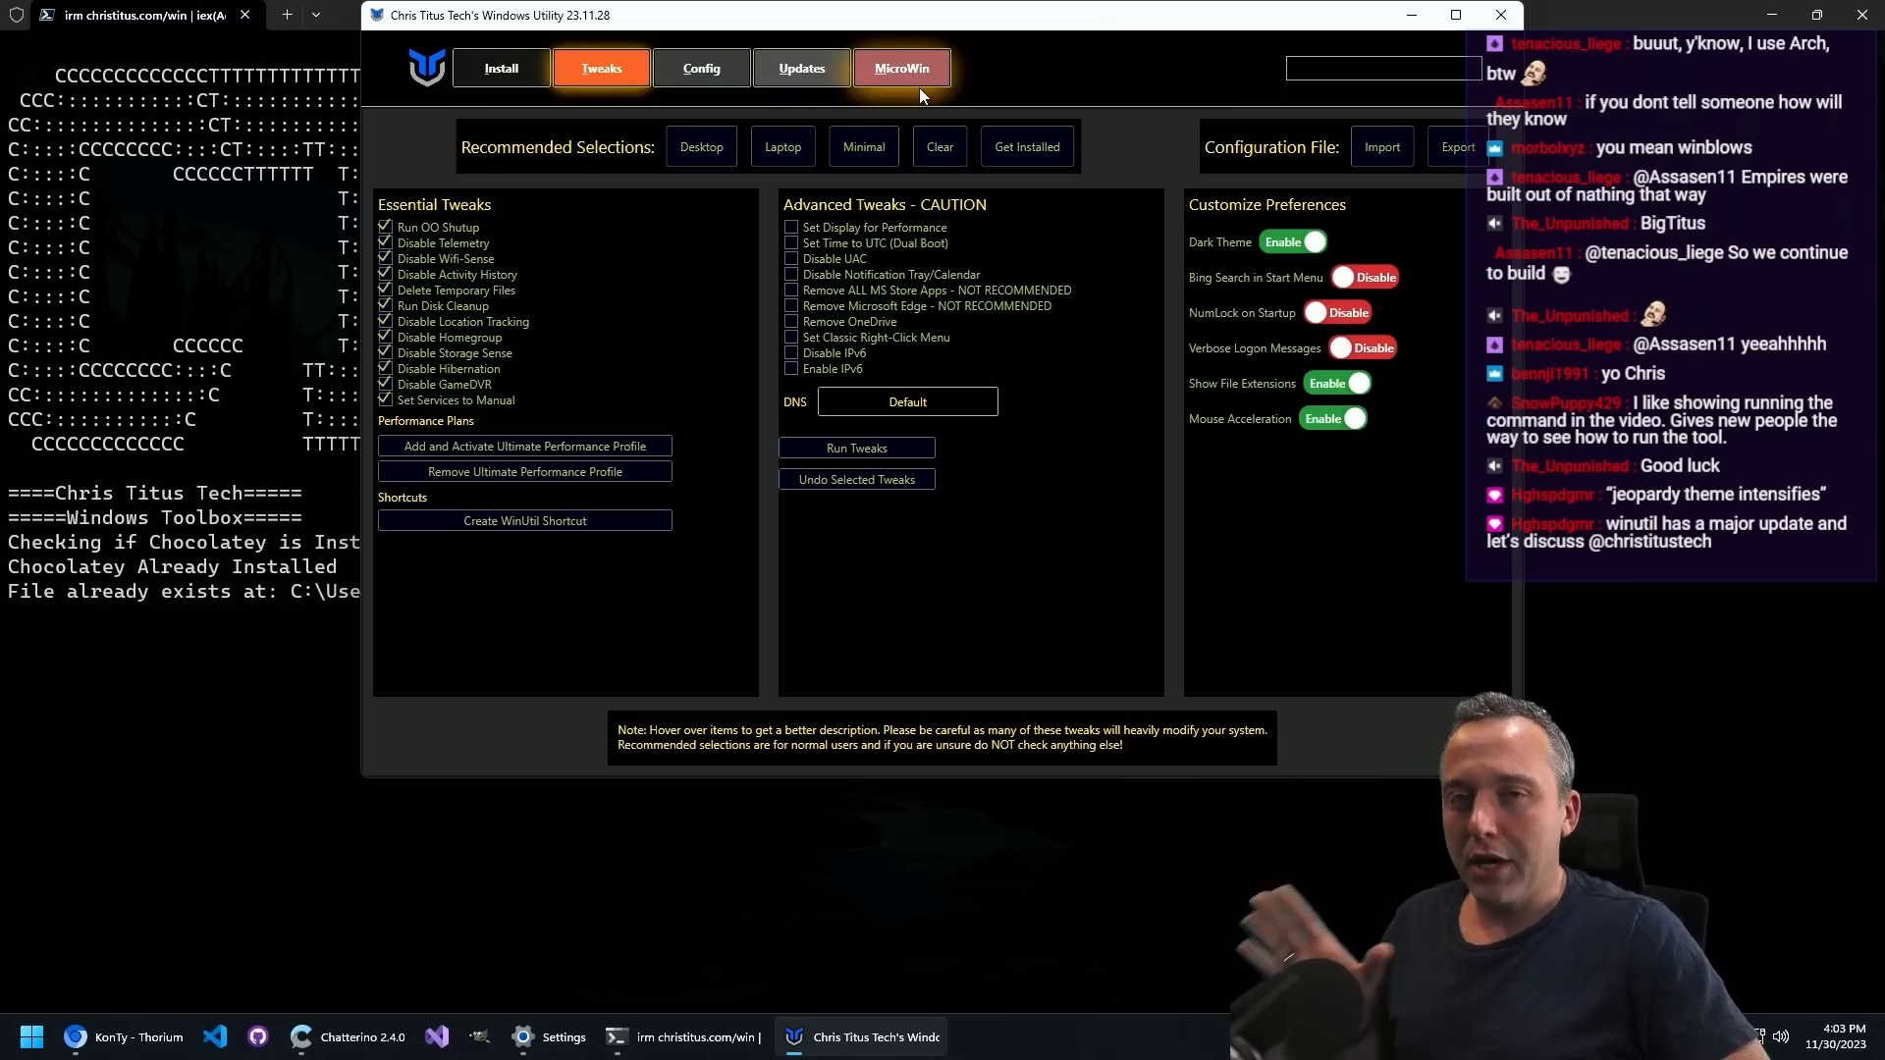
{"action": "mouse_move", "coordinate": [1087, 473]}
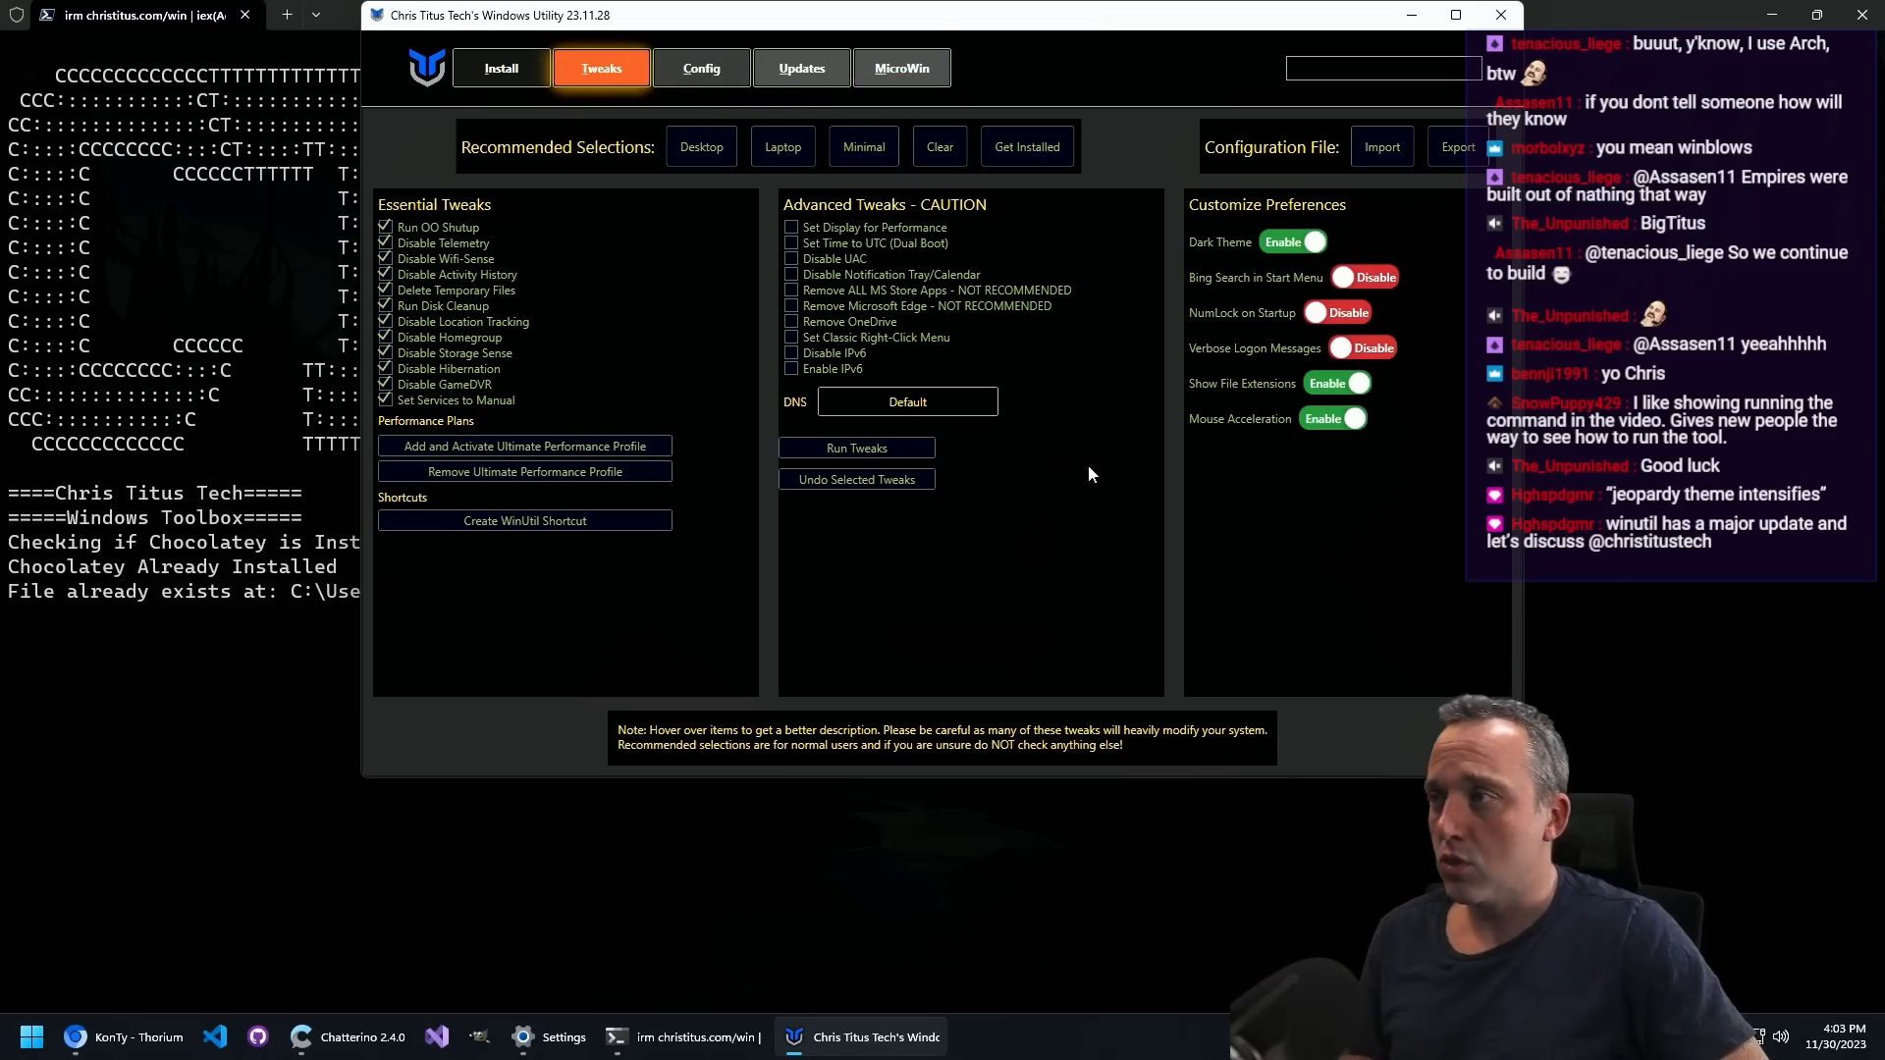
Step: Run the WinGet reinstall fix on the Config page, then move to Updates
{"action": "left_click", "coordinate": [699, 67]}
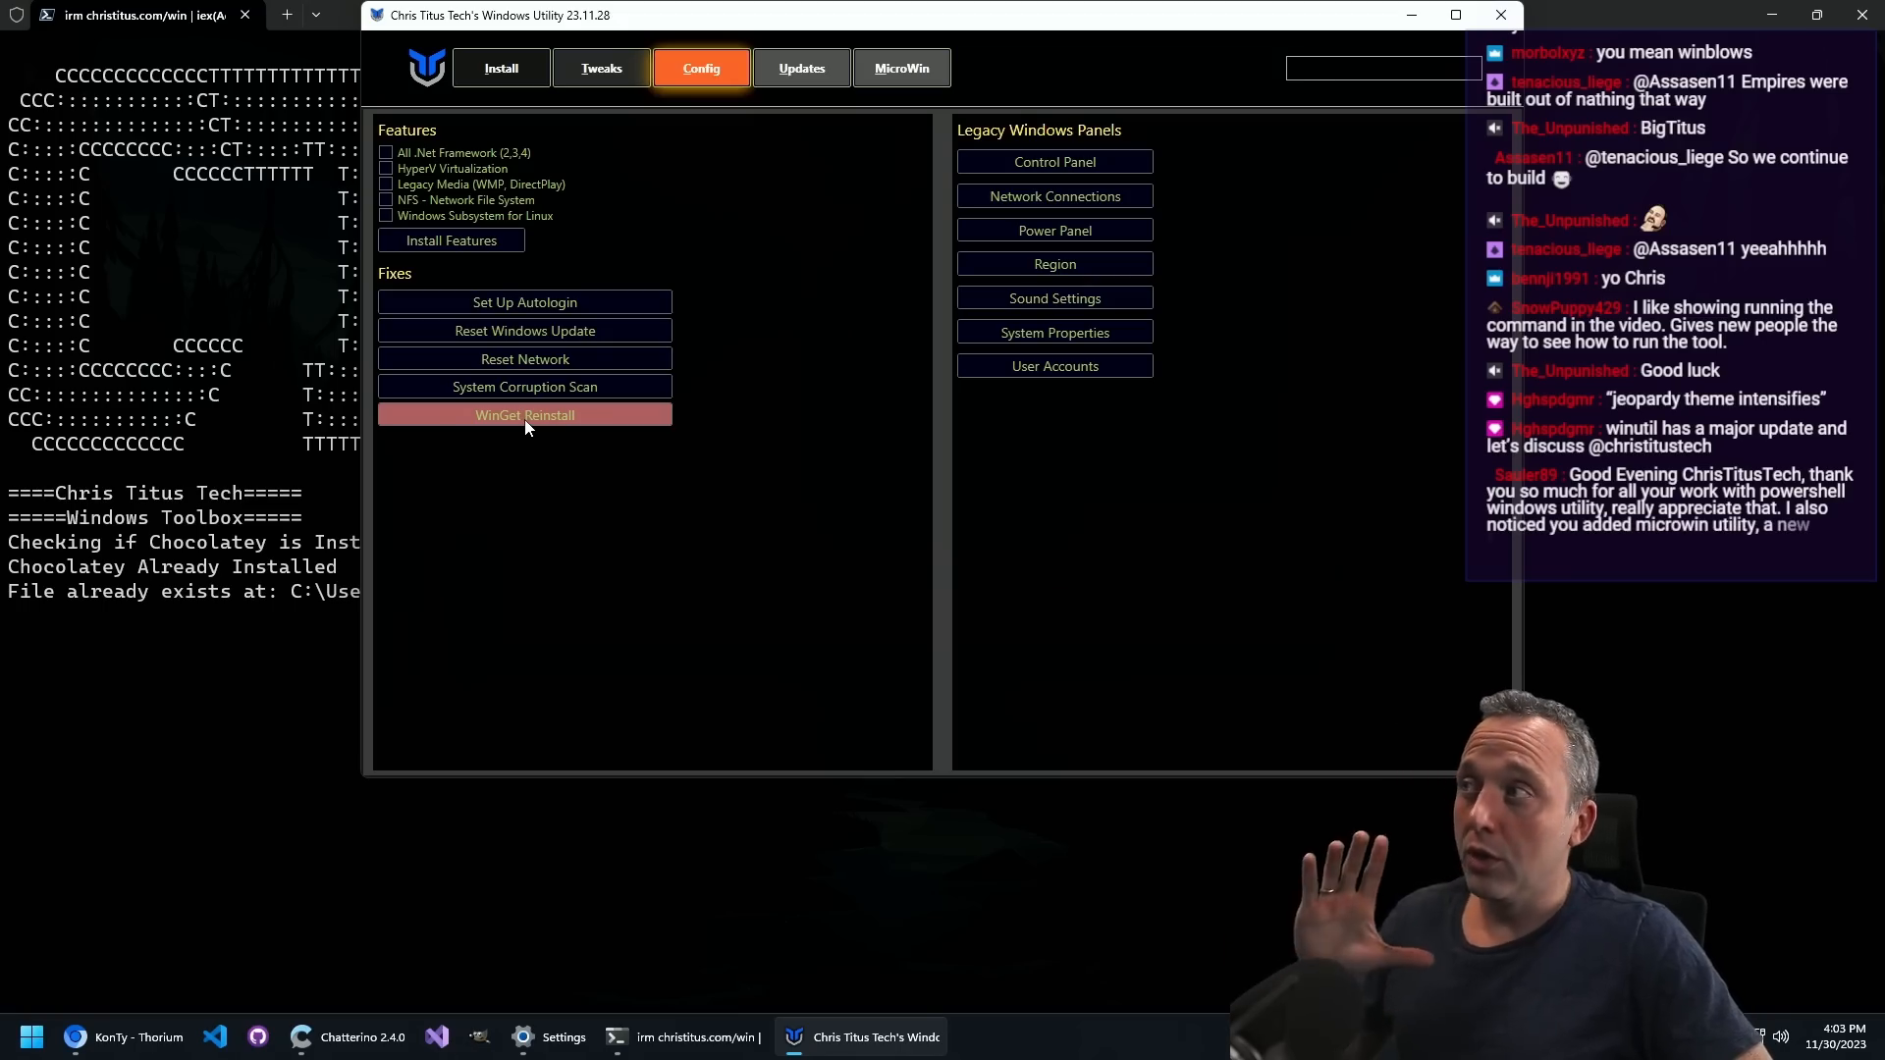
{"action": "left_click", "coordinate": [500, 67]}
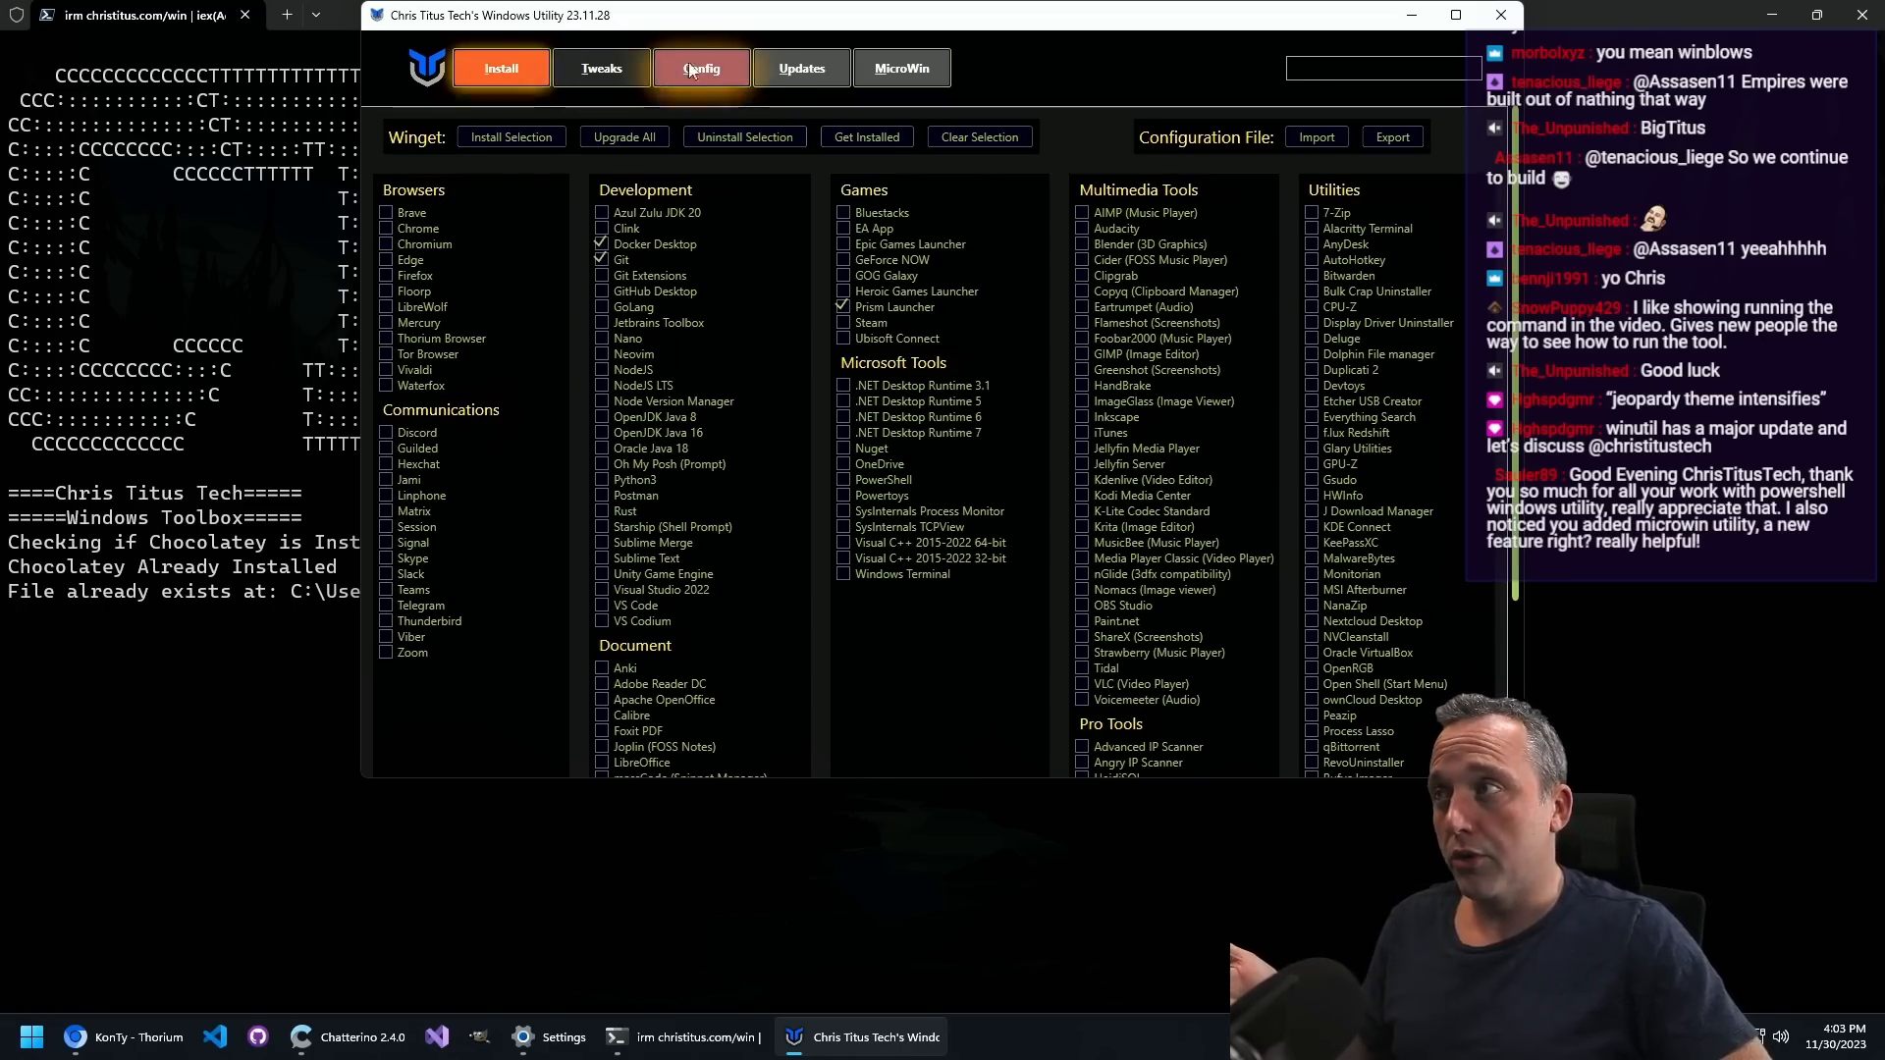
{"action": "left_click", "coordinate": [701, 67]}
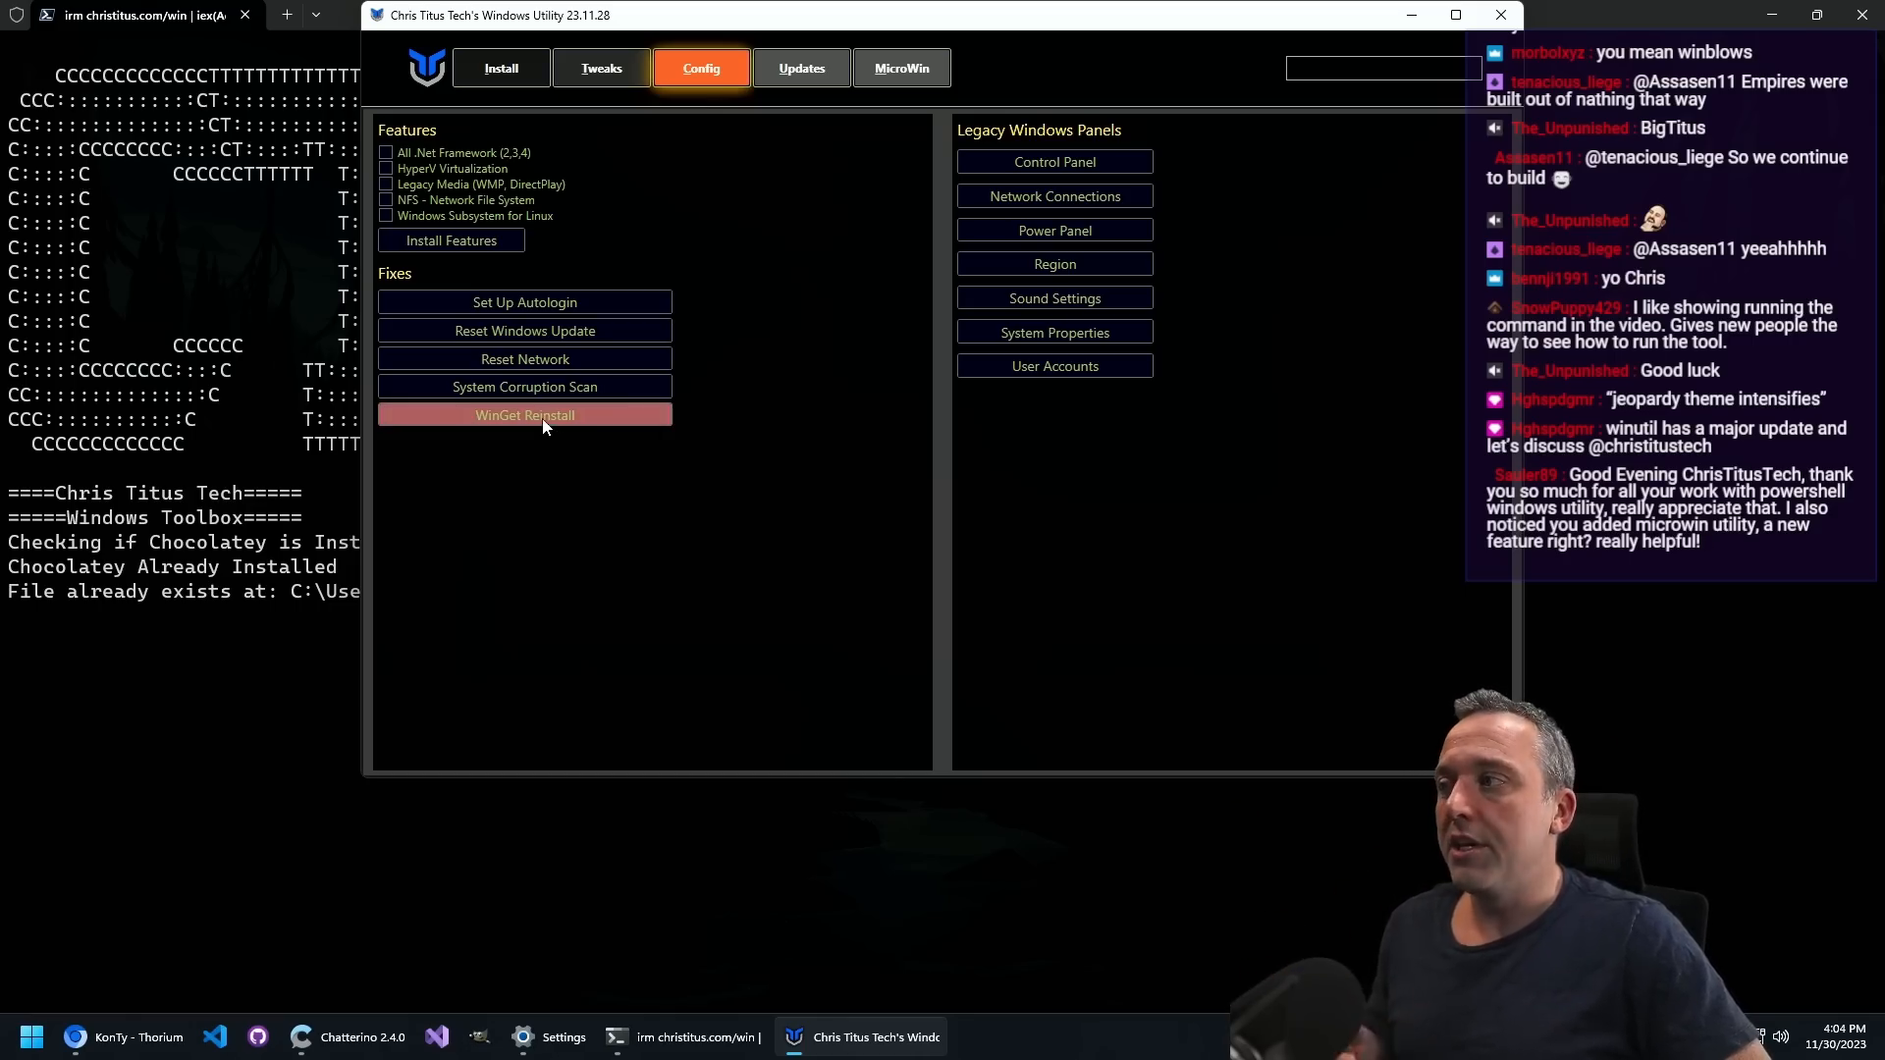
{"action": "left_click", "coordinate": [524, 414]}
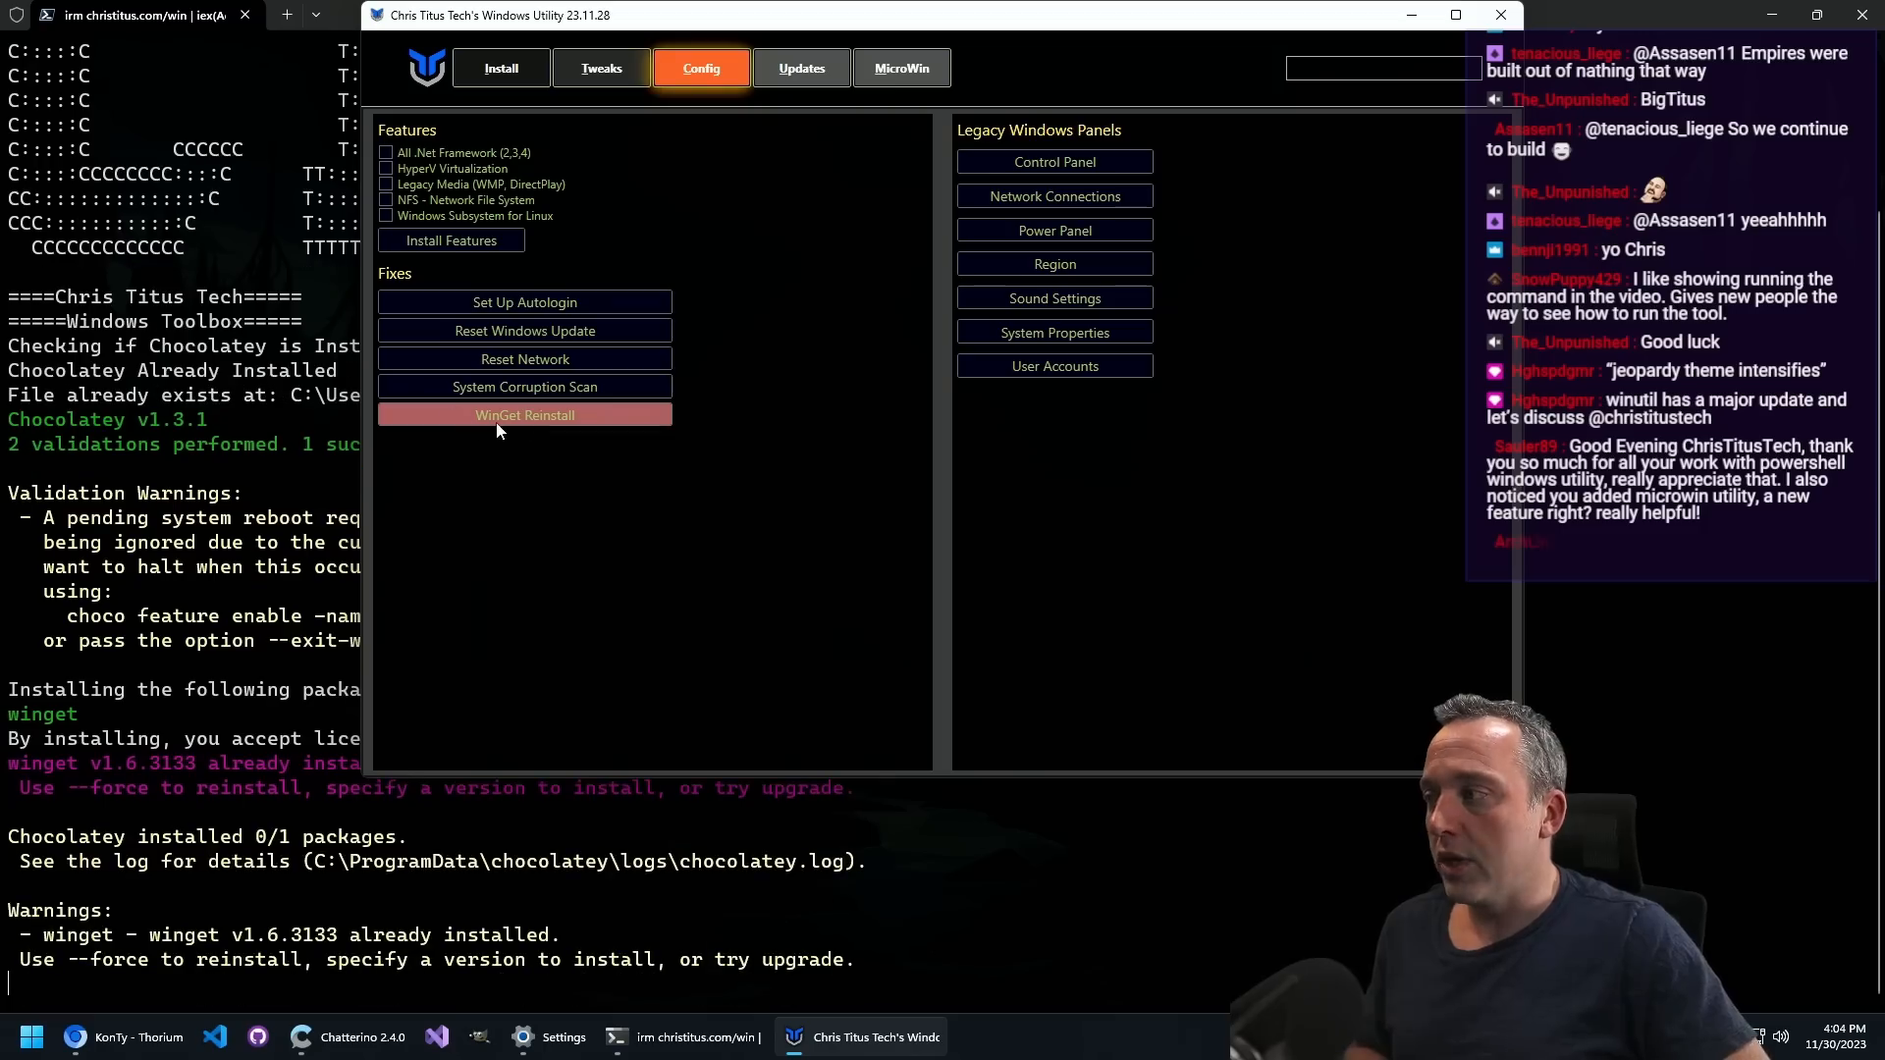
{"action": "mouse_move", "coordinate": [274, 754]}
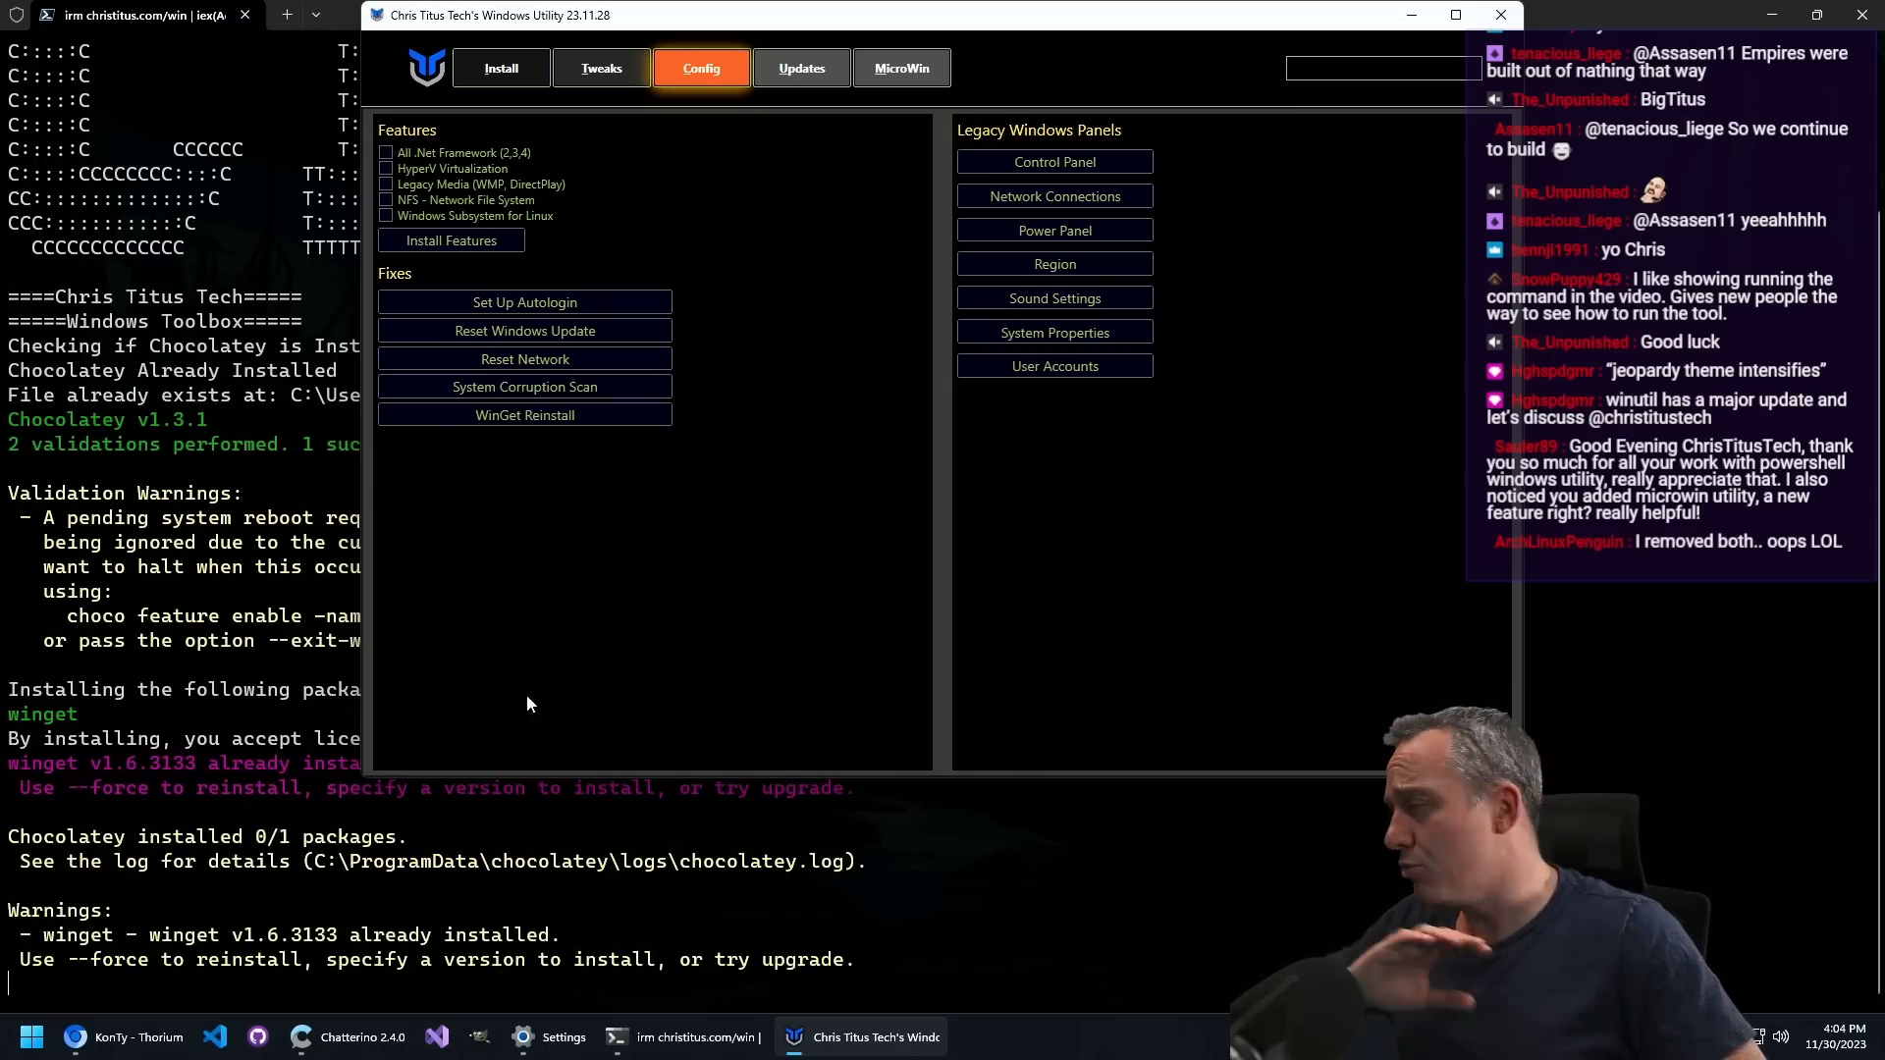
{"action": "left_click", "coordinate": [799, 67]}
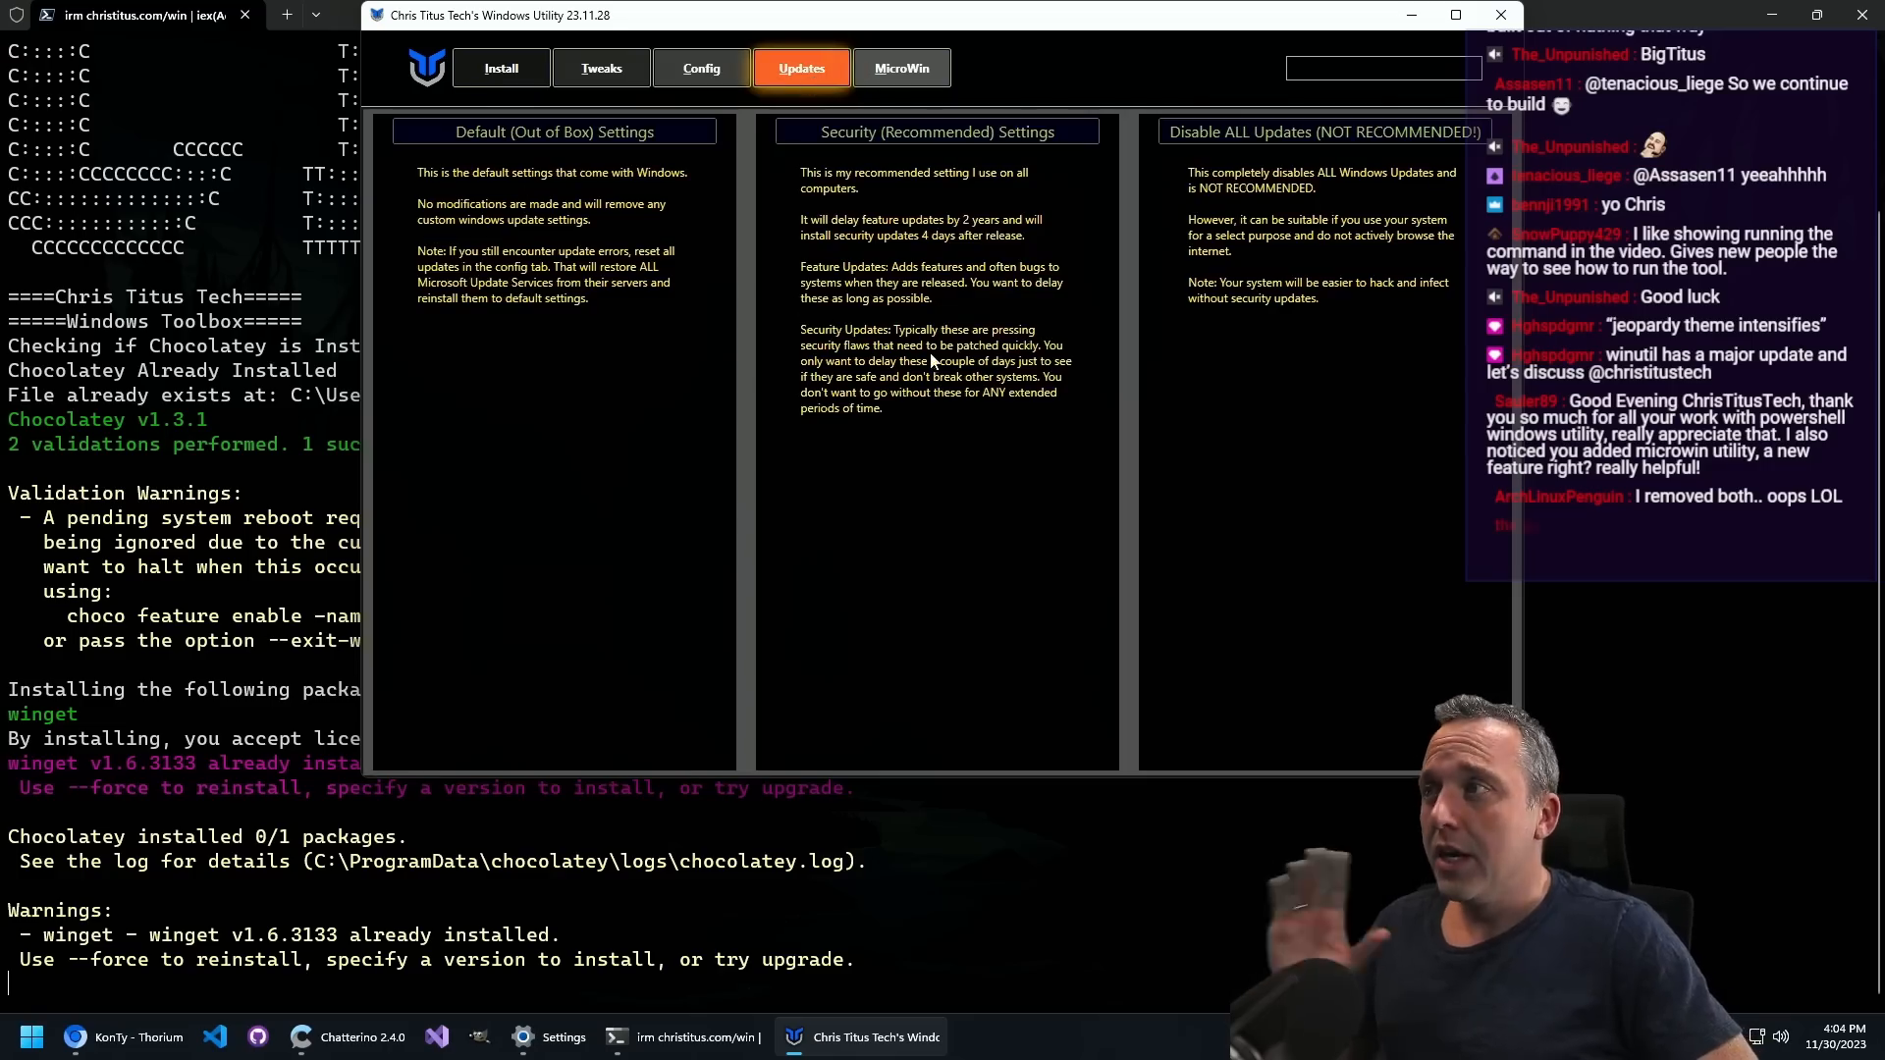
Step: Apply the Security (Recommended) update settings, acknowledge the confirmation, and go to MicroWin
{"action": "left_click", "coordinate": [939, 131]}
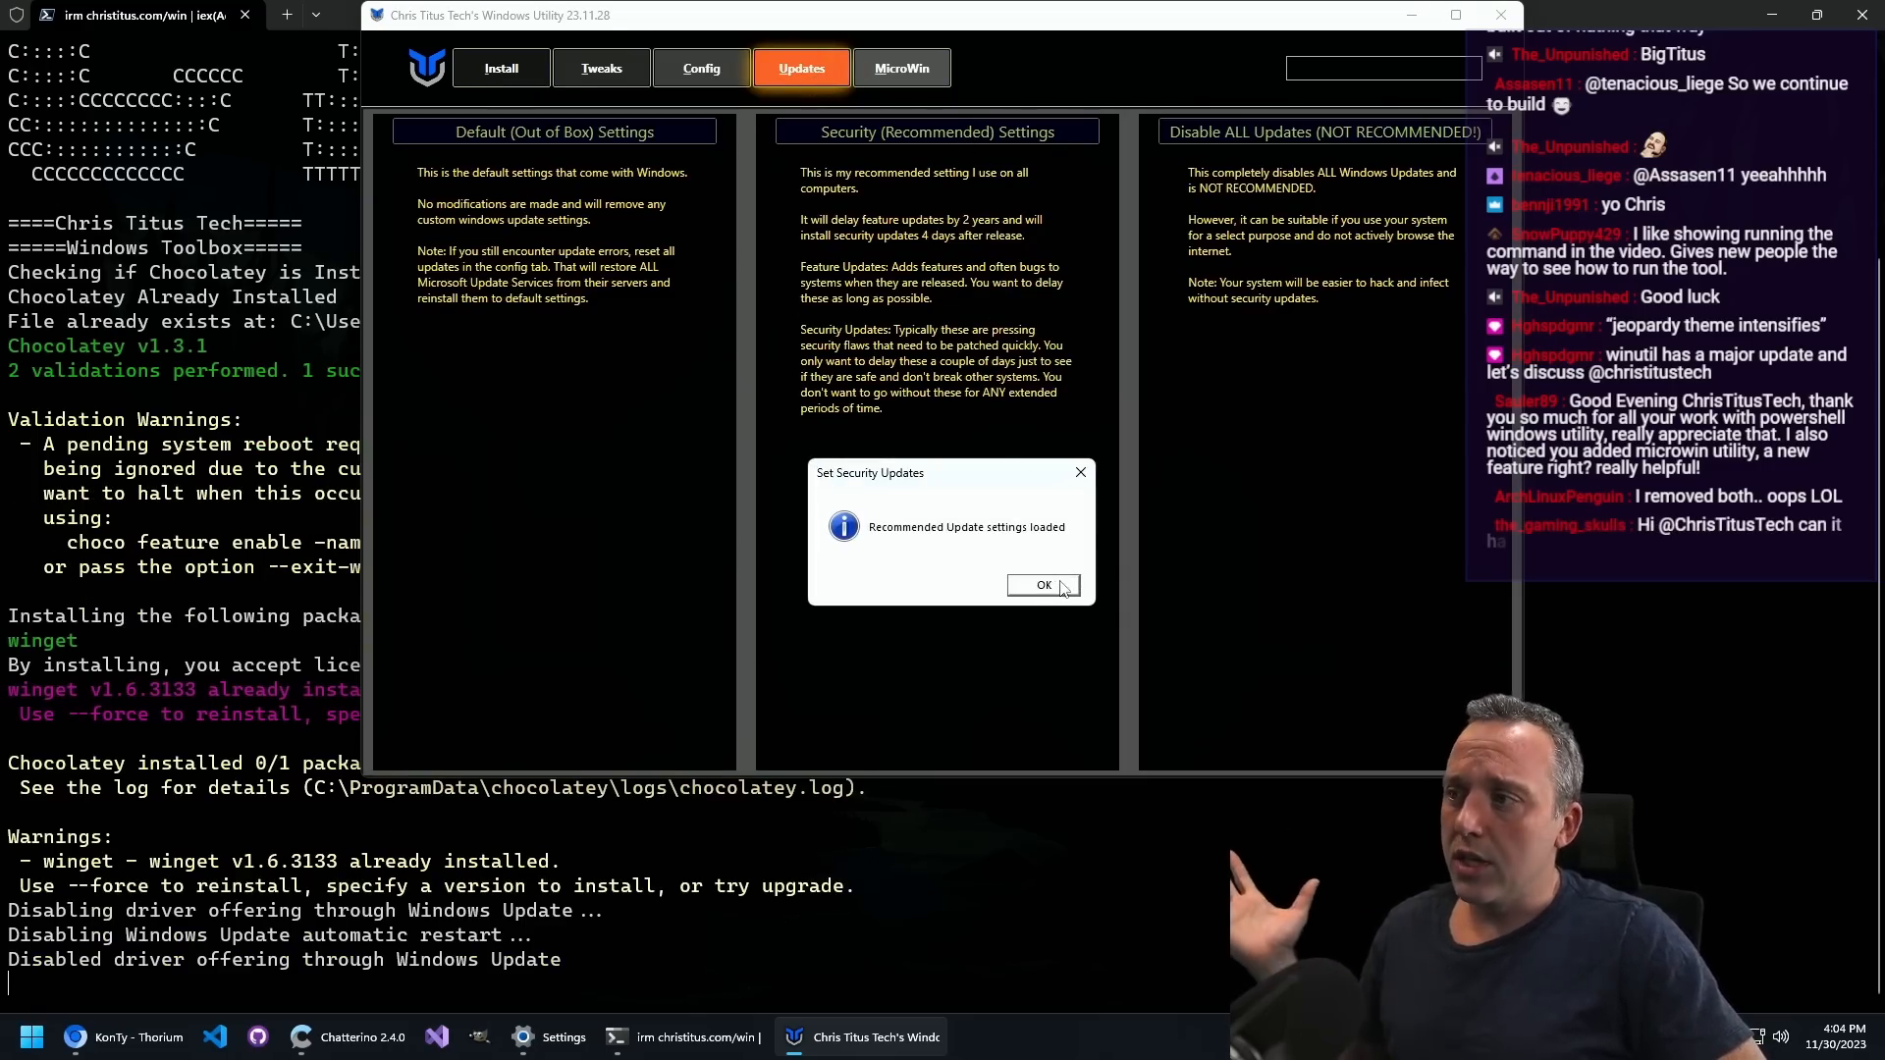
{"action": "left_click", "coordinate": [1043, 585]}
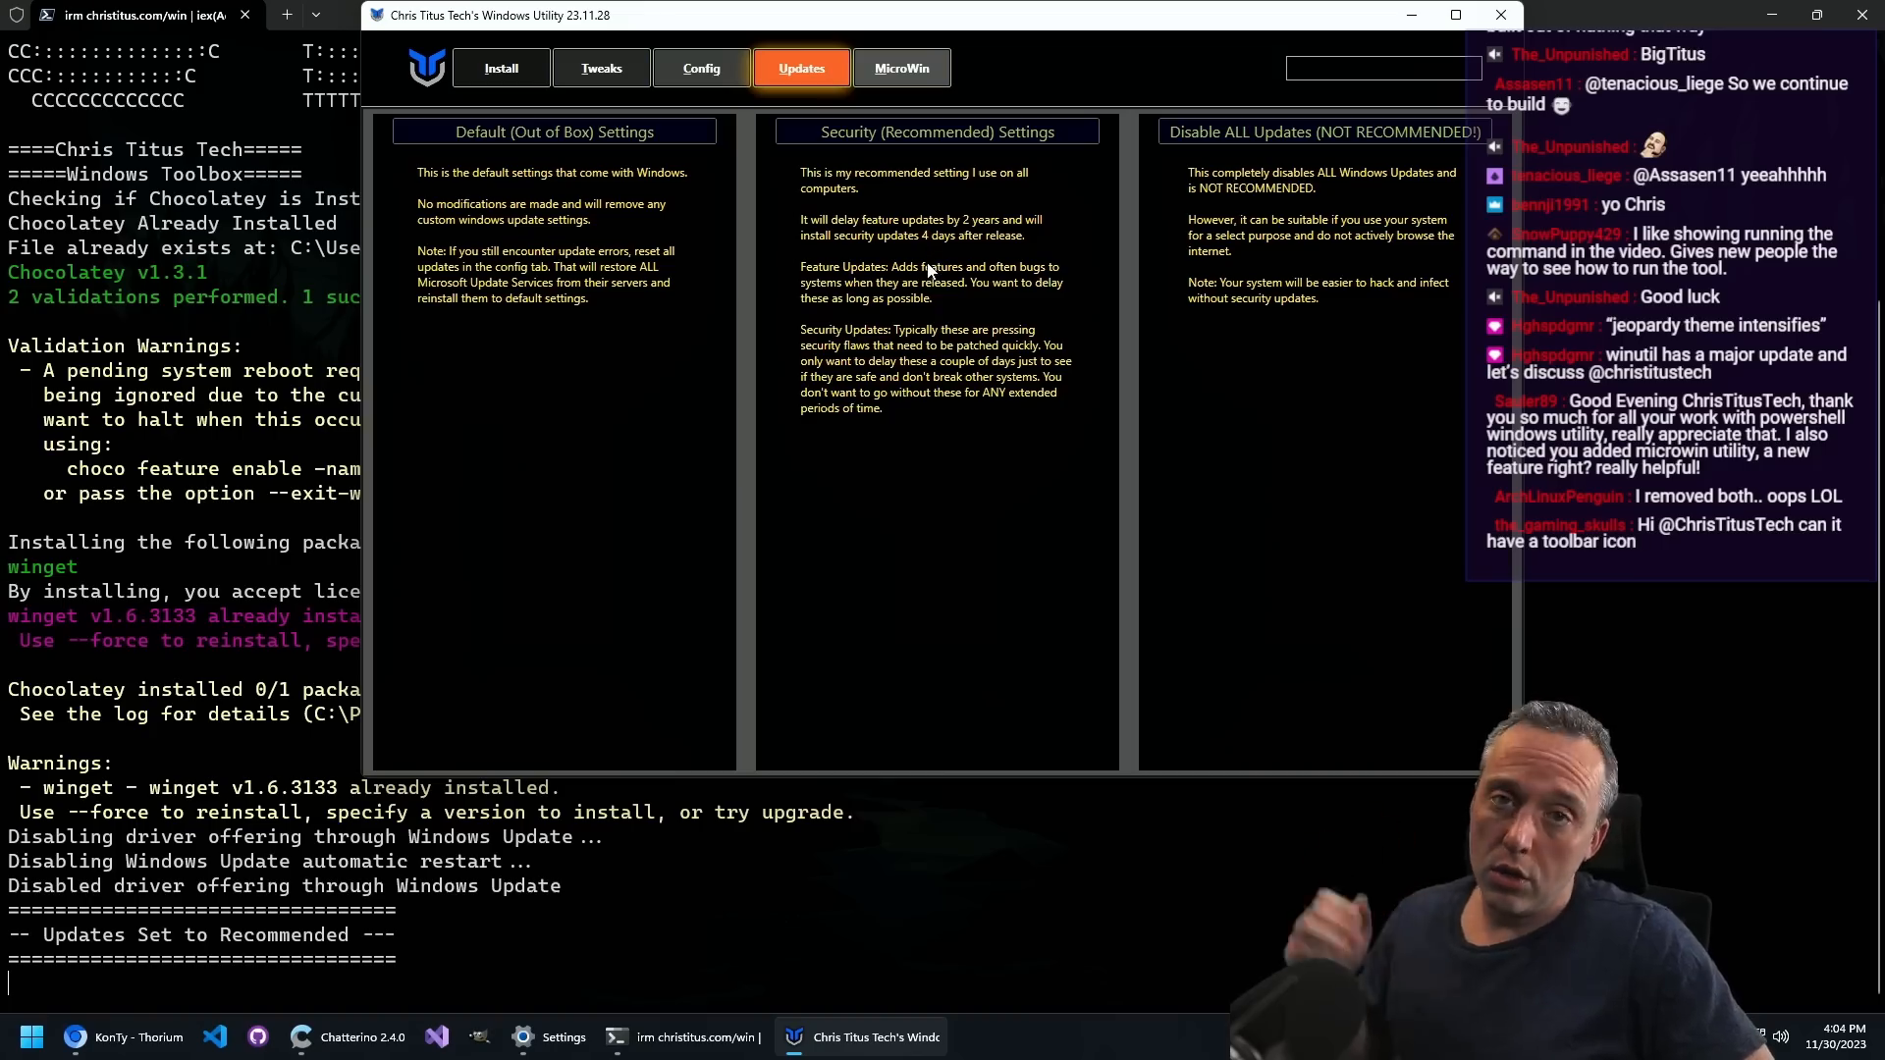
{"action": "mouse_move", "coordinate": [941, 293]}
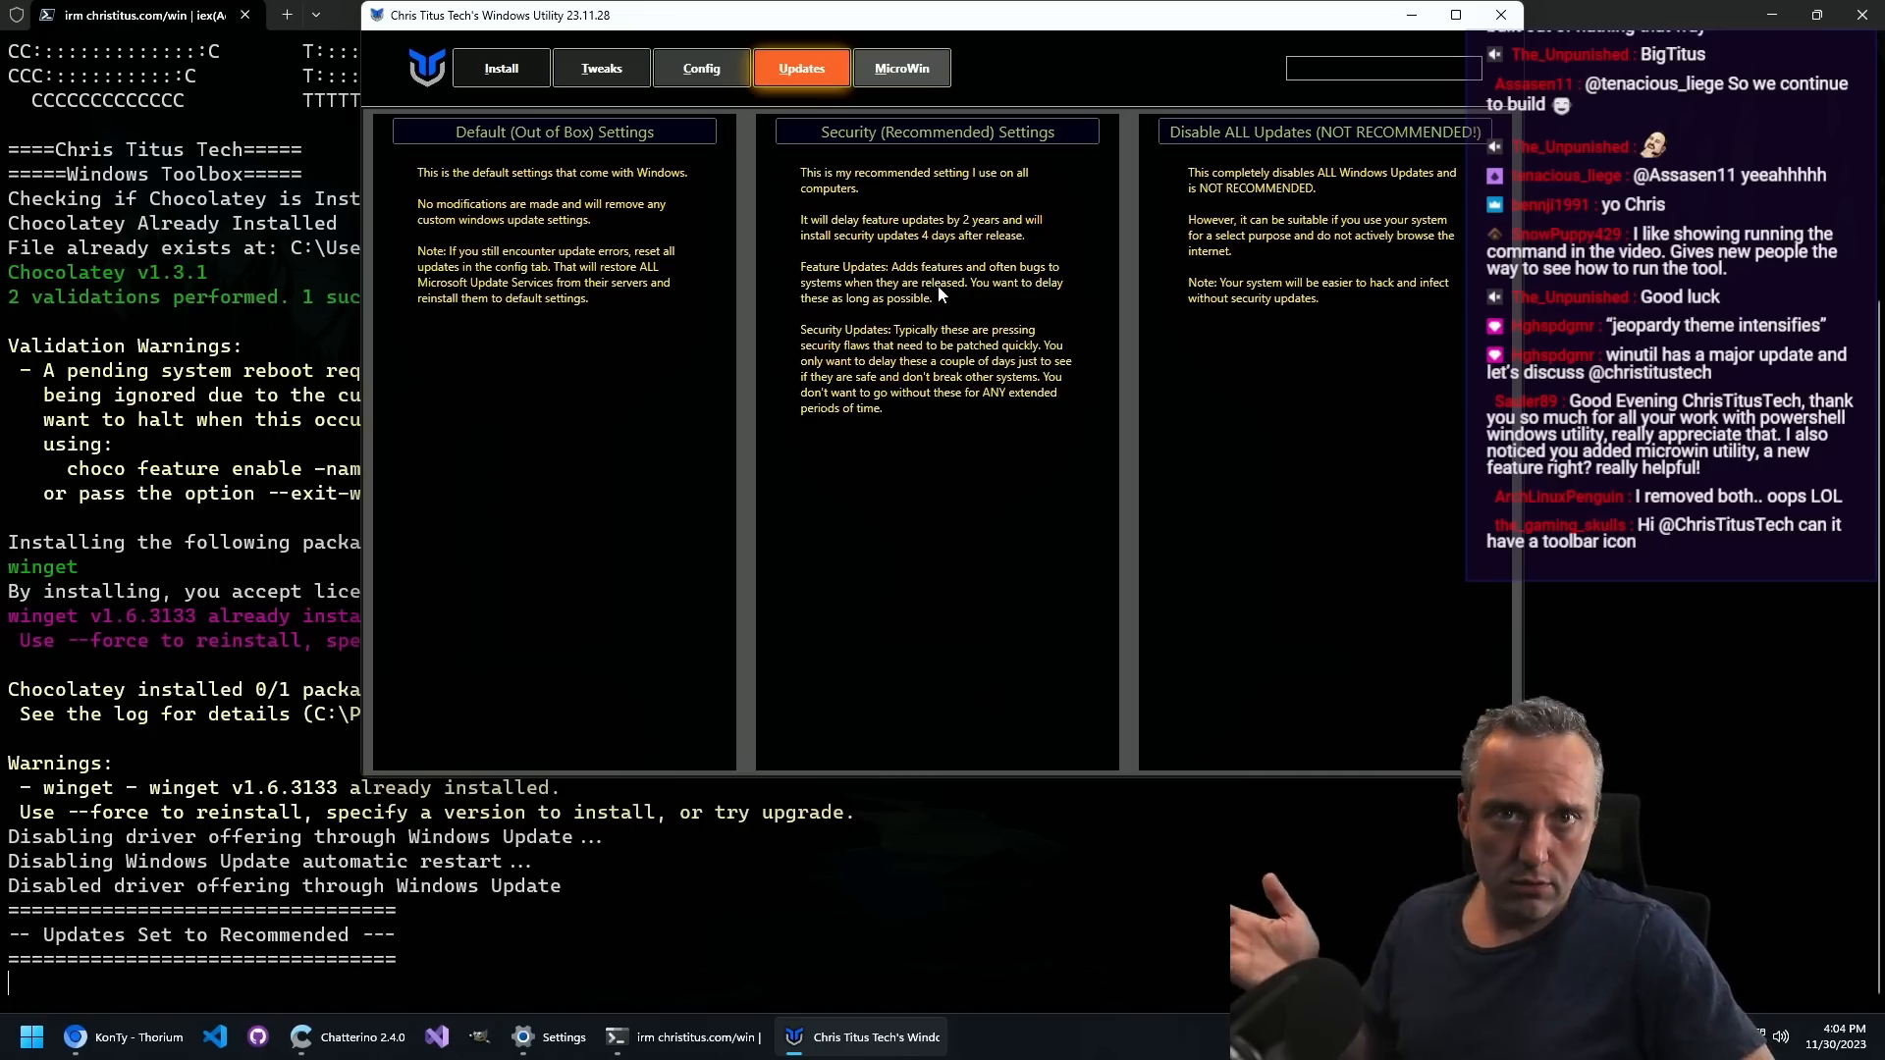
{"action": "mouse_move", "coordinate": [858, 304]}
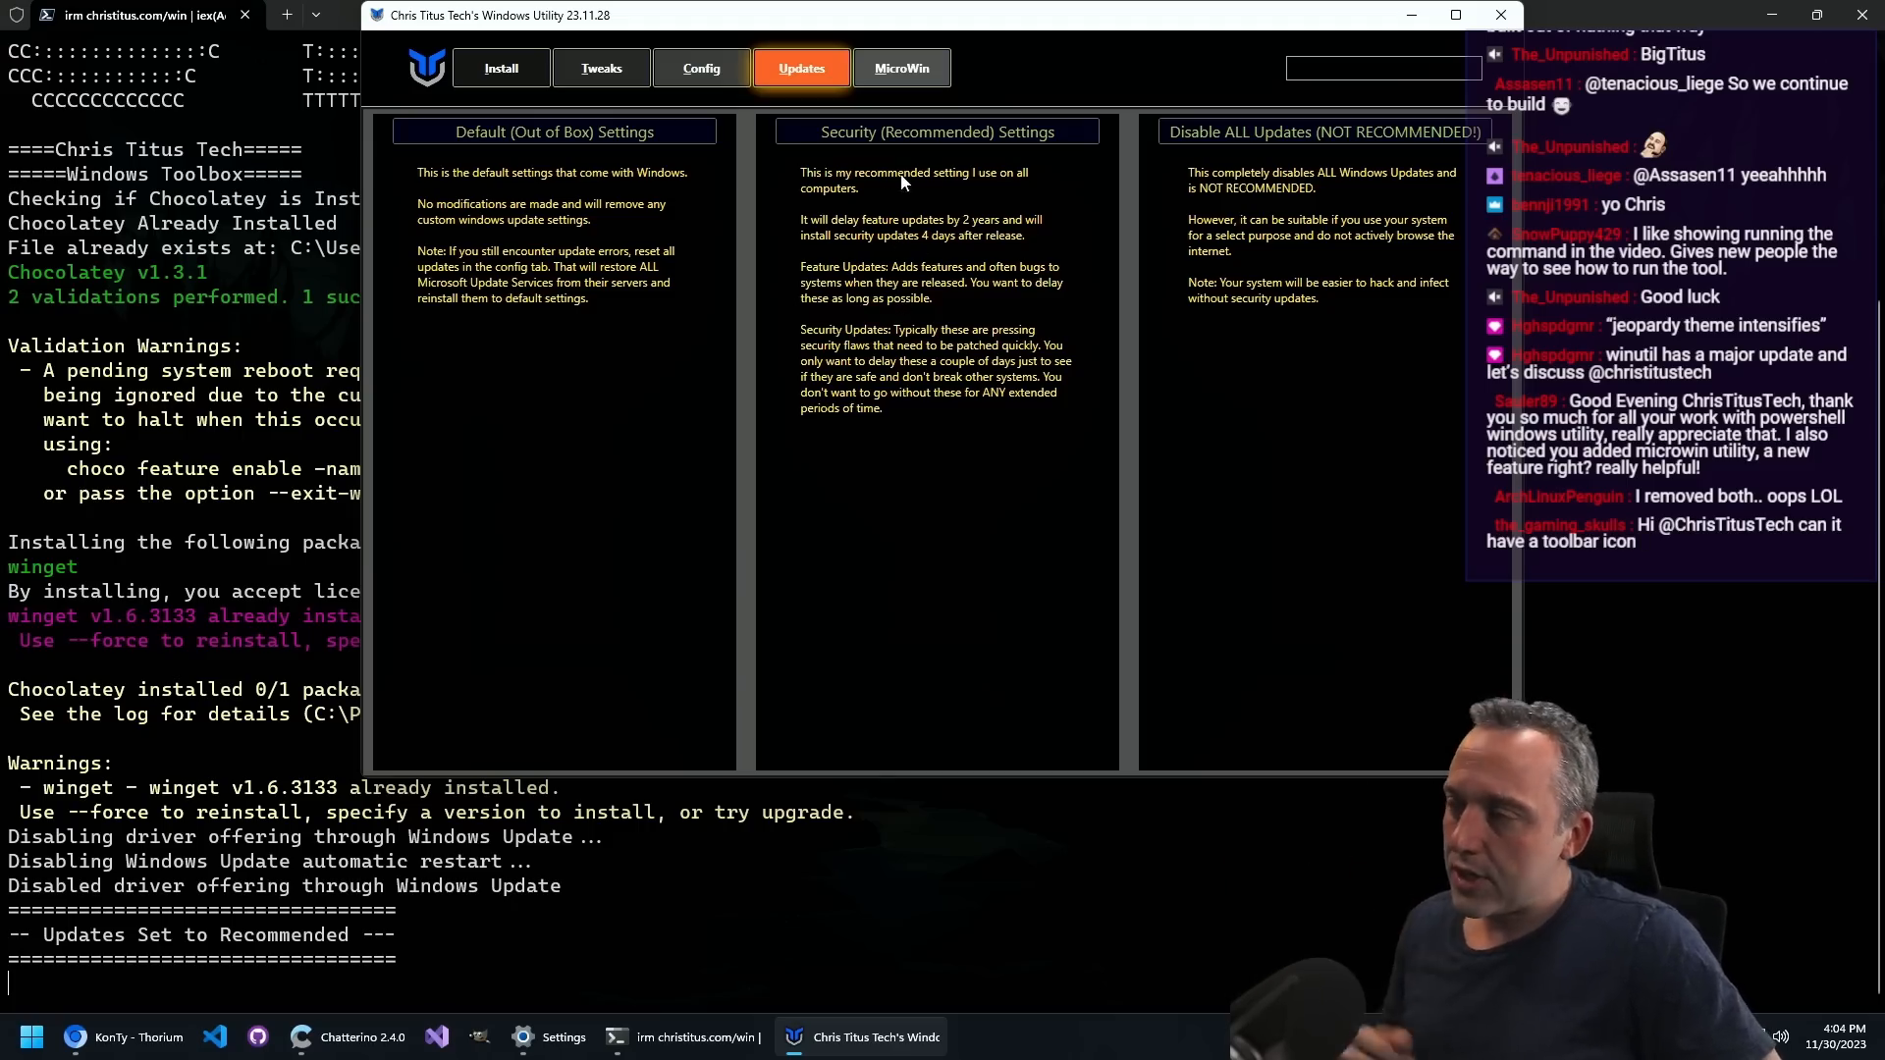
{"action": "left_click", "coordinate": [901, 67]}
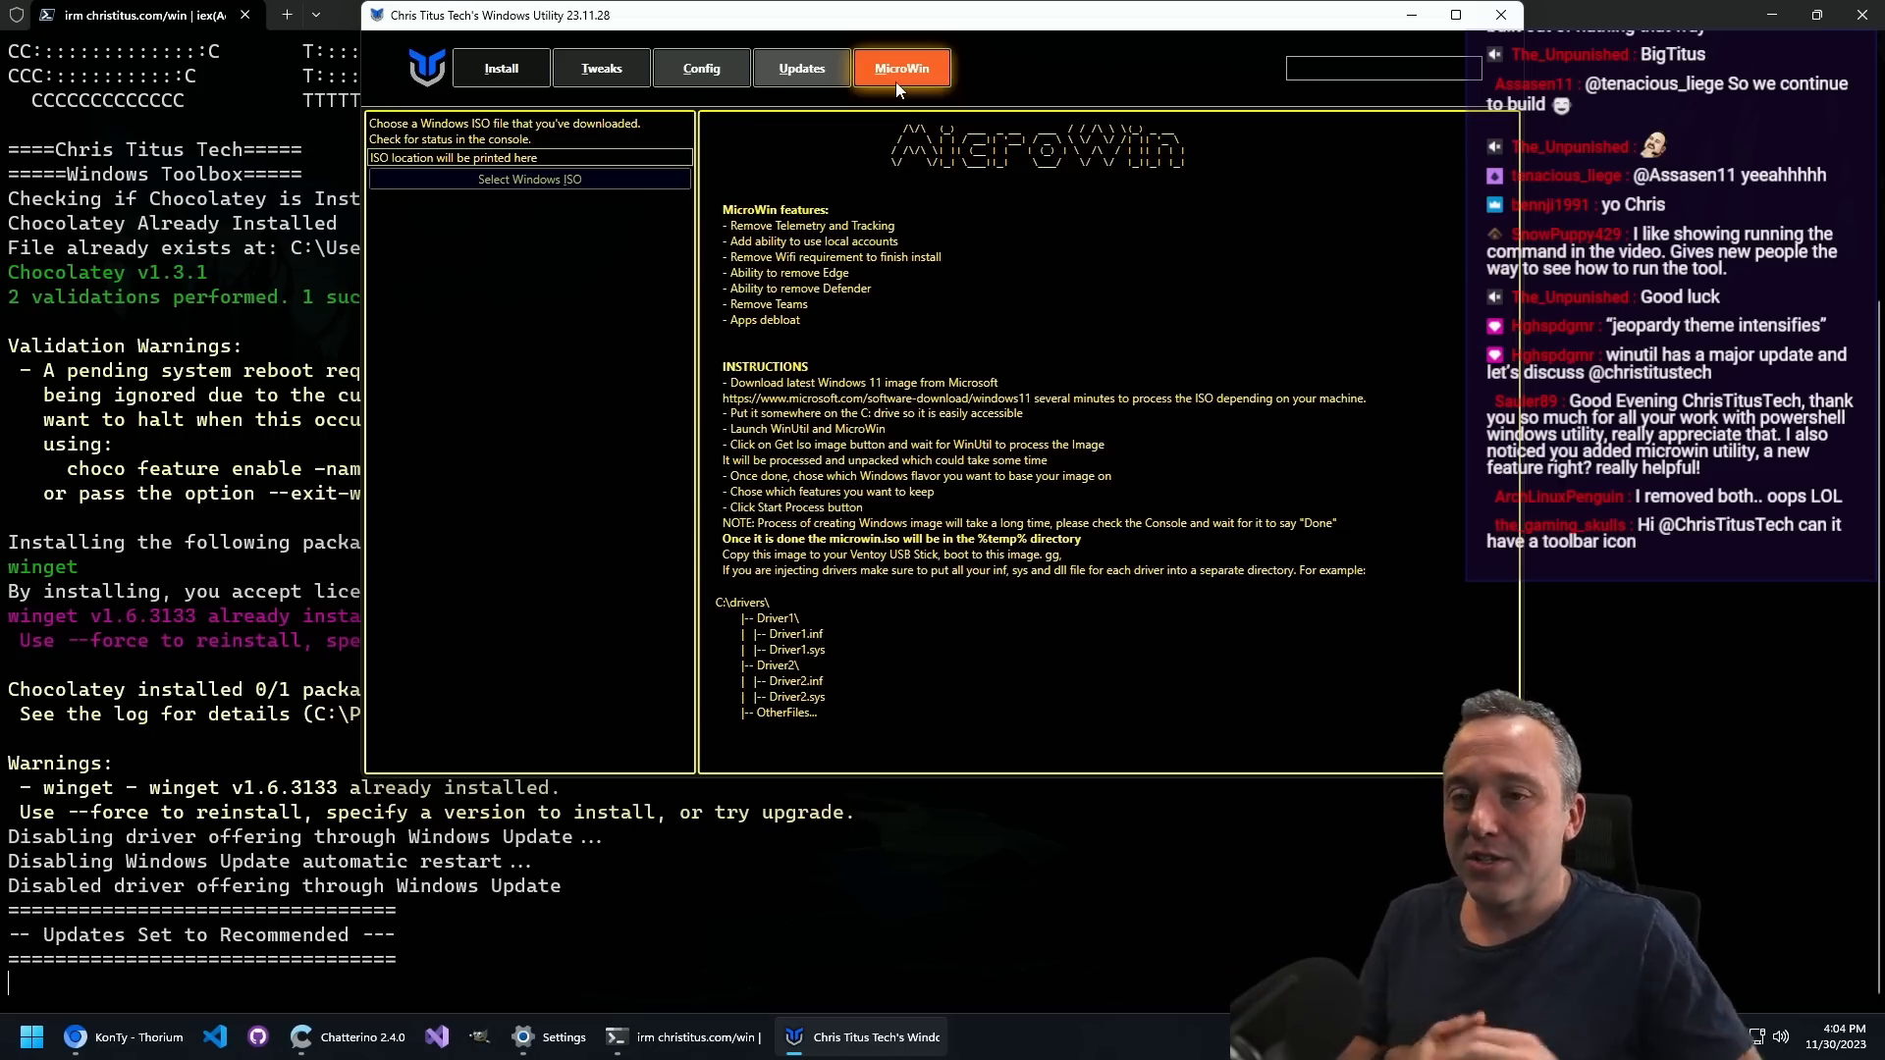
Step: Load Win11_23H2_English_x64.iso from Downloads as the MicroWin source ISO
{"action": "left_click", "coordinate": [529, 179]}
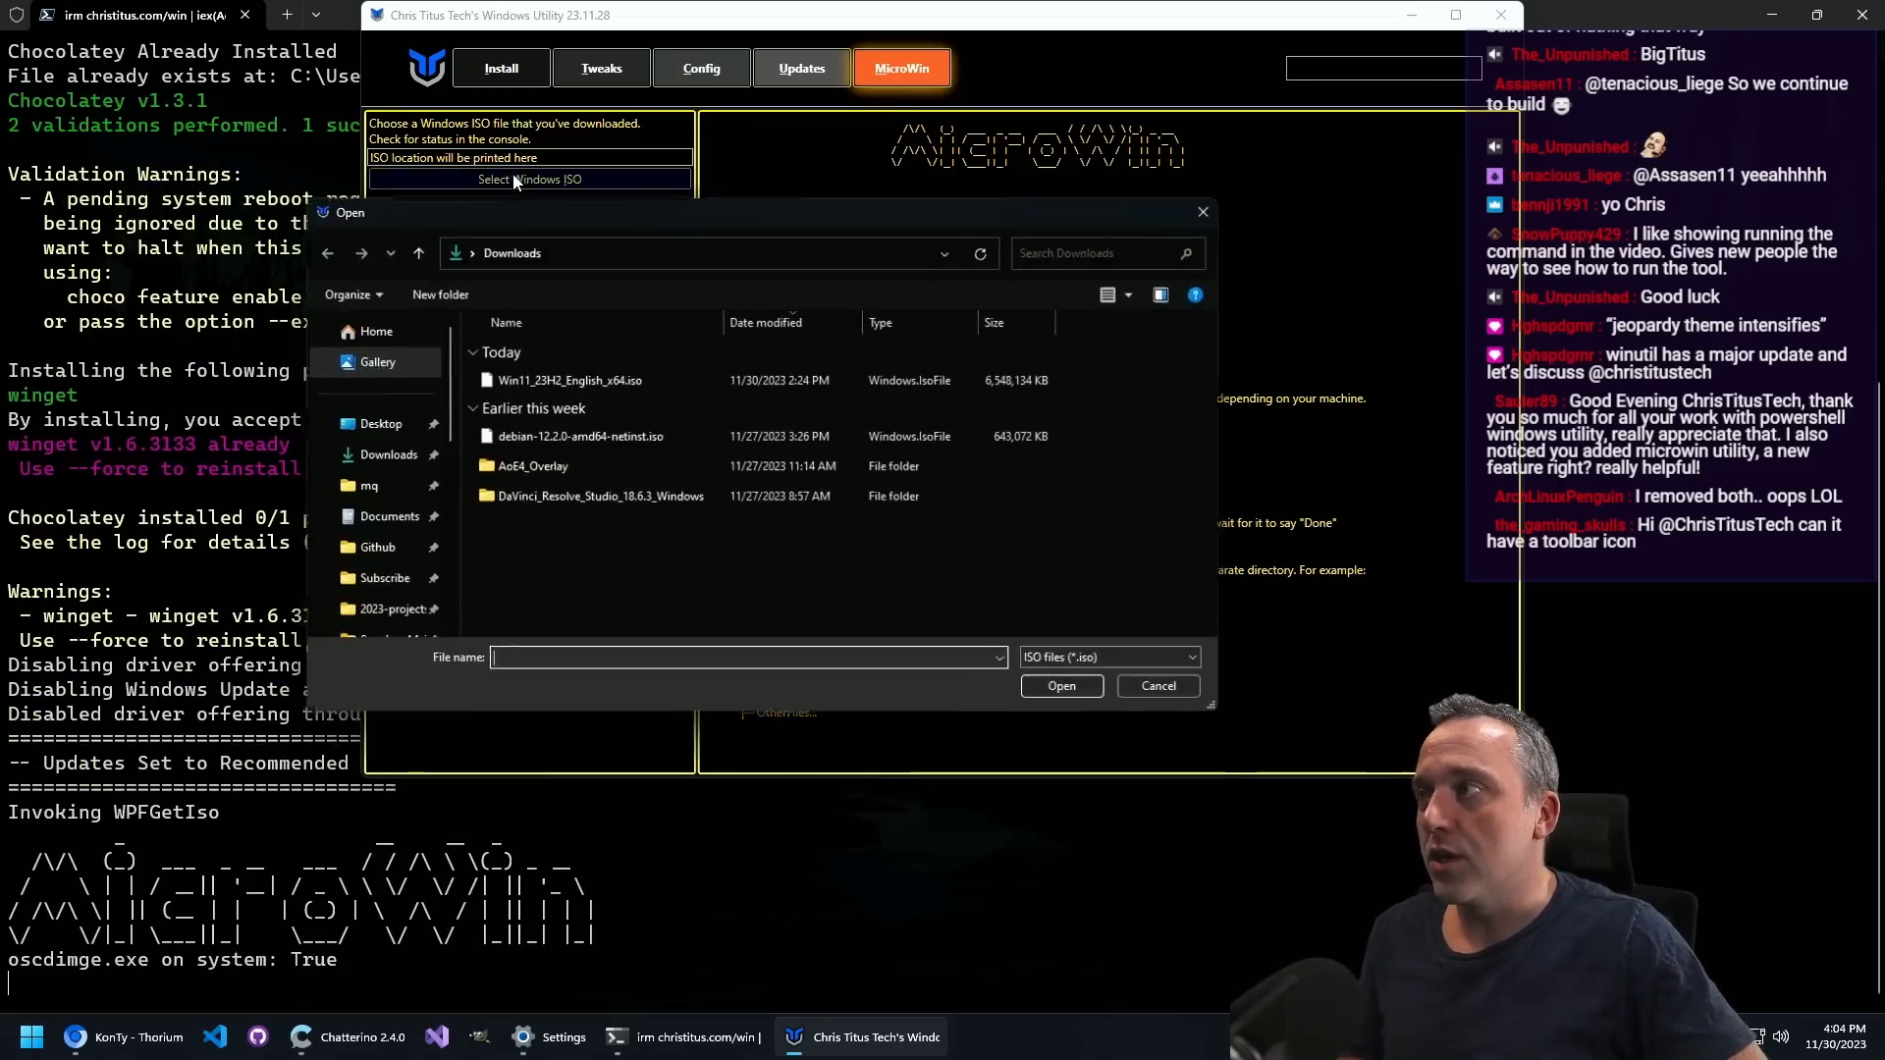
{"action": "left_click", "coordinate": [565, 379]}
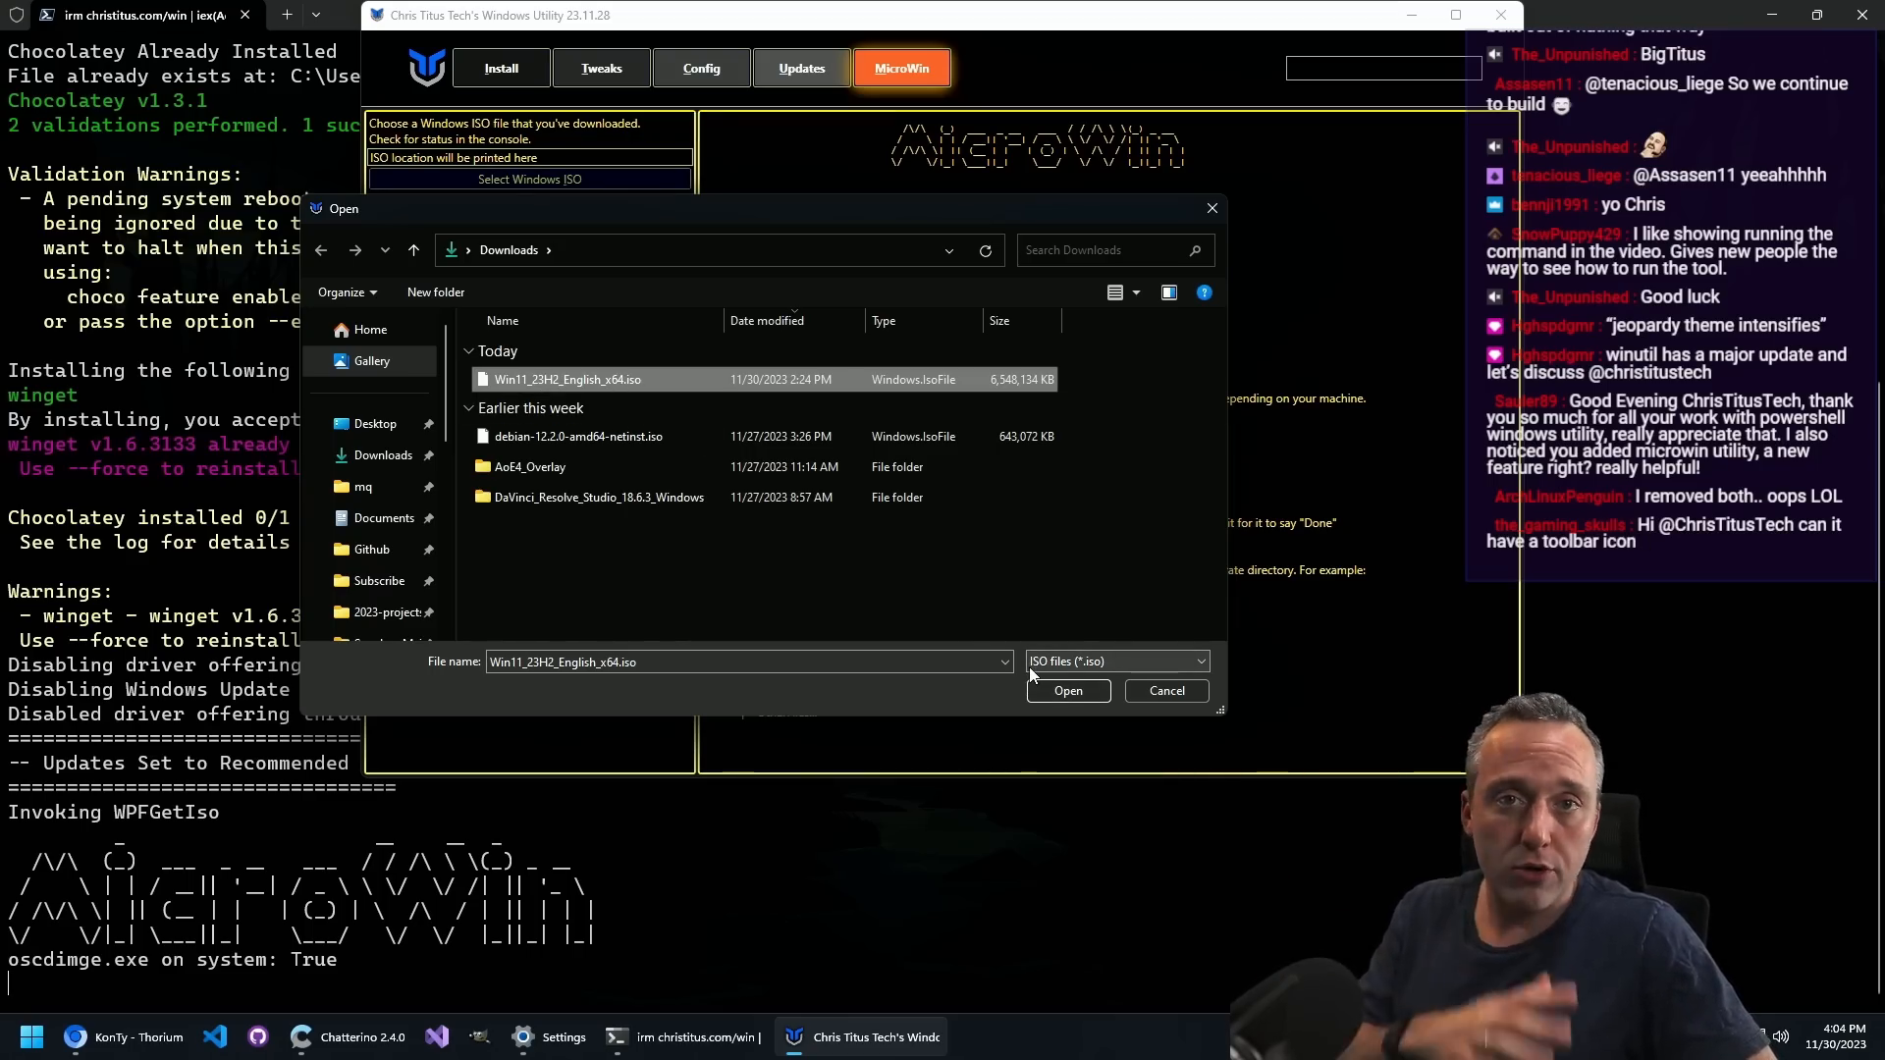
{"action": "left_click", "coordinate": [1066, 689]}
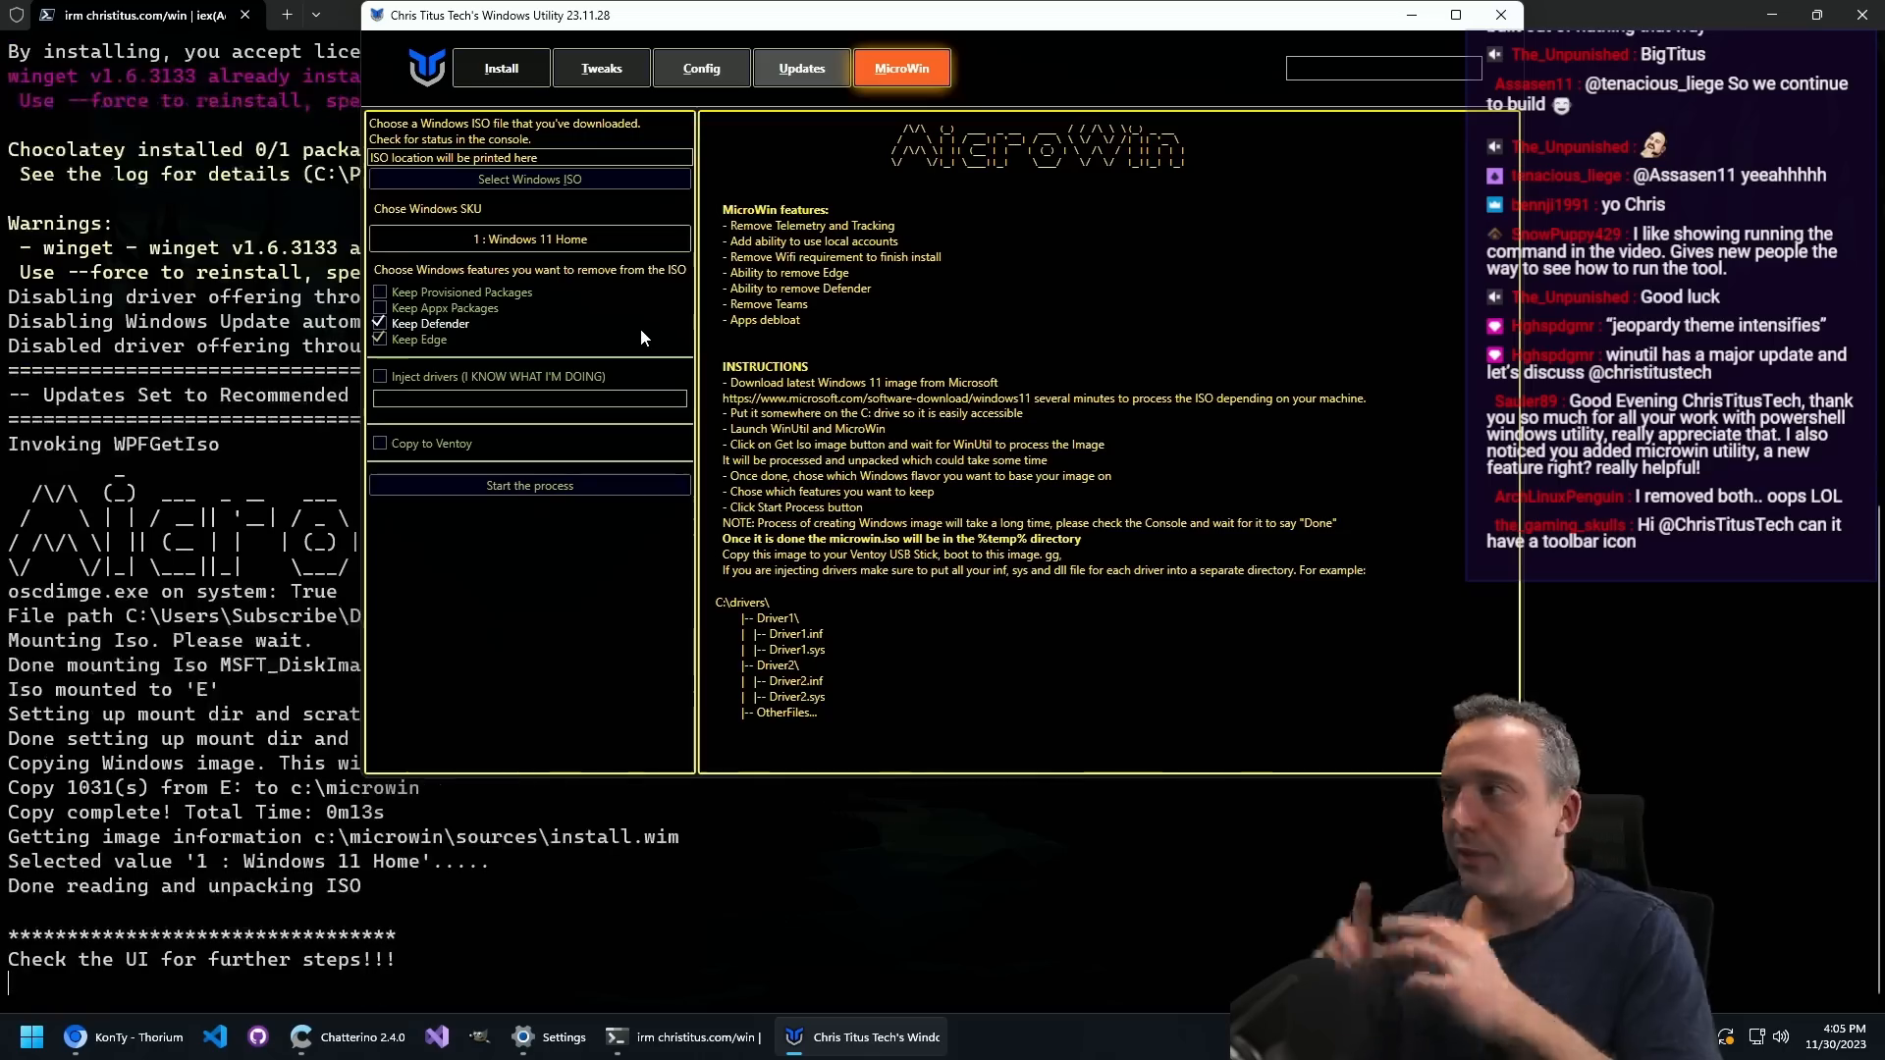
{"action": "mouse_move", "coordinate": [426, 322]}
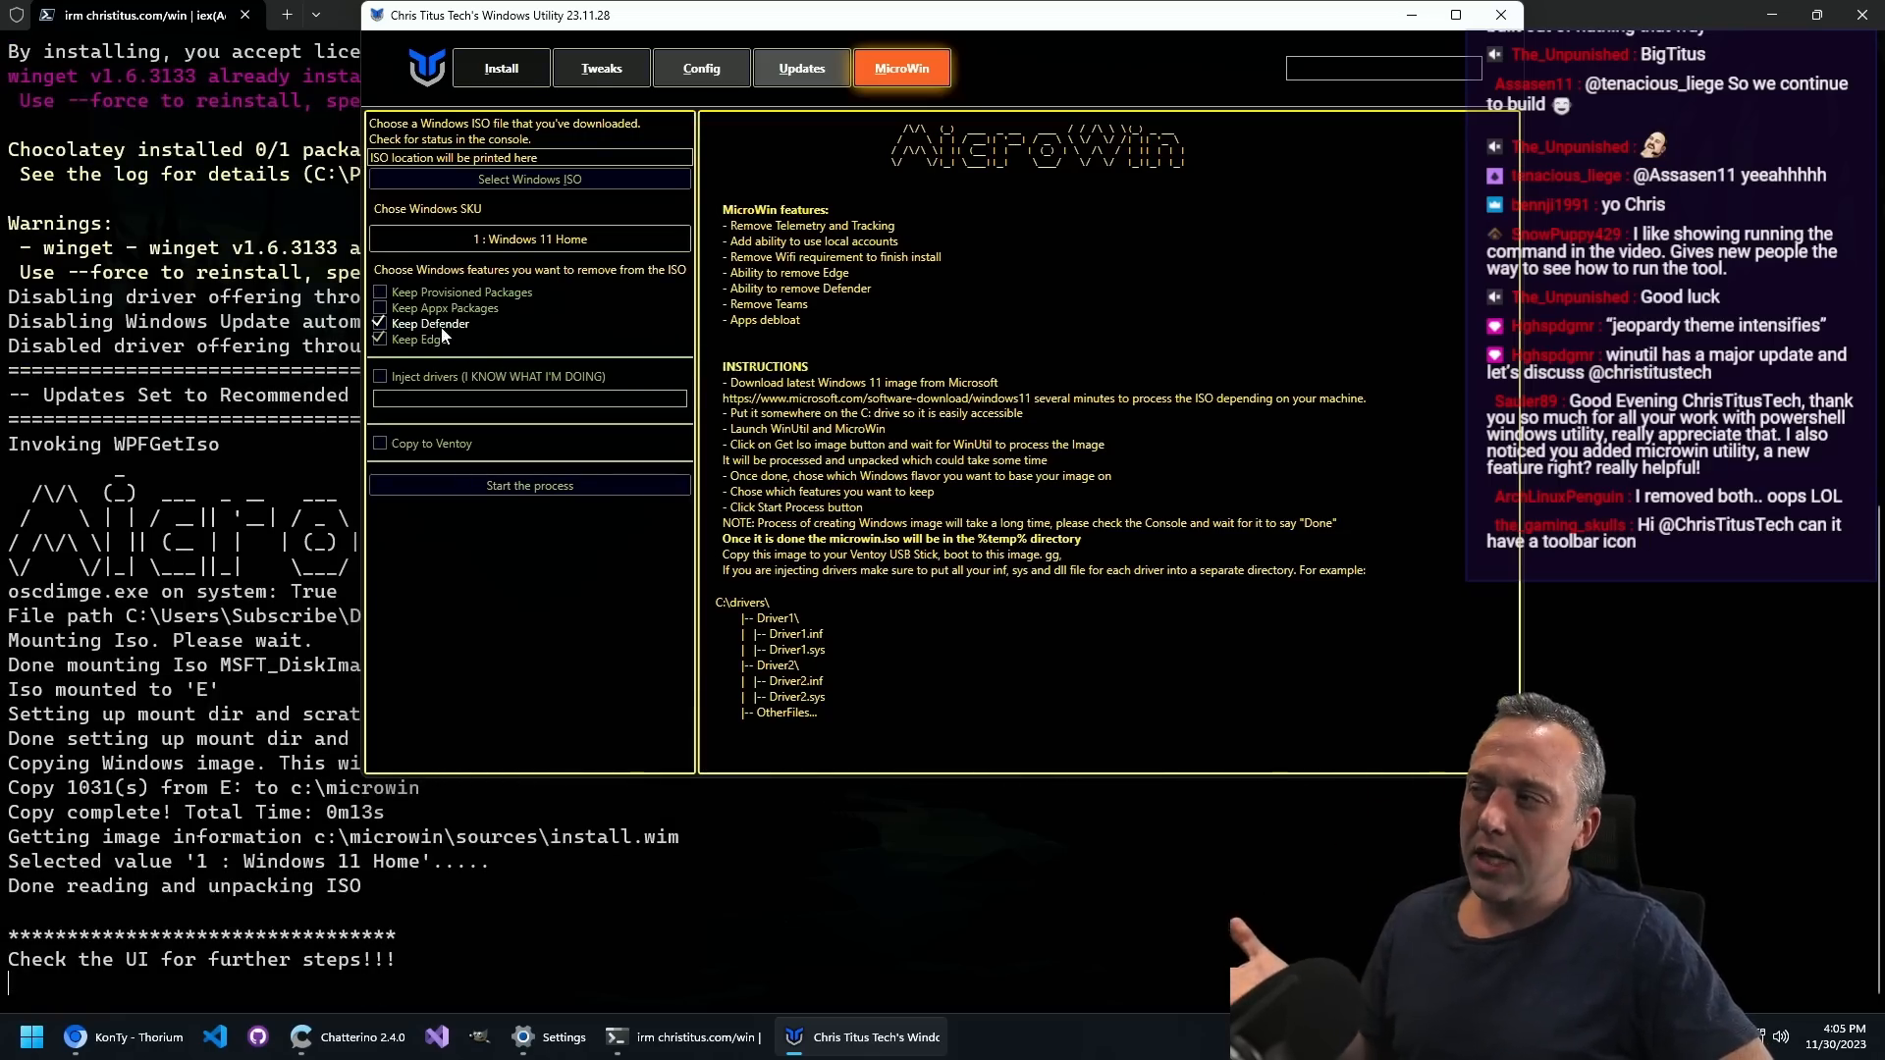
{"action": "mouse_move", "coordinate": [430, 324]}
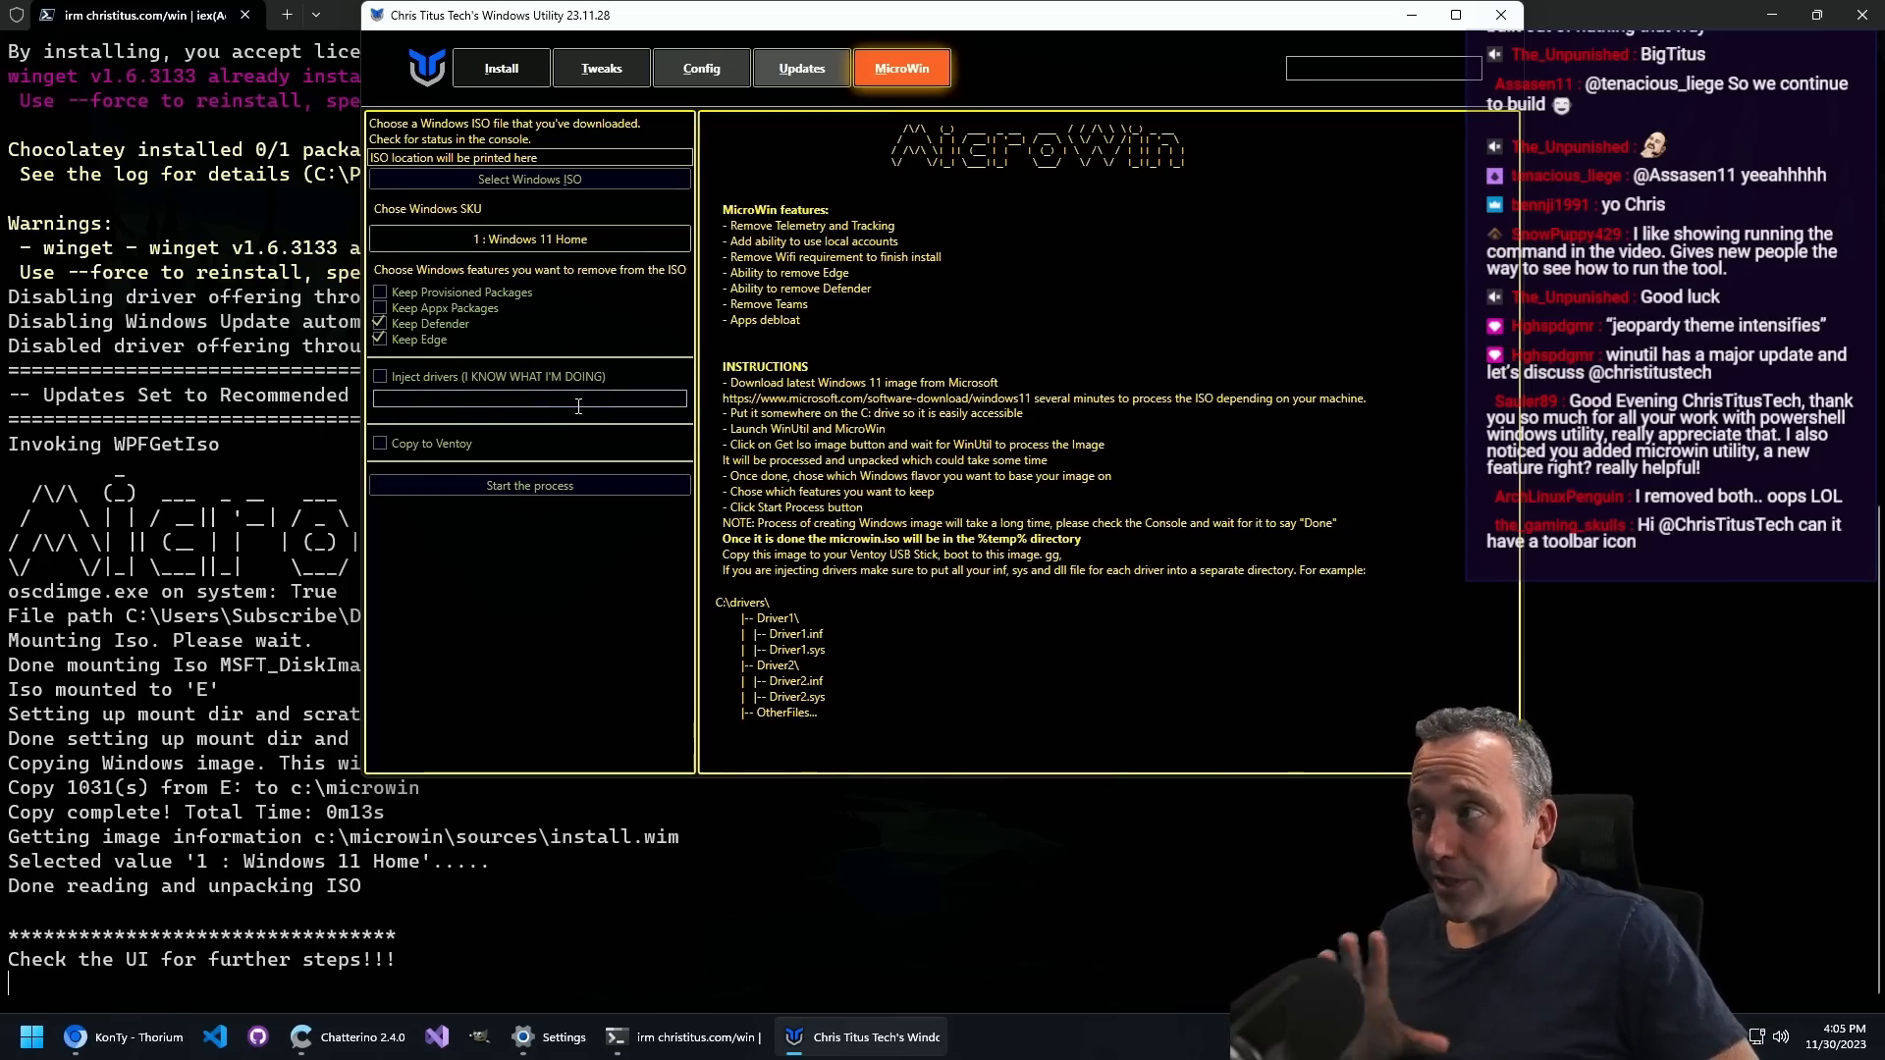
Step: Switch to the browser and view the merged winutil pull request and contributor KonTy's profile
{"action": "left_click", "coordinate": [120, 1036]}
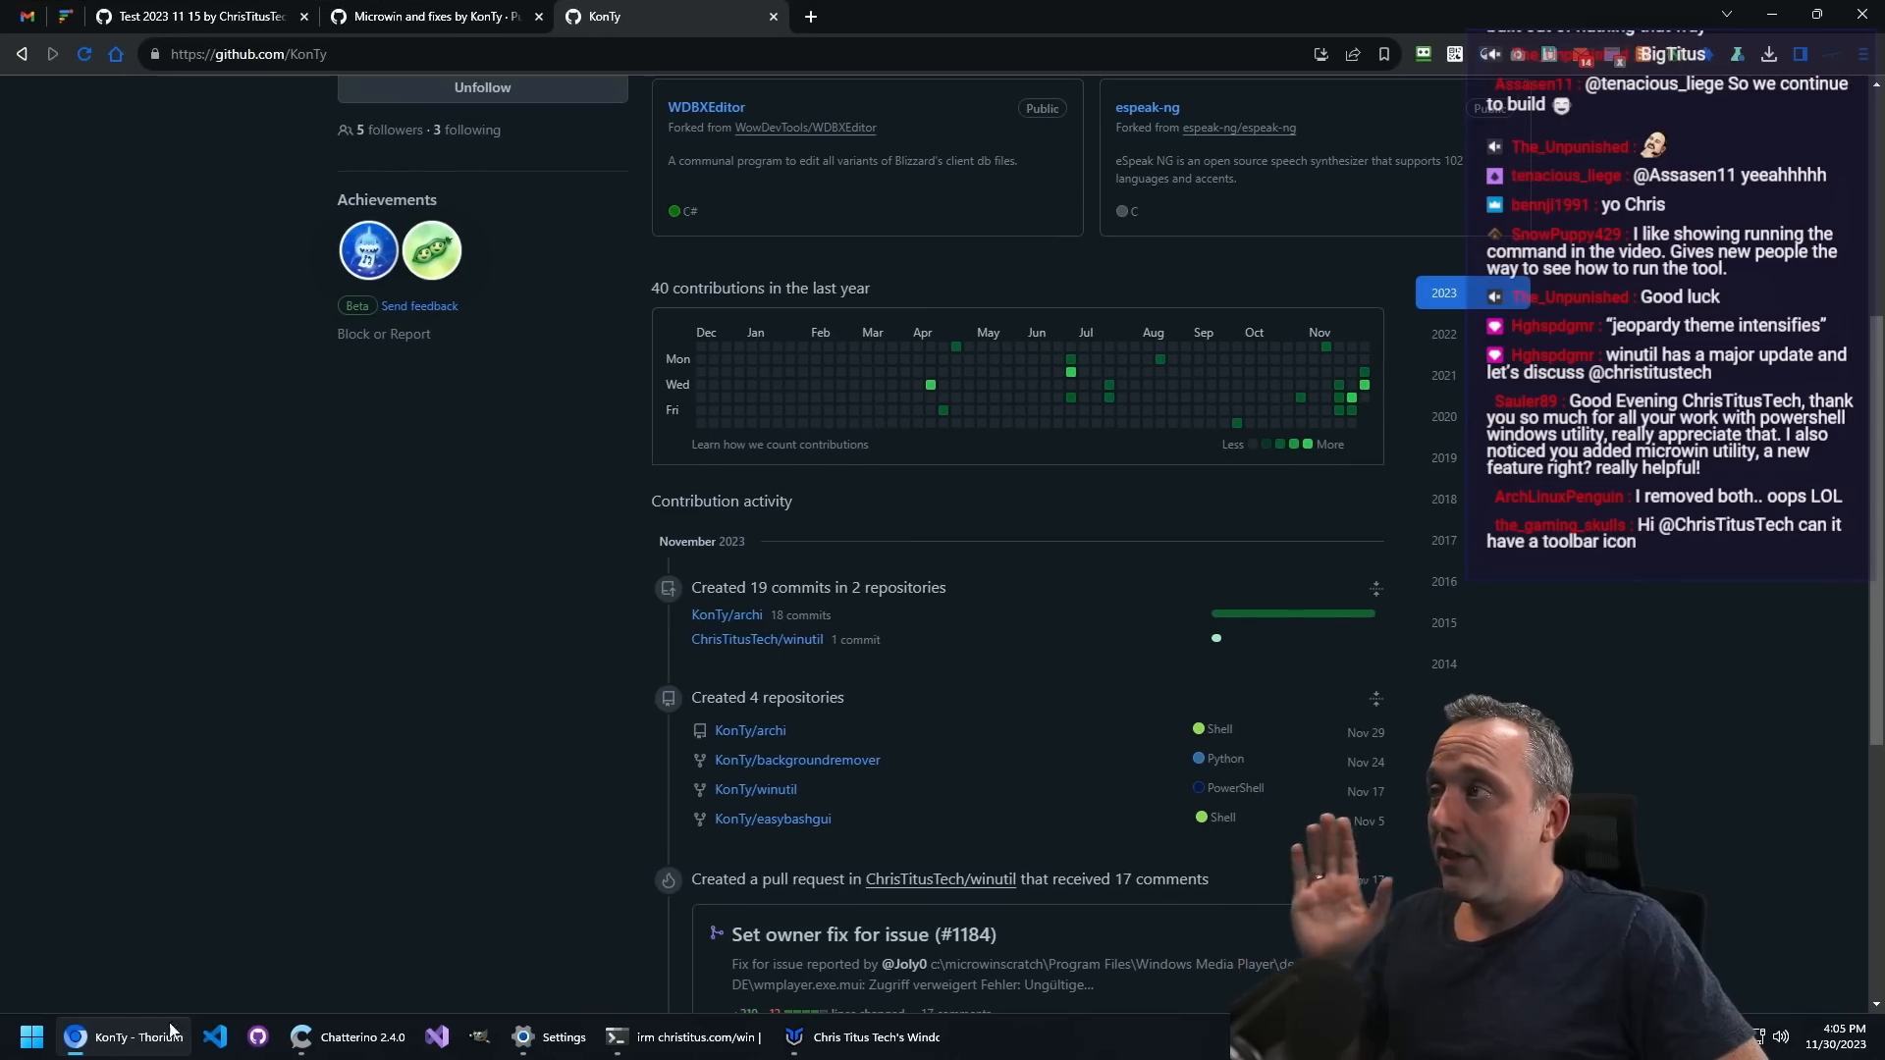
{"action": "left_click", "coordinate": [193, 15]}
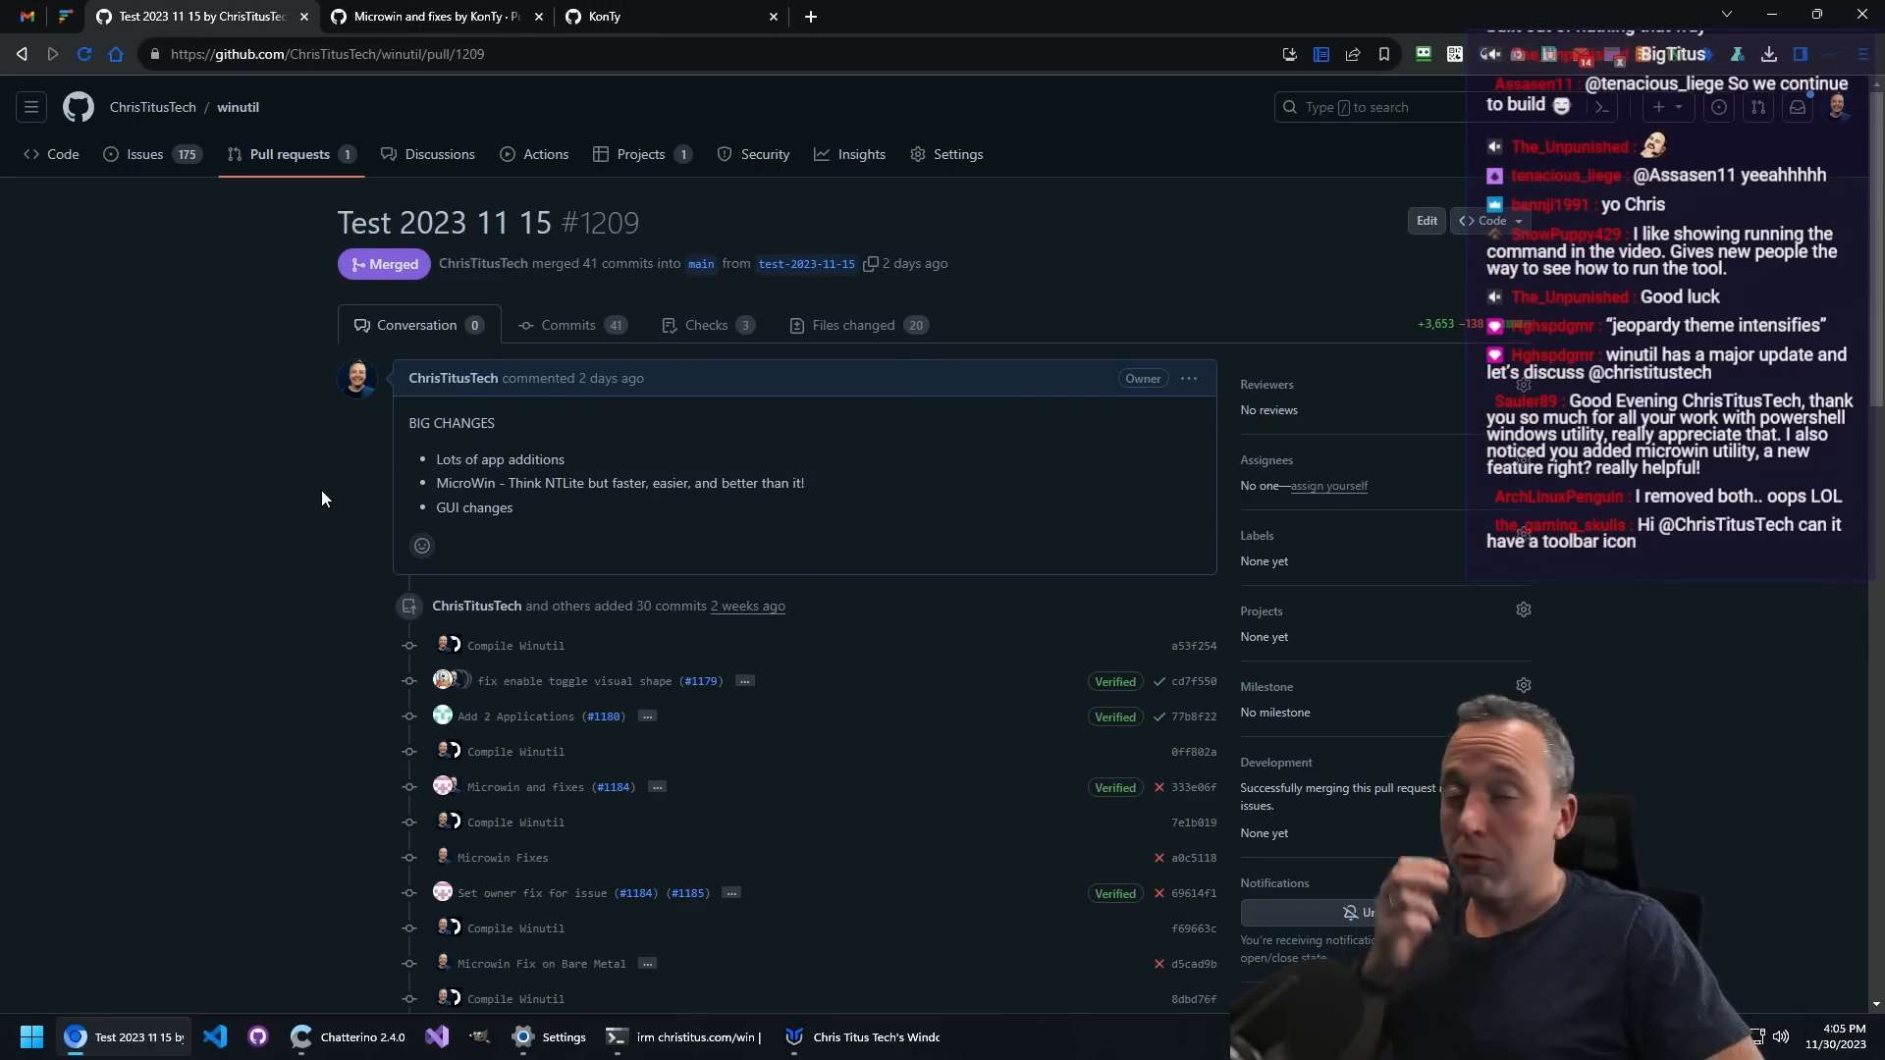
{"action": "left_click", "coordinate": [619, 15]}
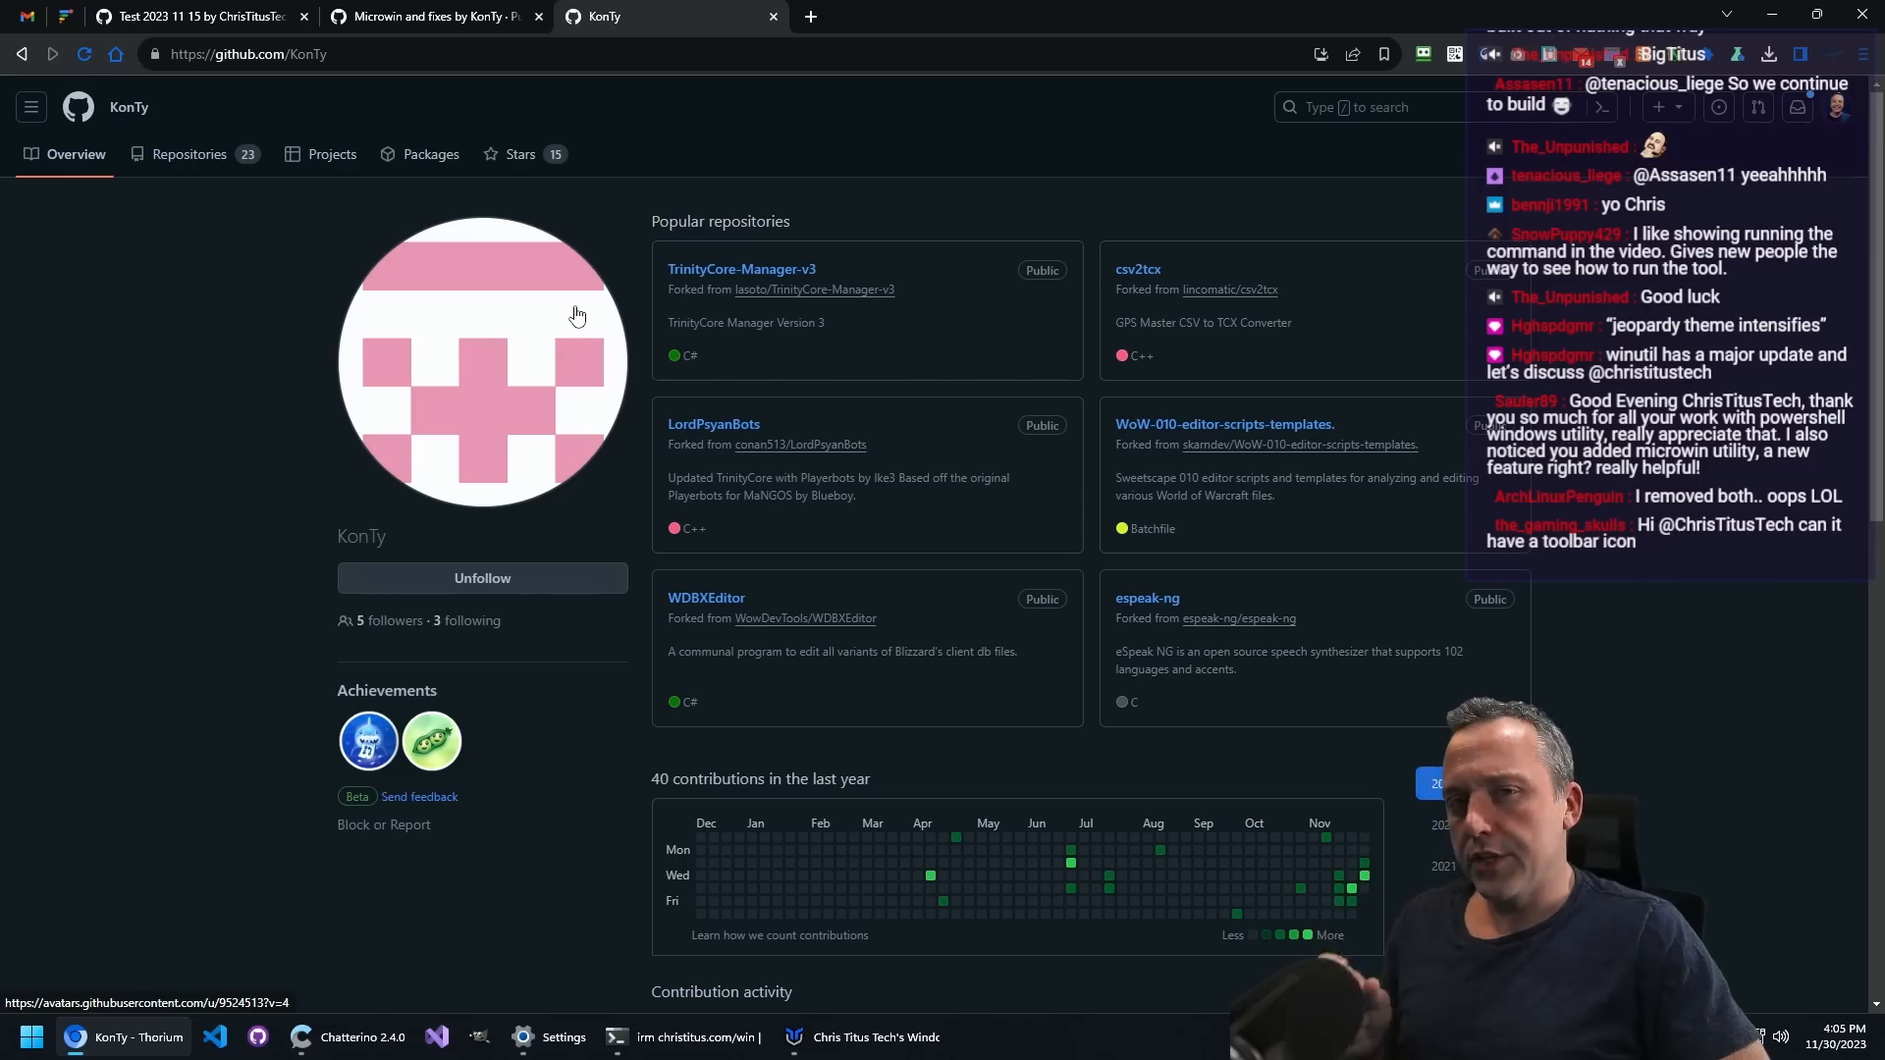
{"action": "mouse_move", "coordinate": [565, 296]}
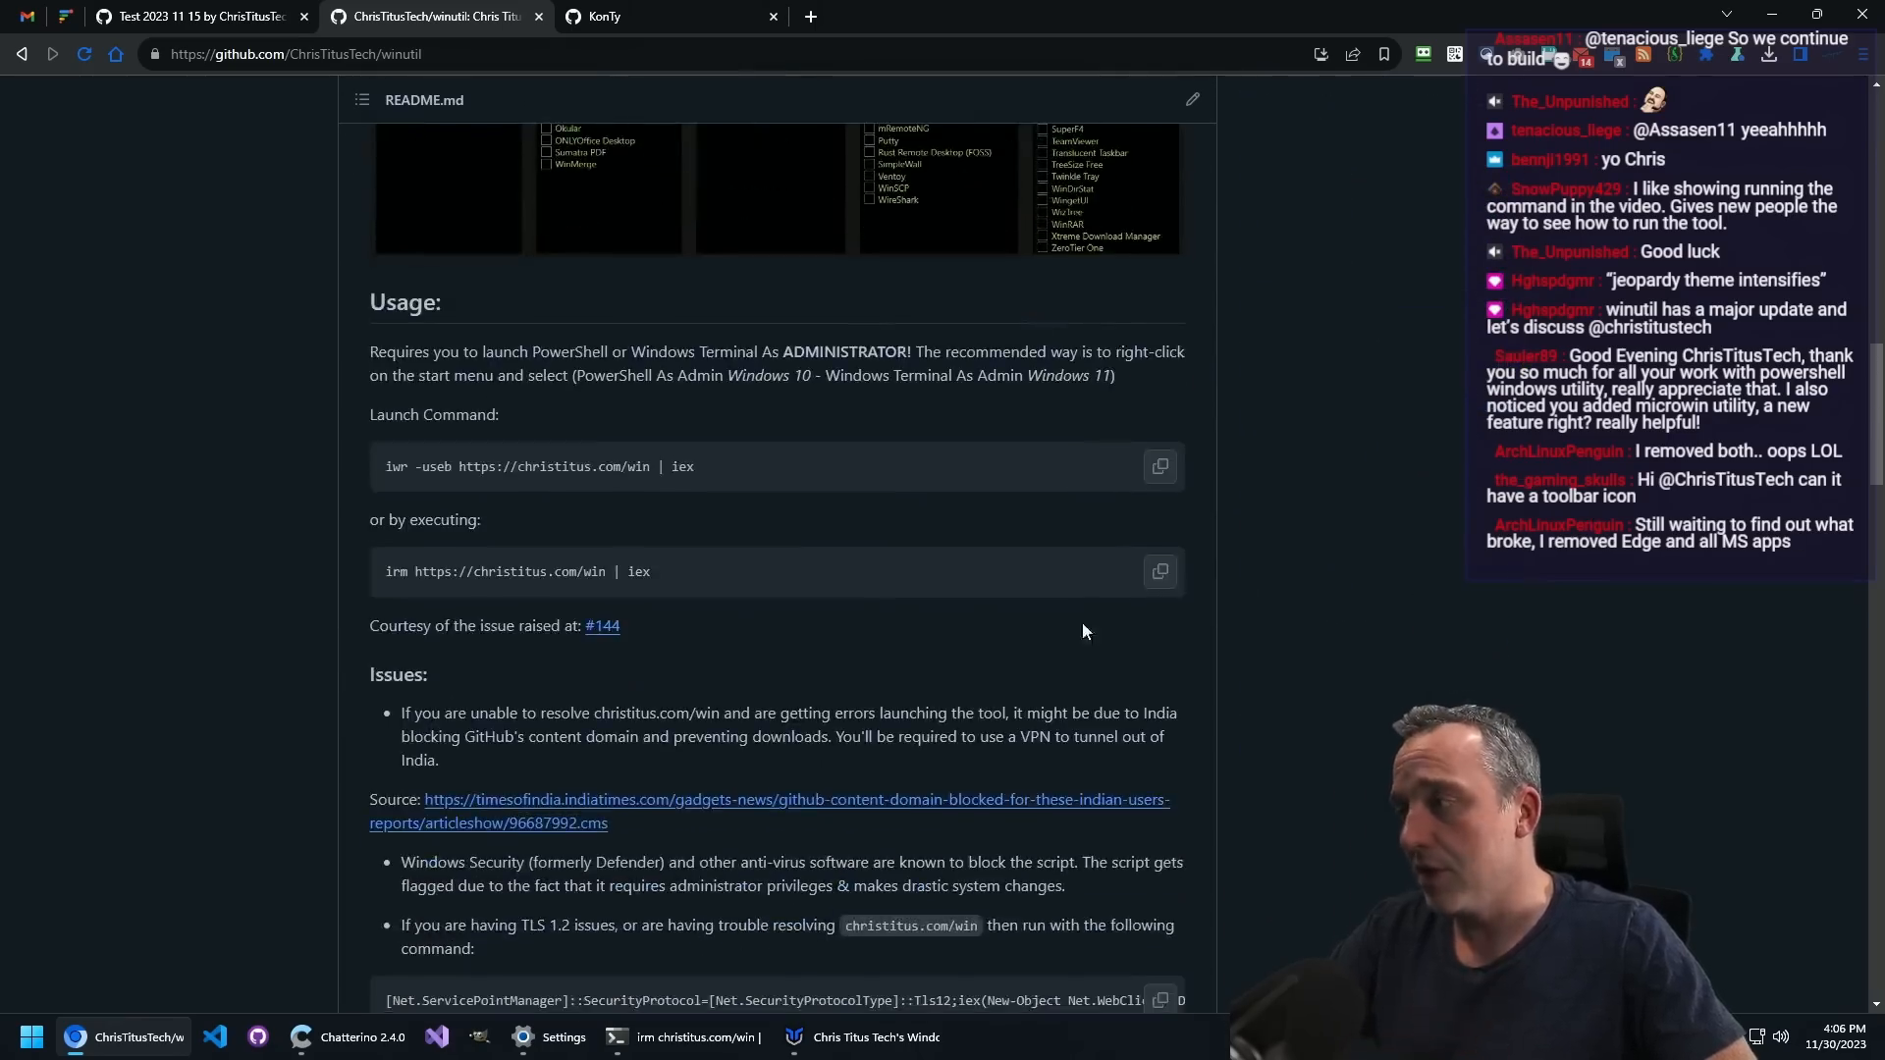
Step: Scroll the README down to its Issues and Support sections
{"action": "scroll", "scroll_direction": "down", "scroll_amount": 3}
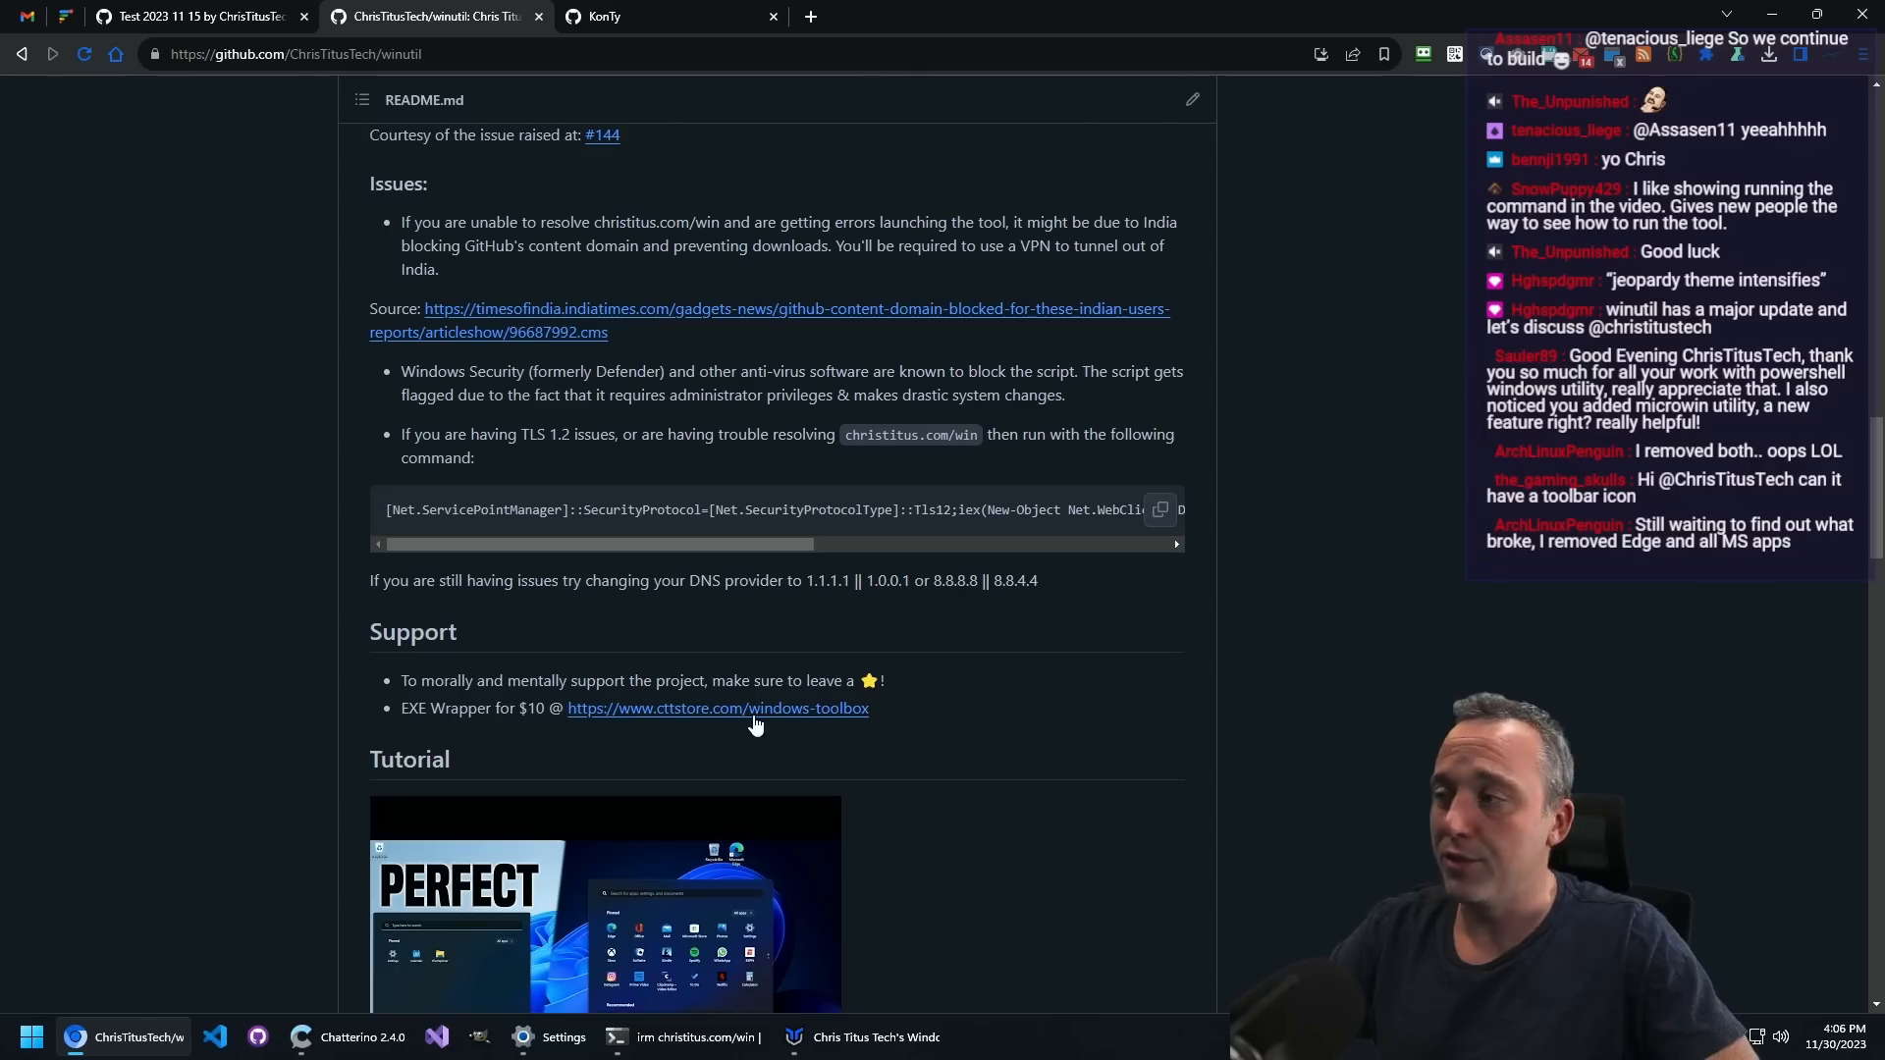
{"action": "mouse_move", "coordinate": [780, 691]}
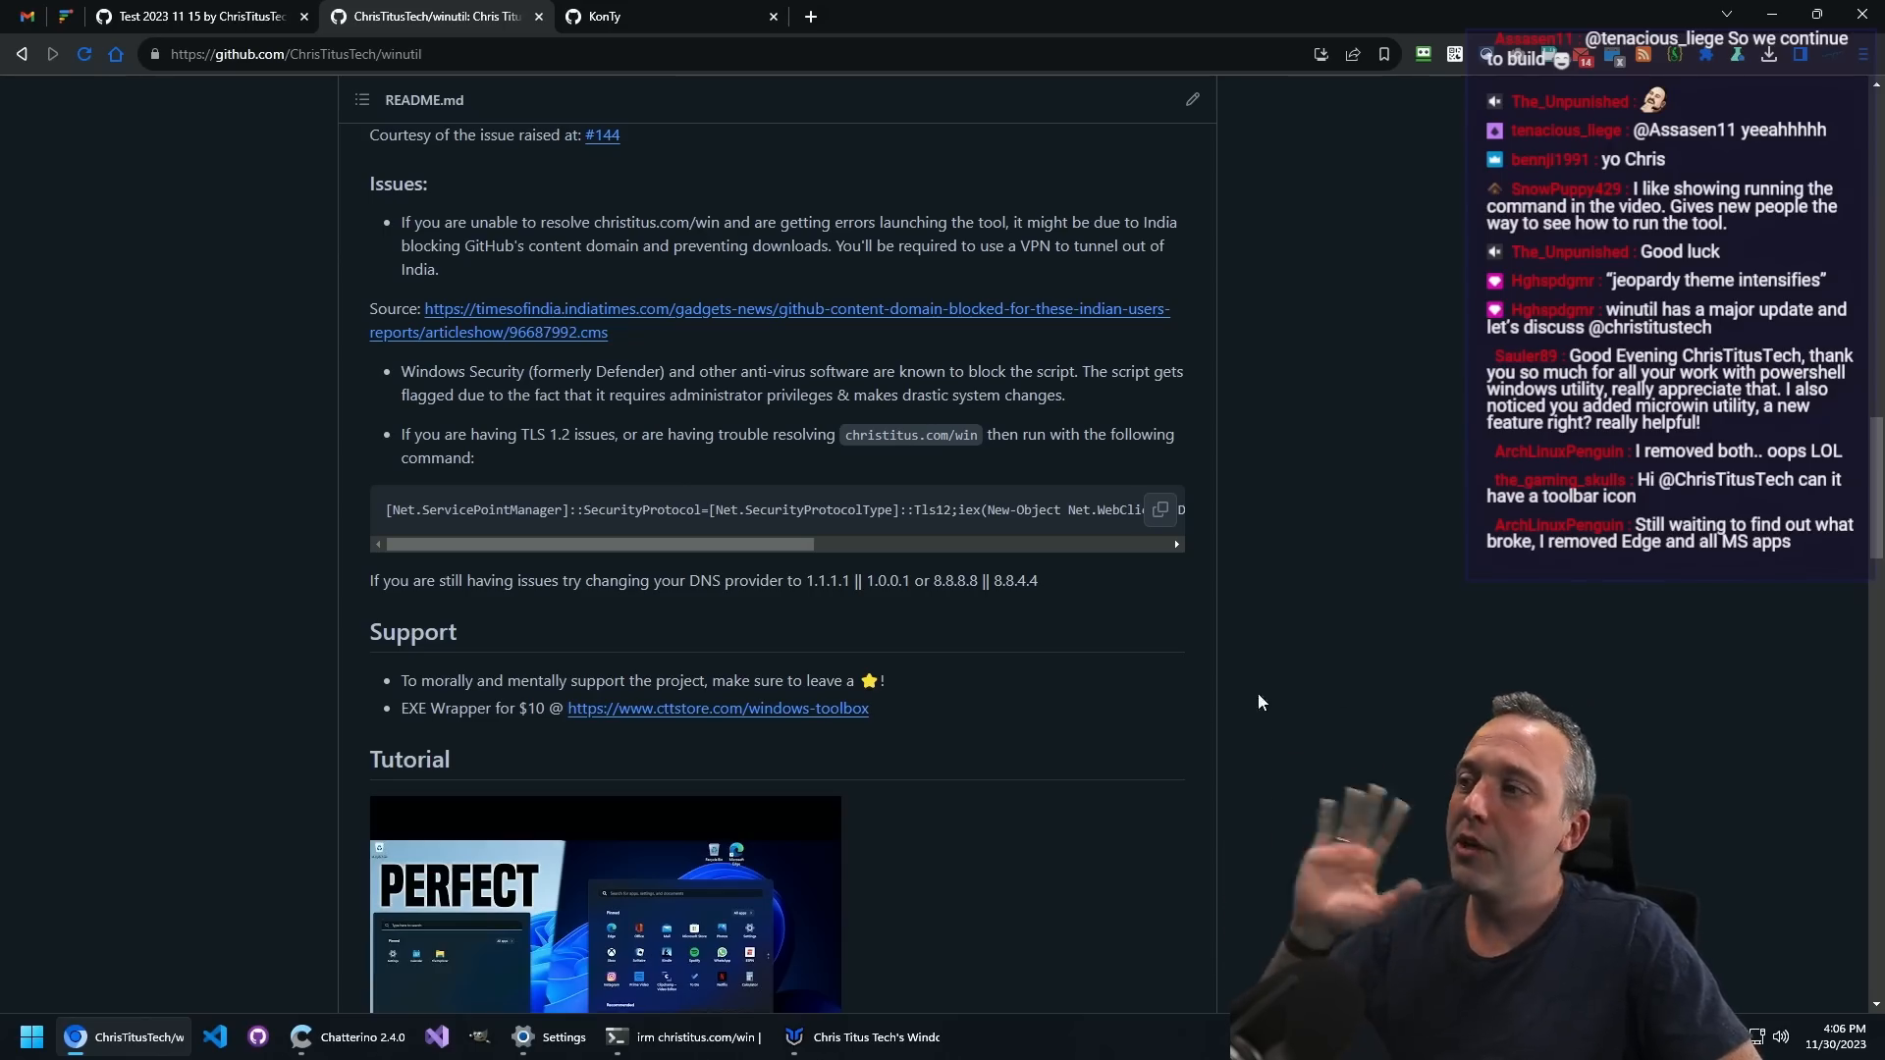
{"action": "mouse_move", "coordinate": [707, 714]}
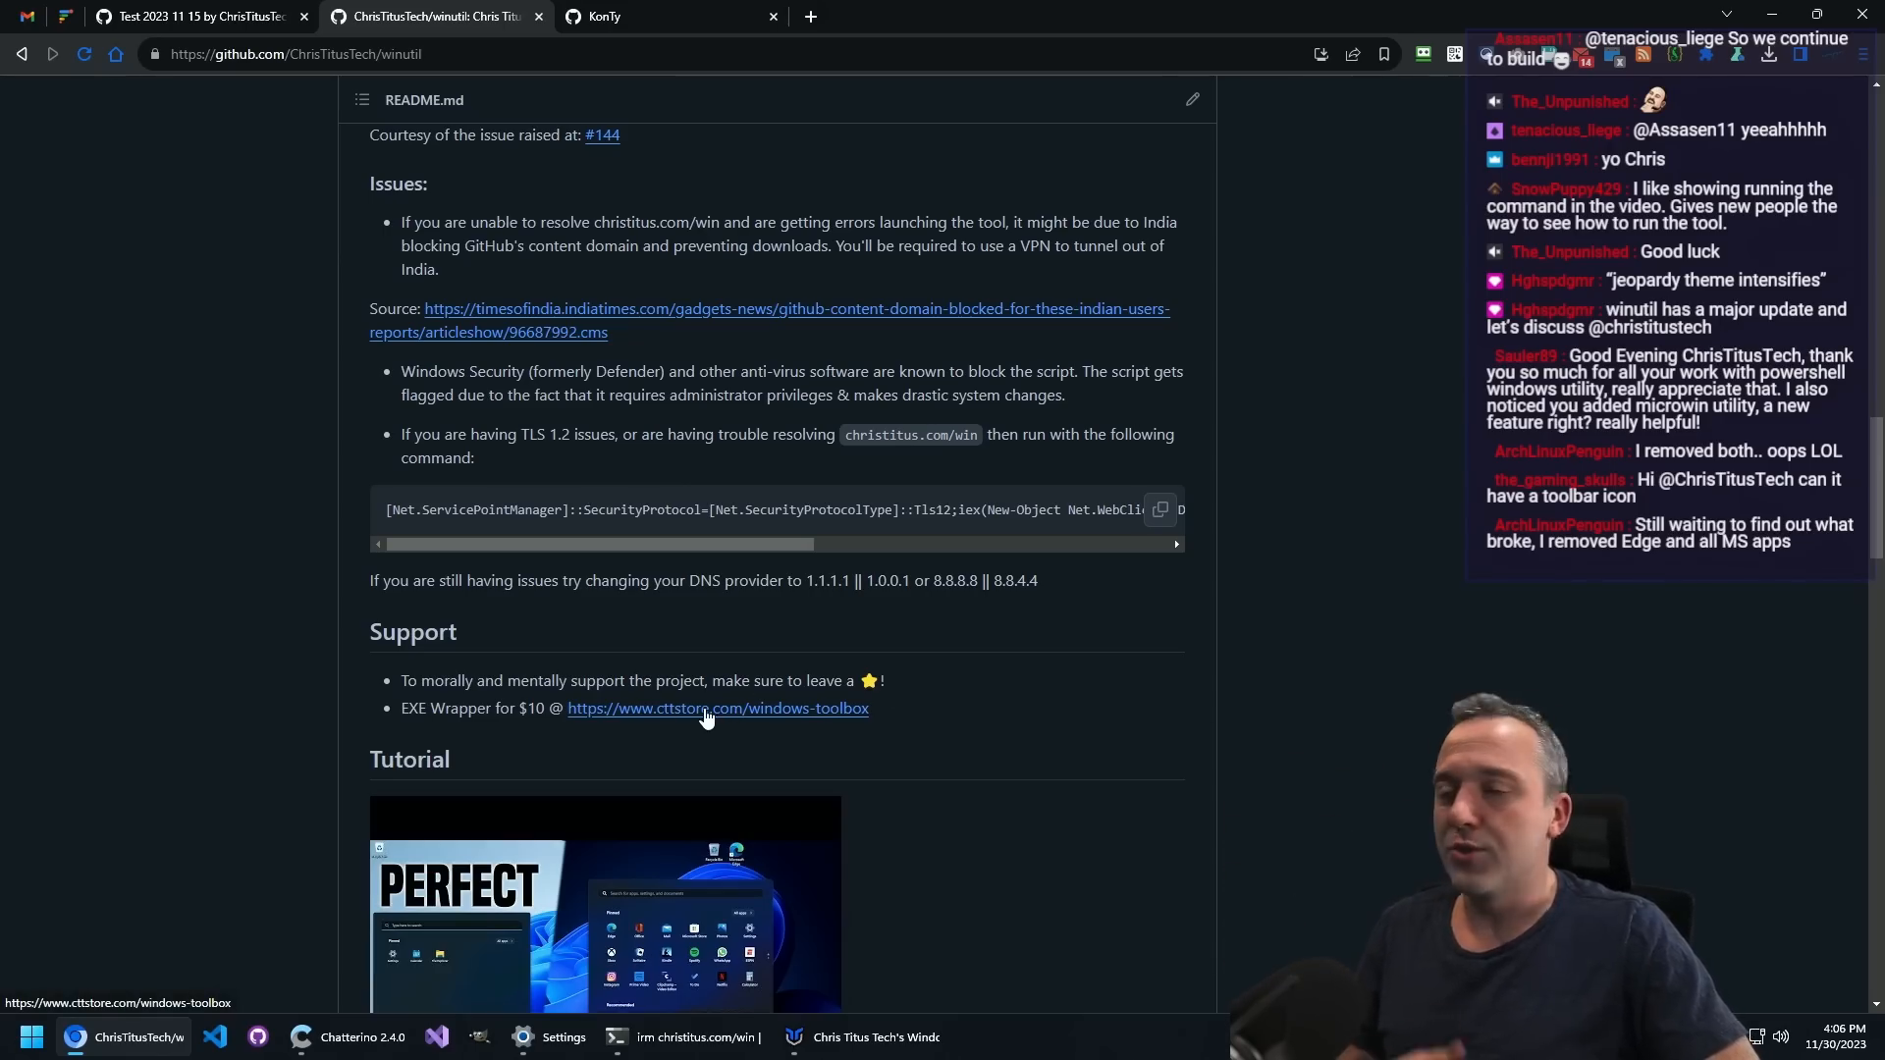